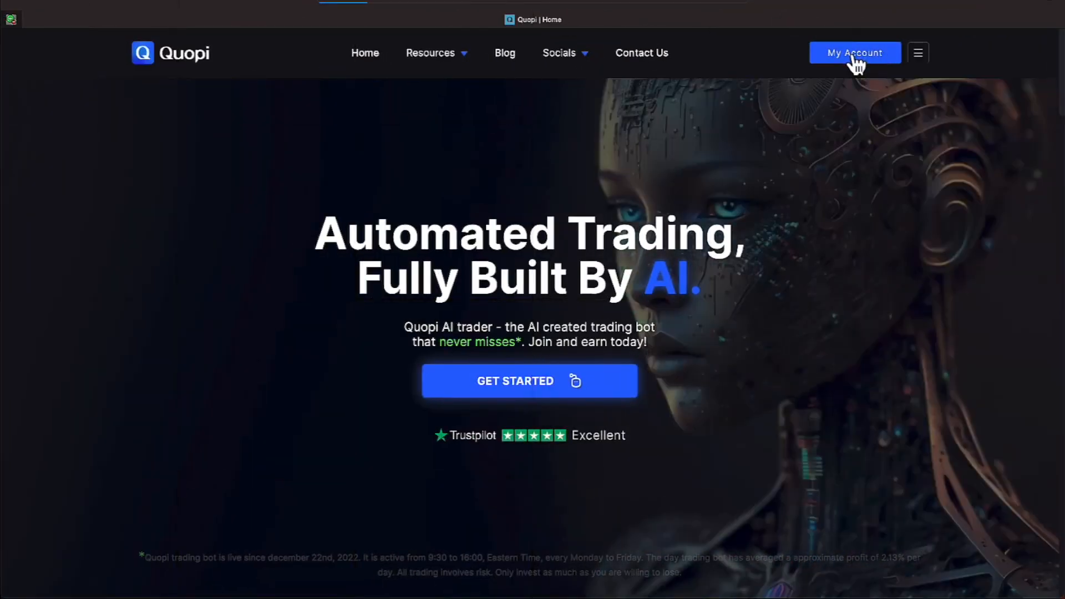
Step: Enter My Account and bring the Your Stakes (125) list into view under the profit balances
left_click(854, 53)
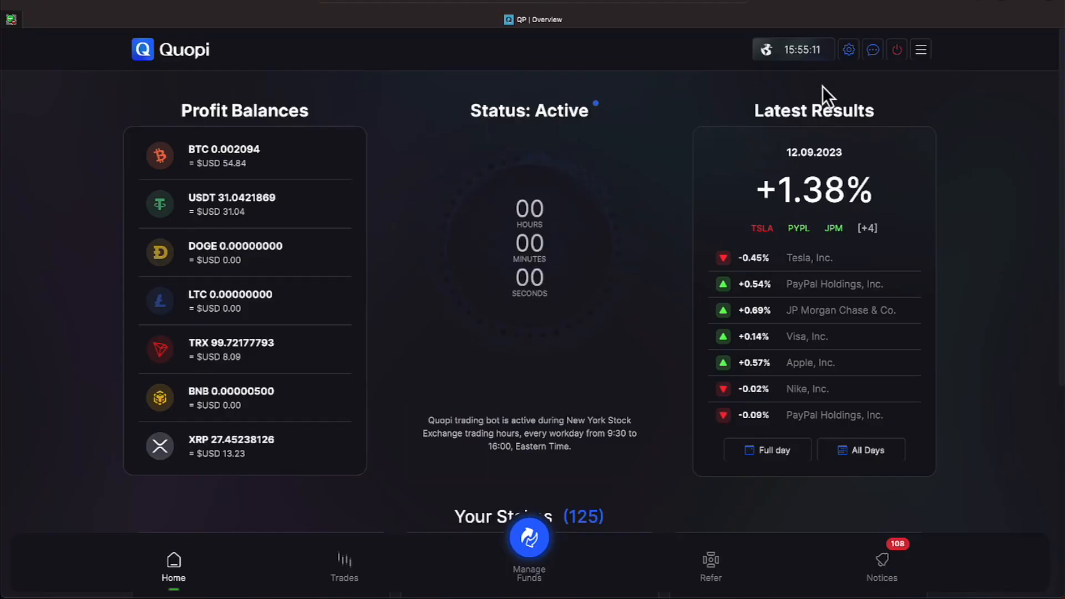
mouse_move(670, 242)
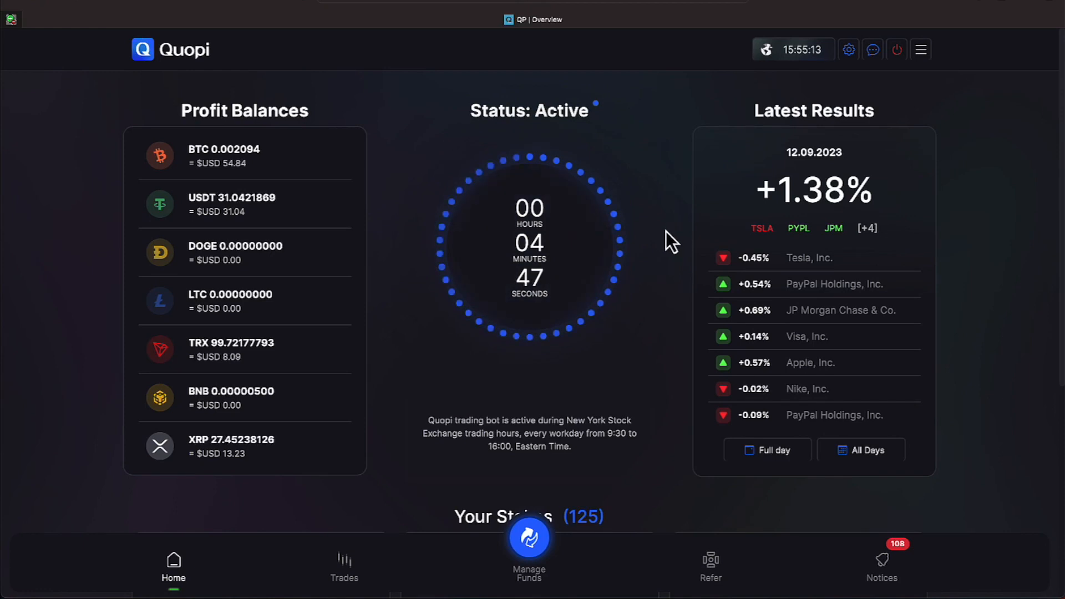
mouse_move(516, 491)
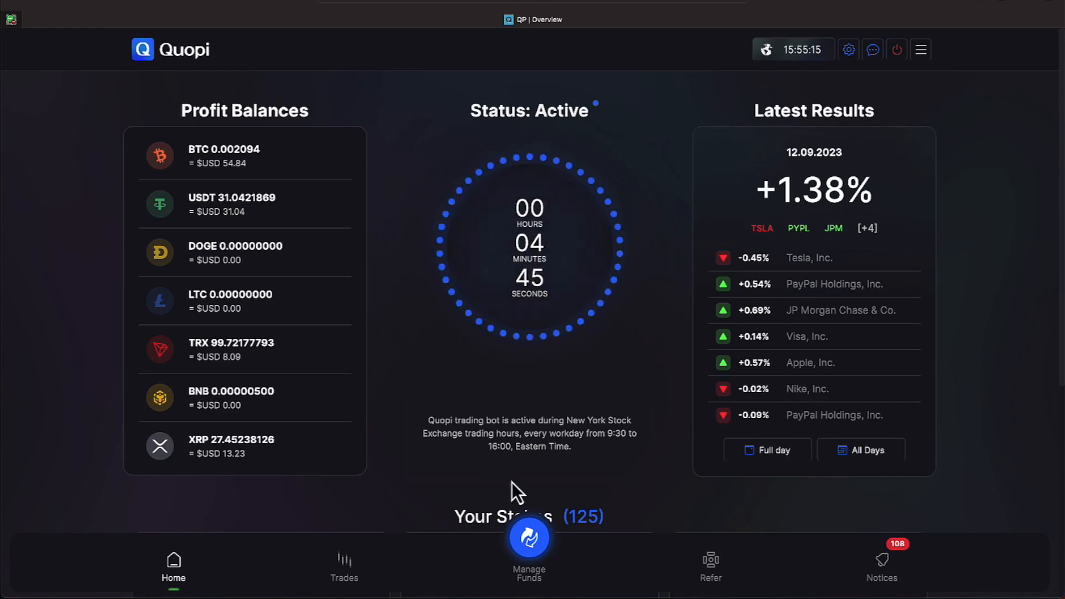
scroll("down", 3)
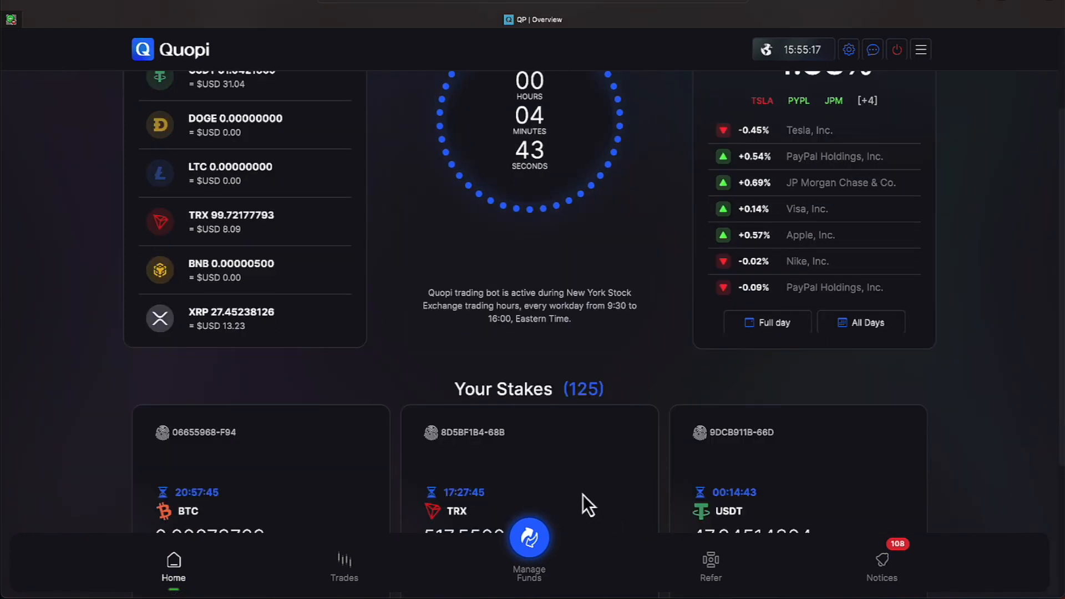
mouse_move(609, 434)
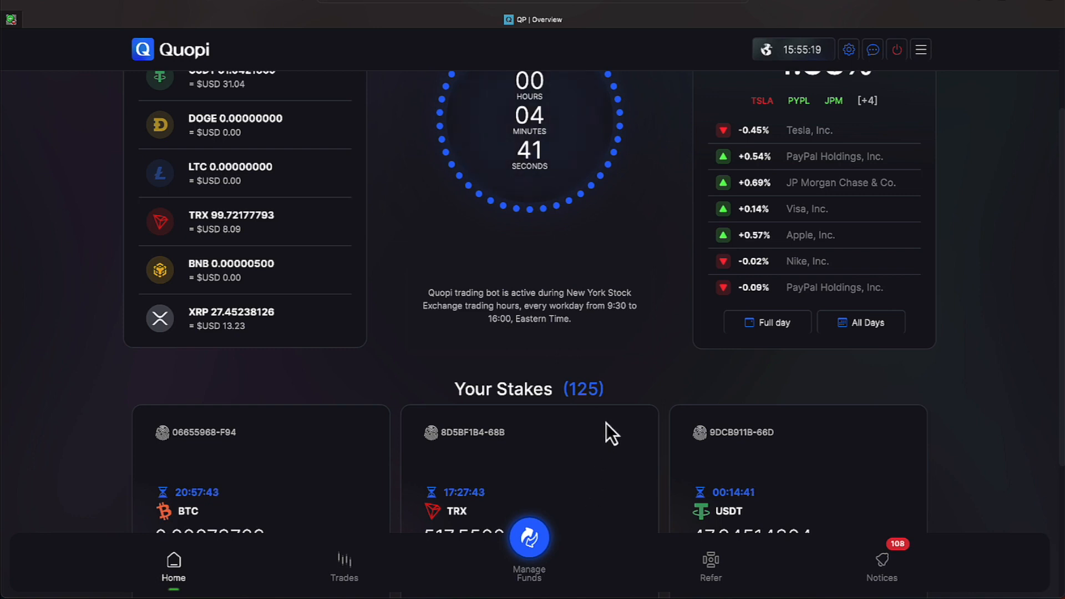
mouse_move(891, 558)
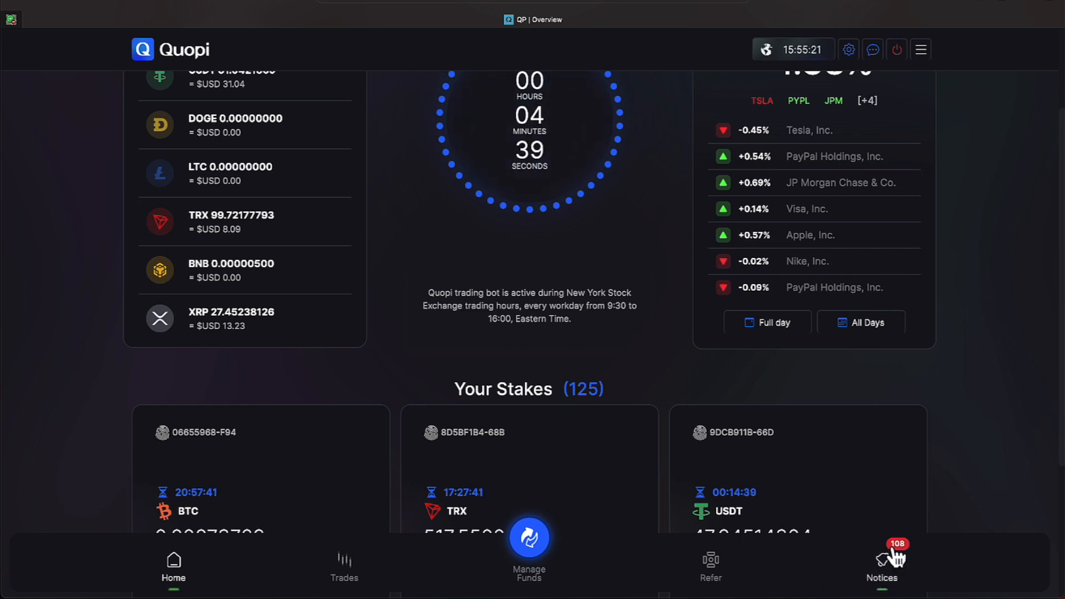
Step: Page through all the Profit Received notifications to the last page
left_click(881, 567)
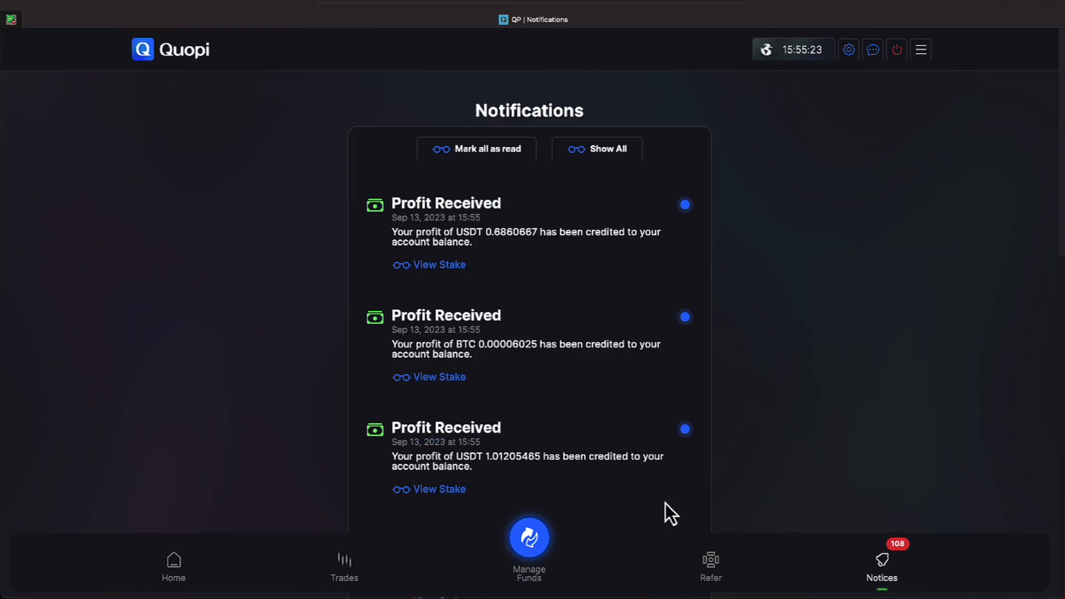
scroll("down", 3)
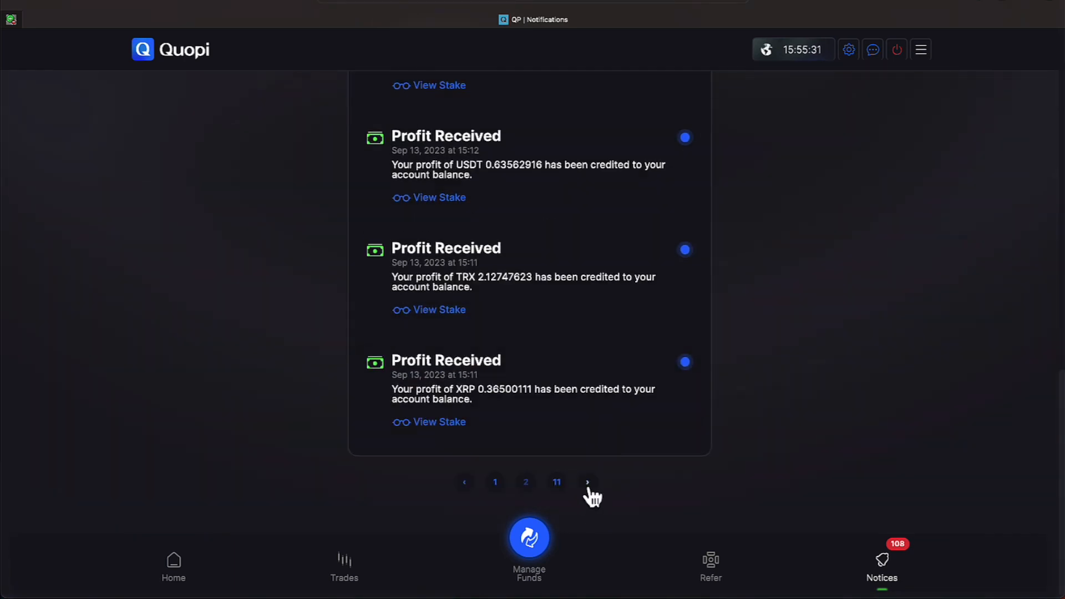
left_click(586, 481)
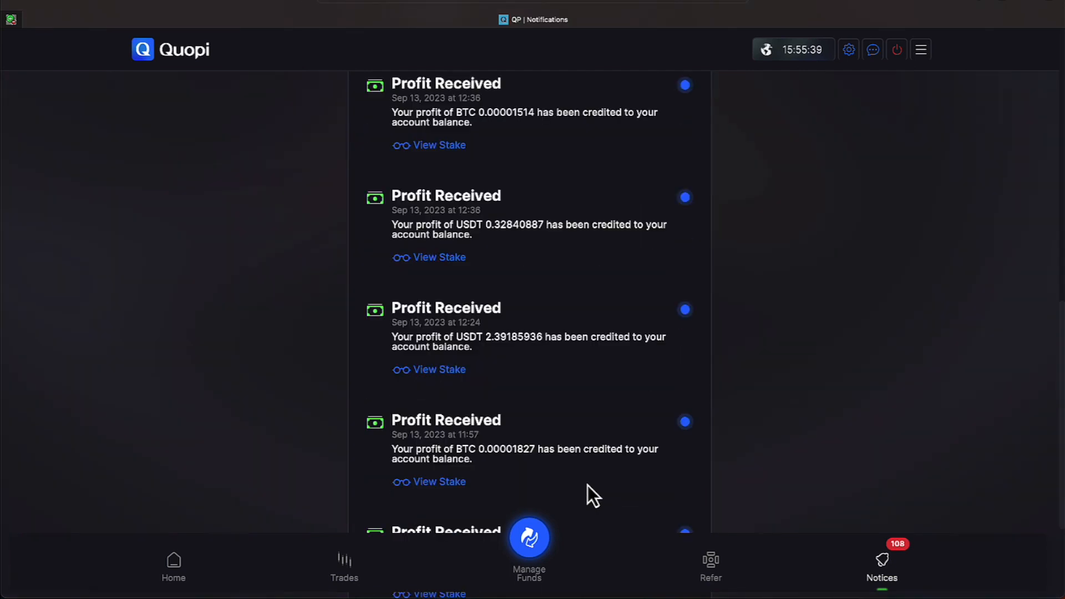
scroll("down", 3)
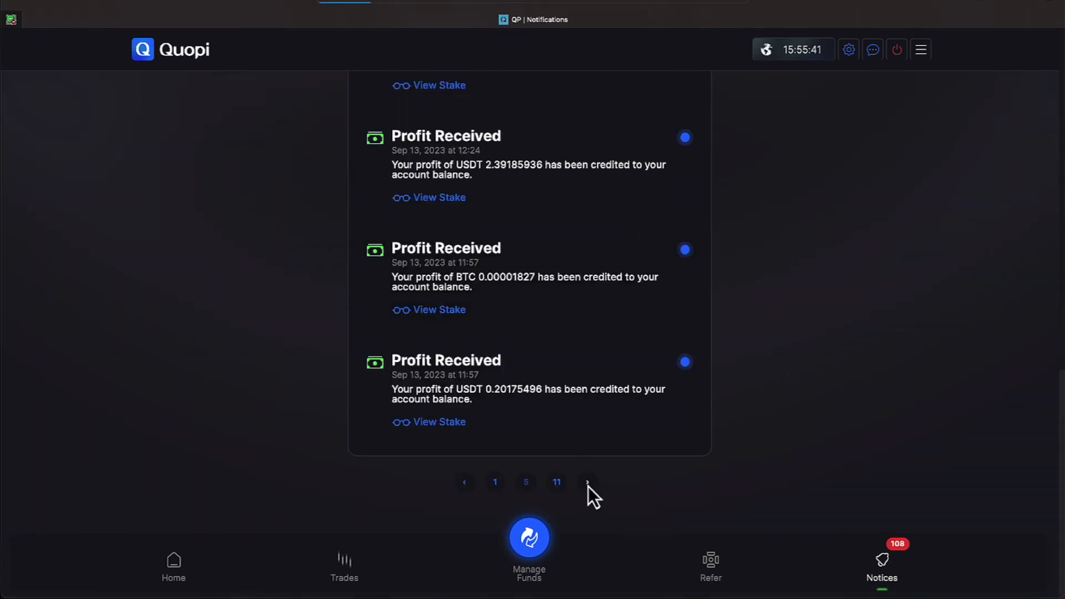
left_click(587, 481)
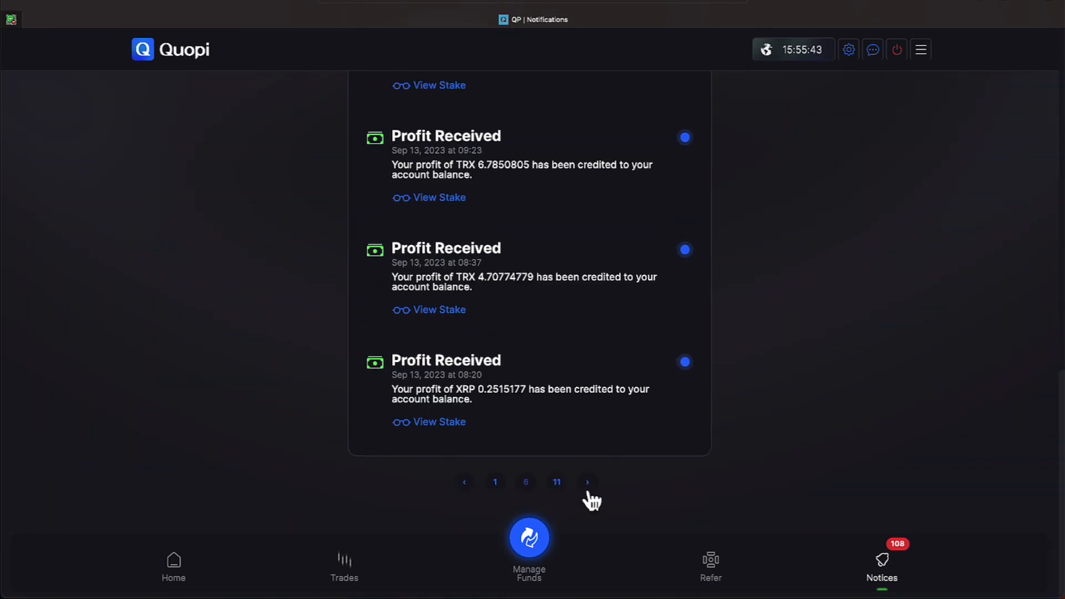
left_click(587, 482)
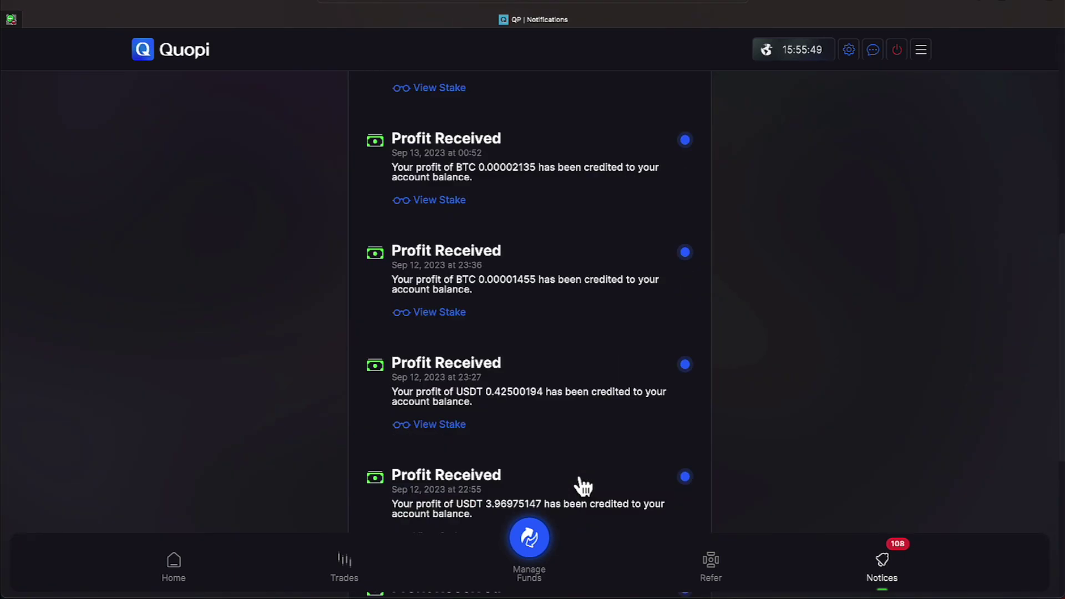
scroll("down", 3)
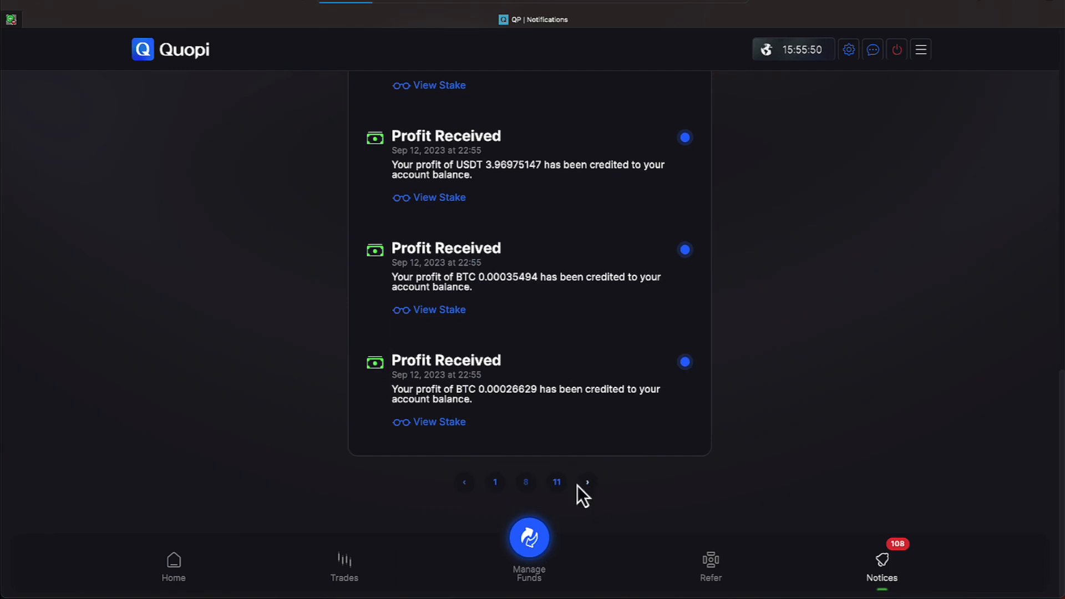
left_click(587, 482)
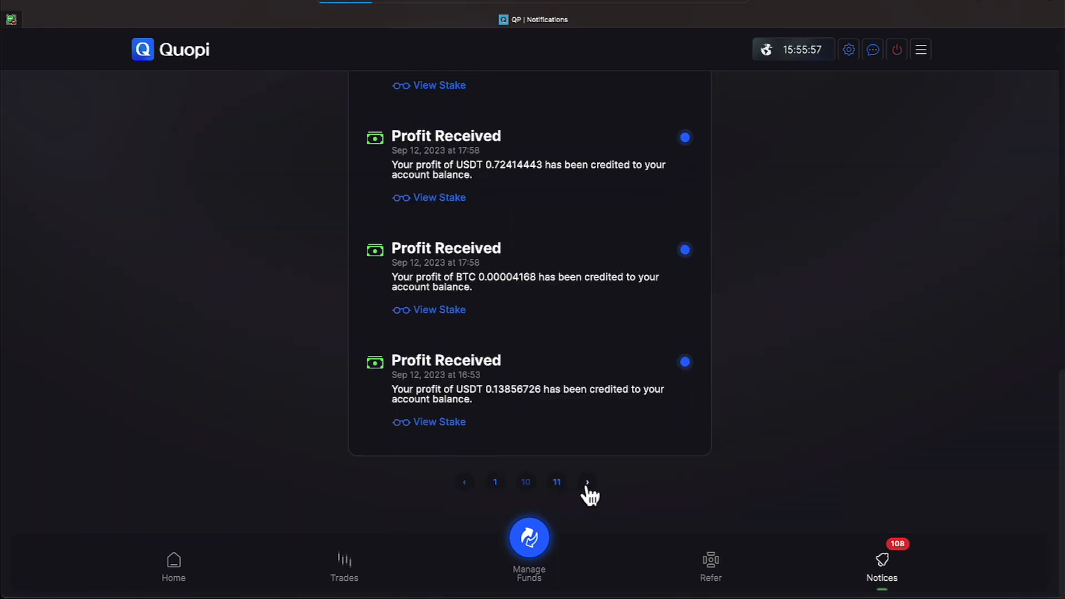
left_click(586, 482)
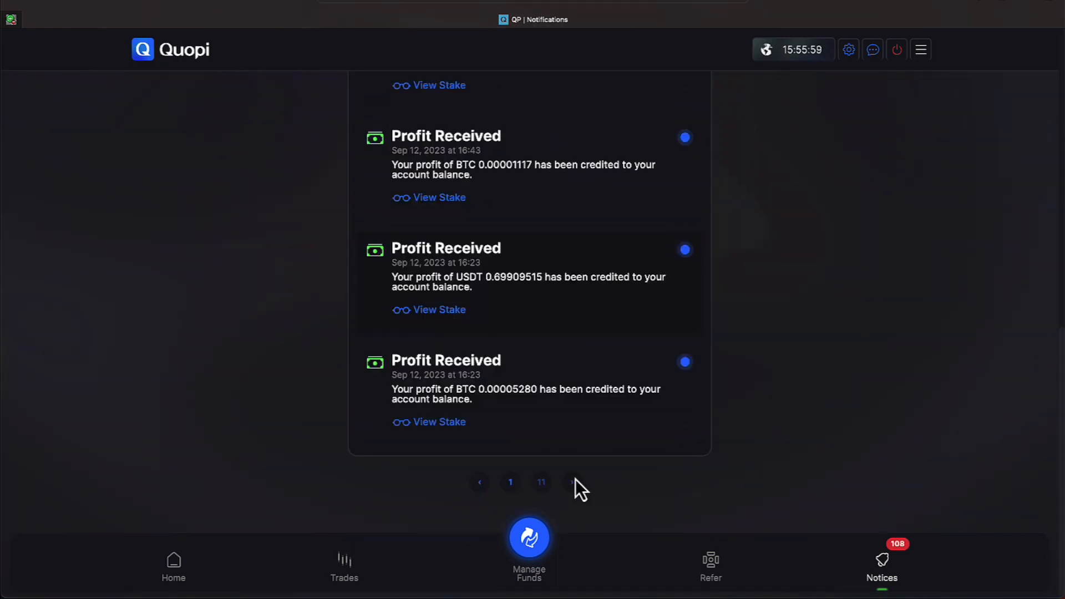
scroll("up", 3)
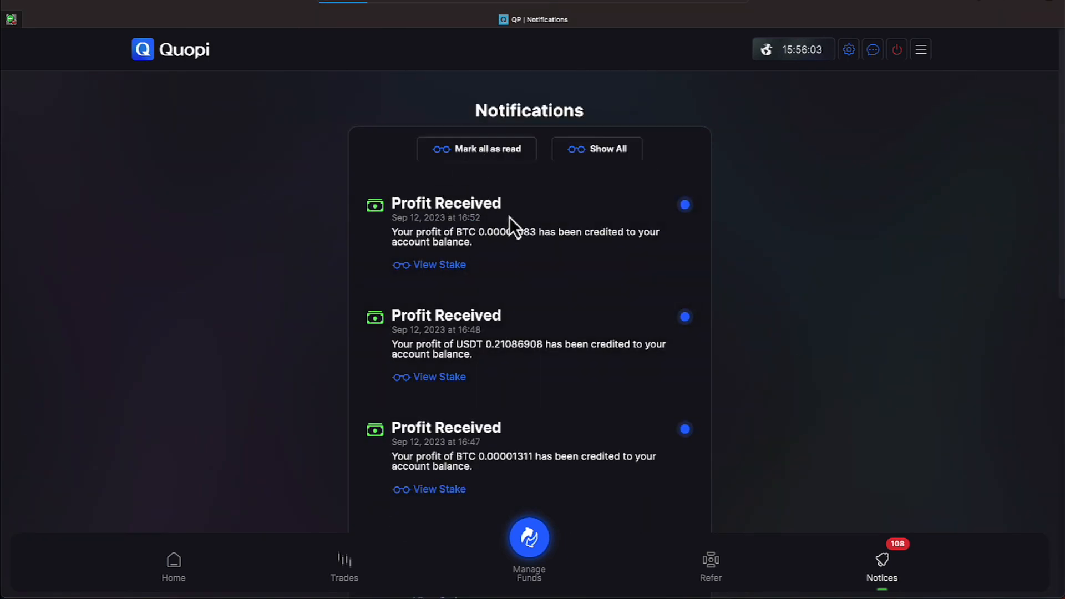
Step: Mark all notifications as read so the list shows All Caught Up
left_click(477, 149)
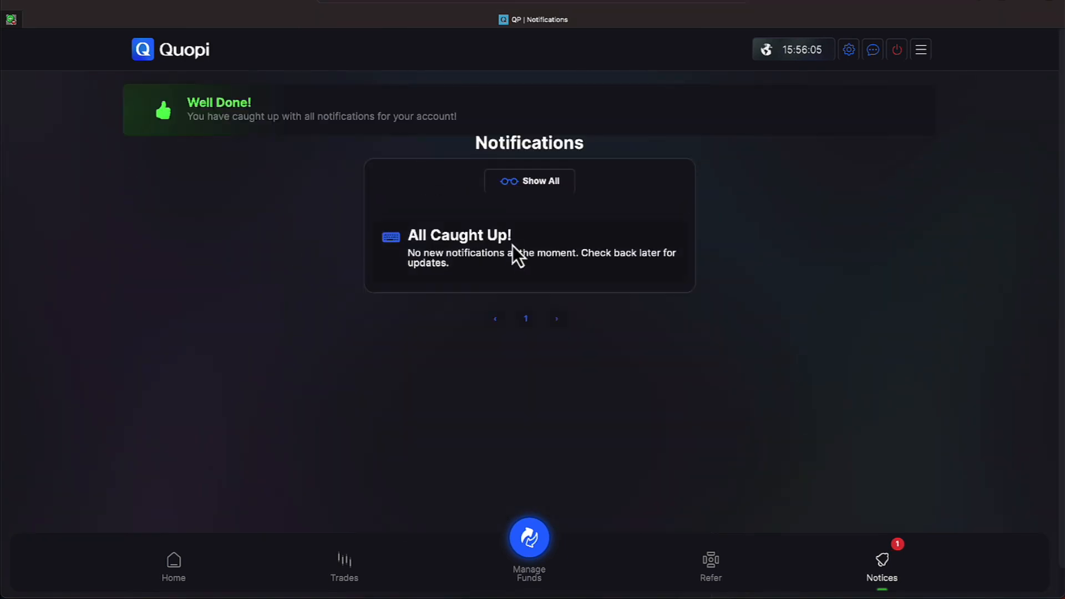
mouse_move(169, 242)
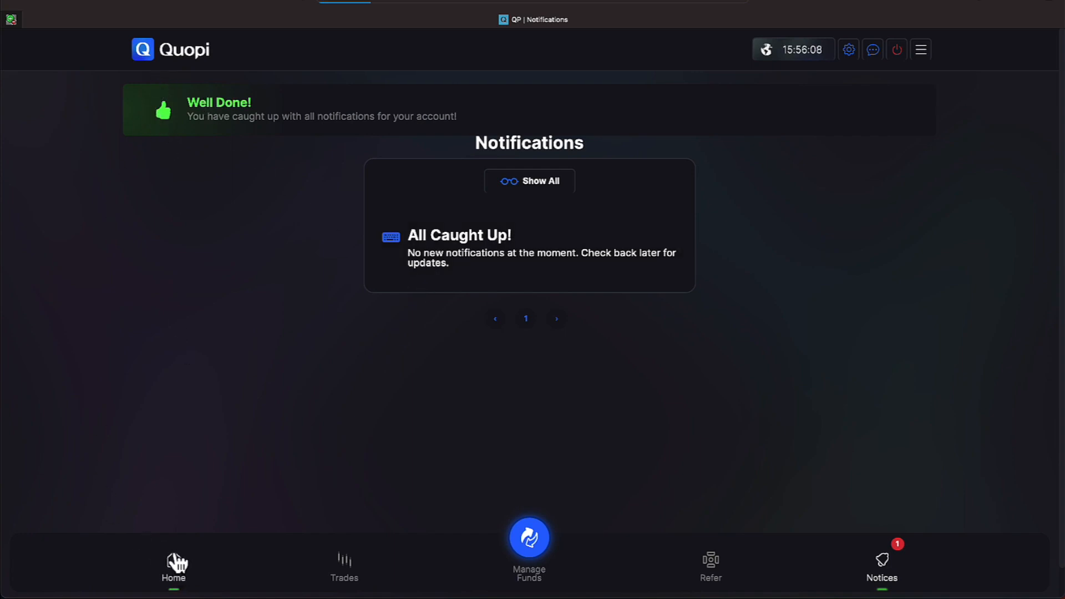
Step: Stake the full 27.45238126 XRP platform balance in the Quopi AI Trader, starting contract 748A2299-F6D
left_click(174, 566)
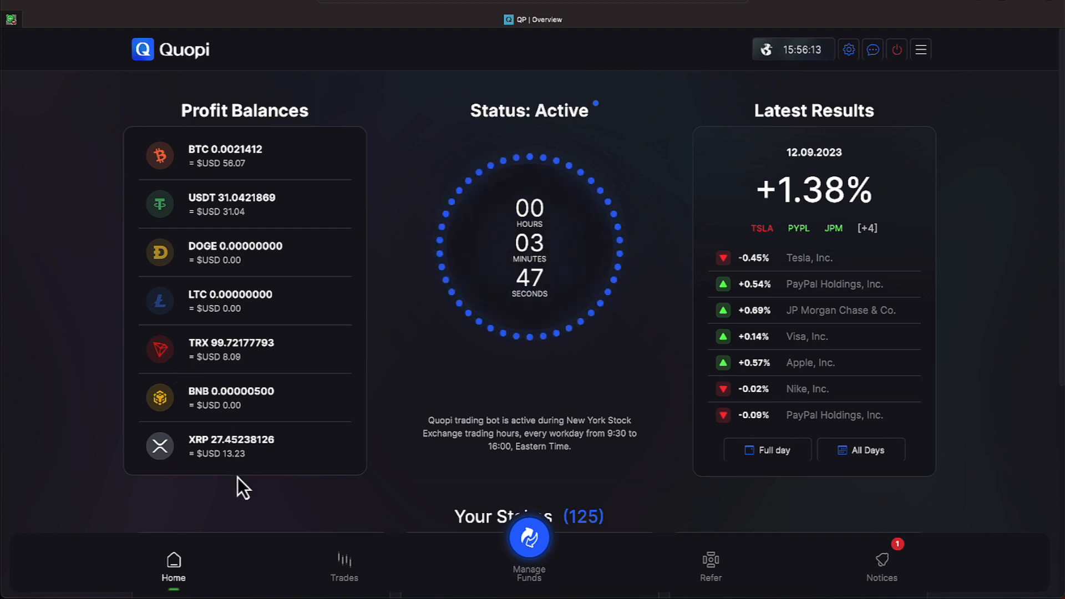
left_click(529, 537)
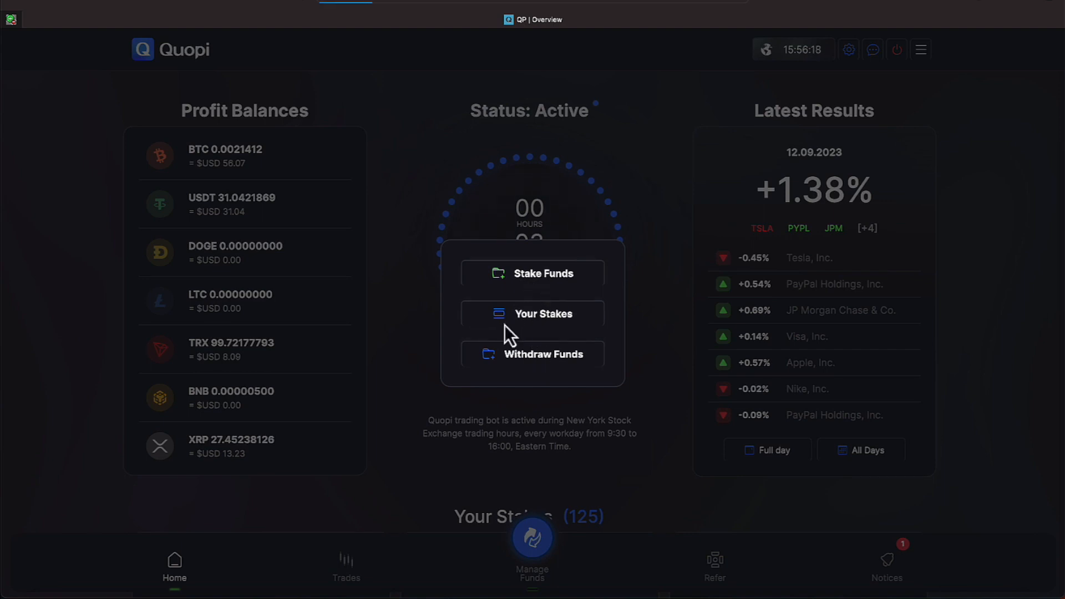
left_click(543, 273)
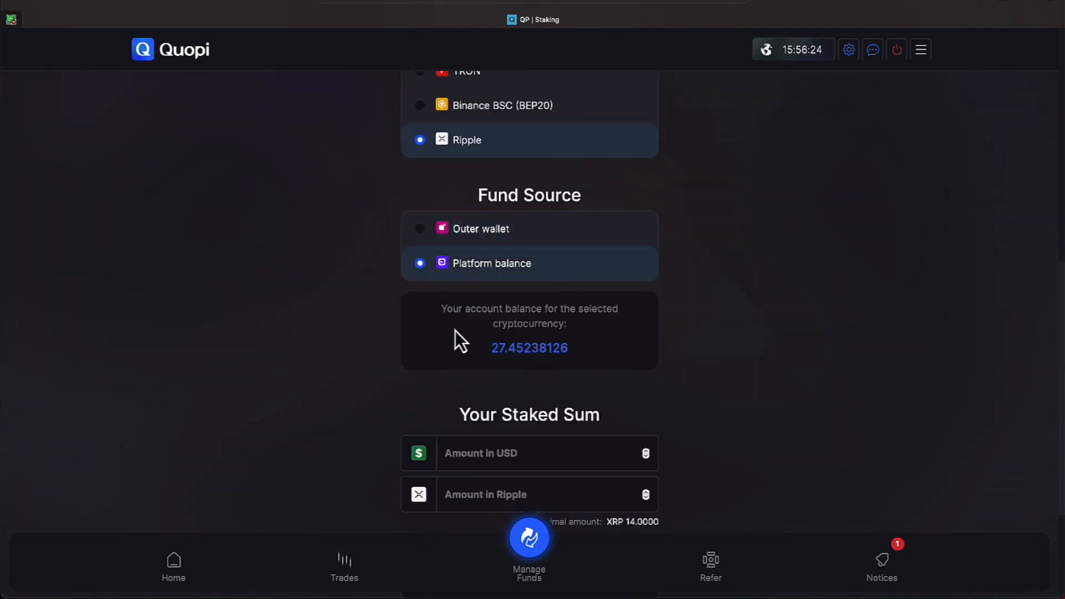
double_click(528, 348)
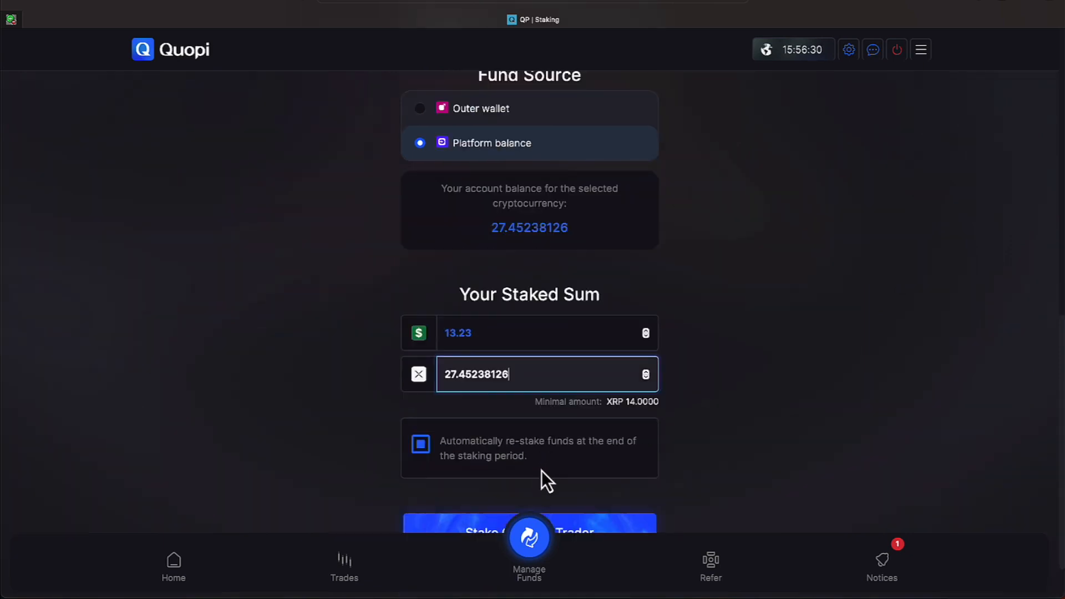
scroll("down", 3)
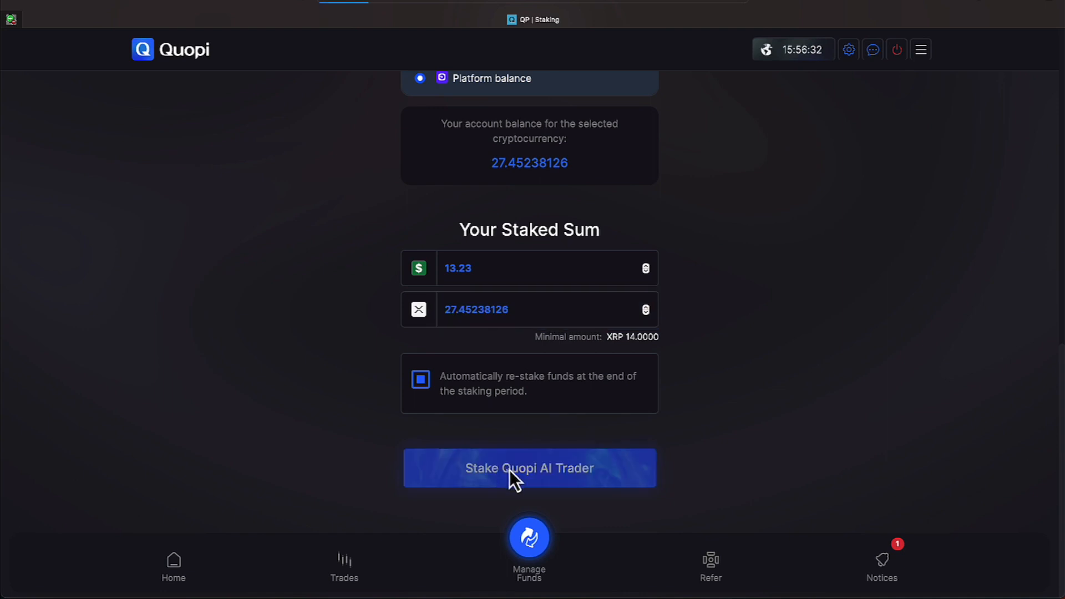
left_click(528, 468)
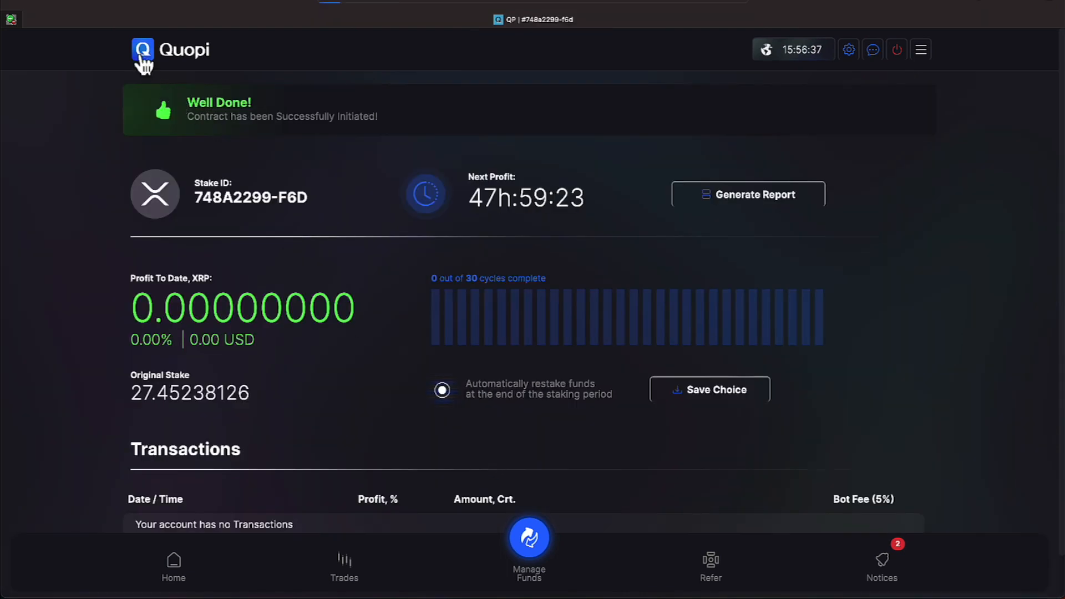
Step: Mark the staking-started and profit-received notifications as read, leaving All Caught Up
left_click(173, 567)
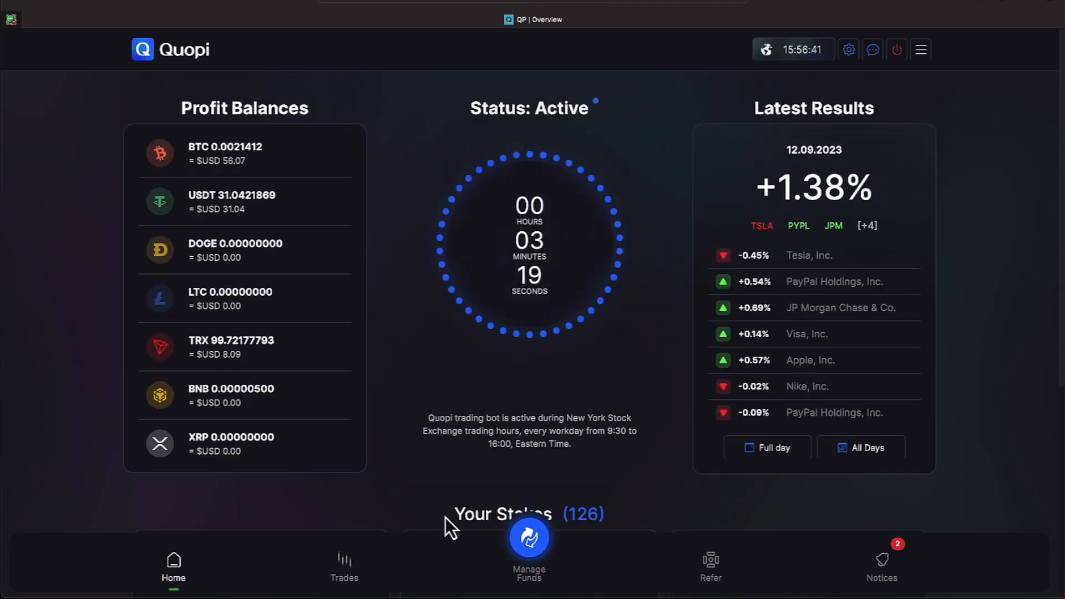
mouse_move(422, 522)
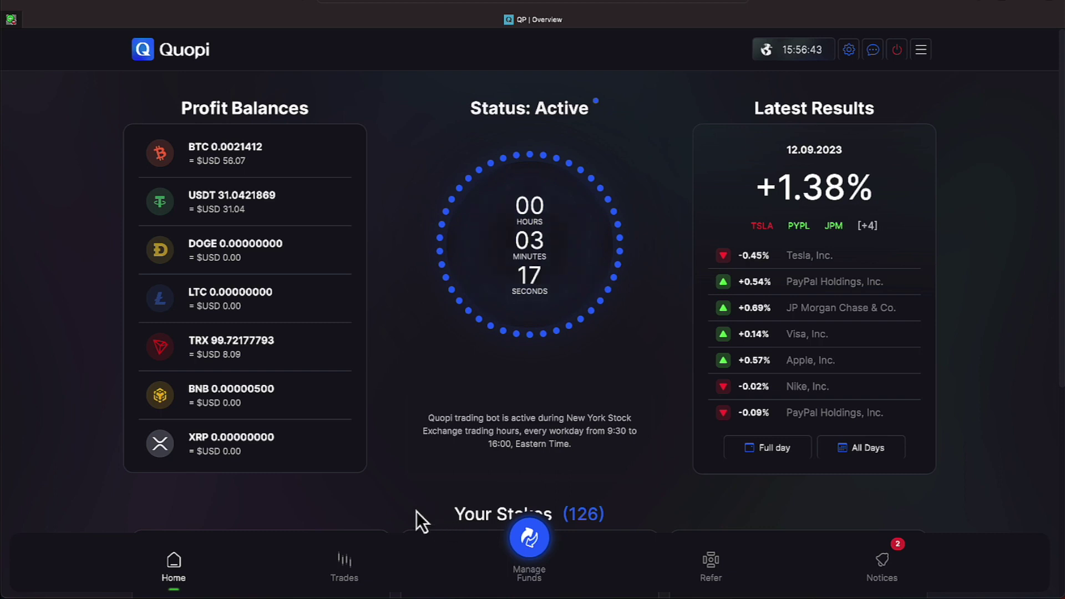
mouse_move(256, 364)
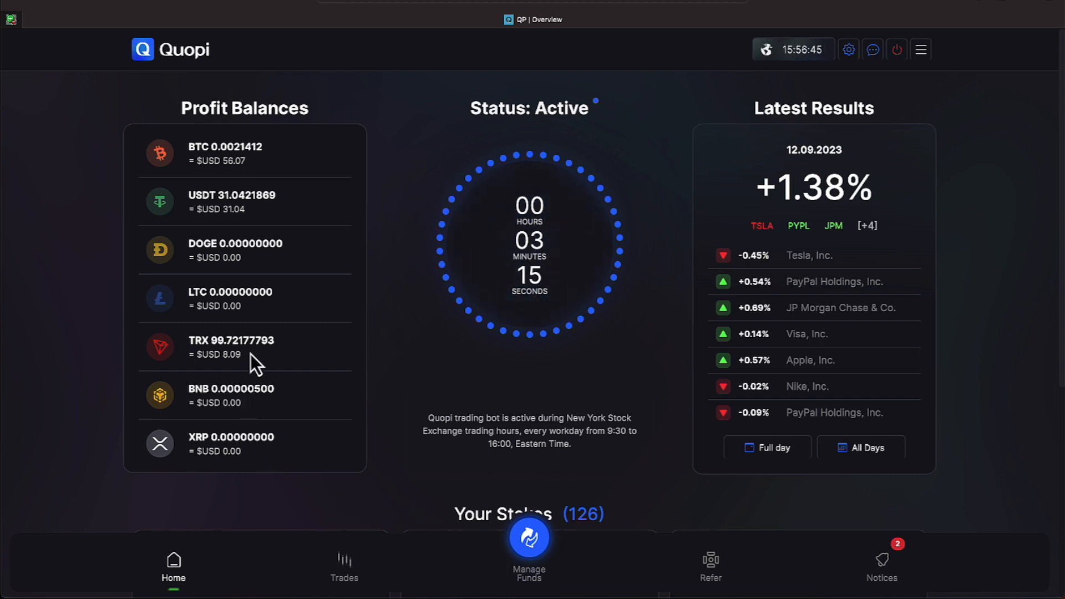
mouse_move(261, 289)
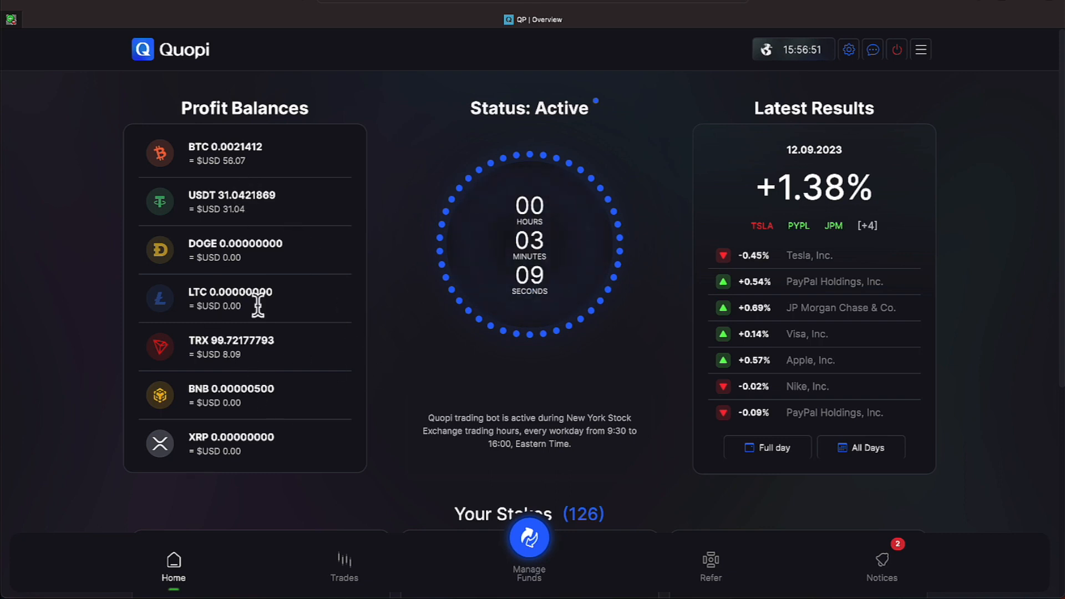
mouse_move(243, 448)
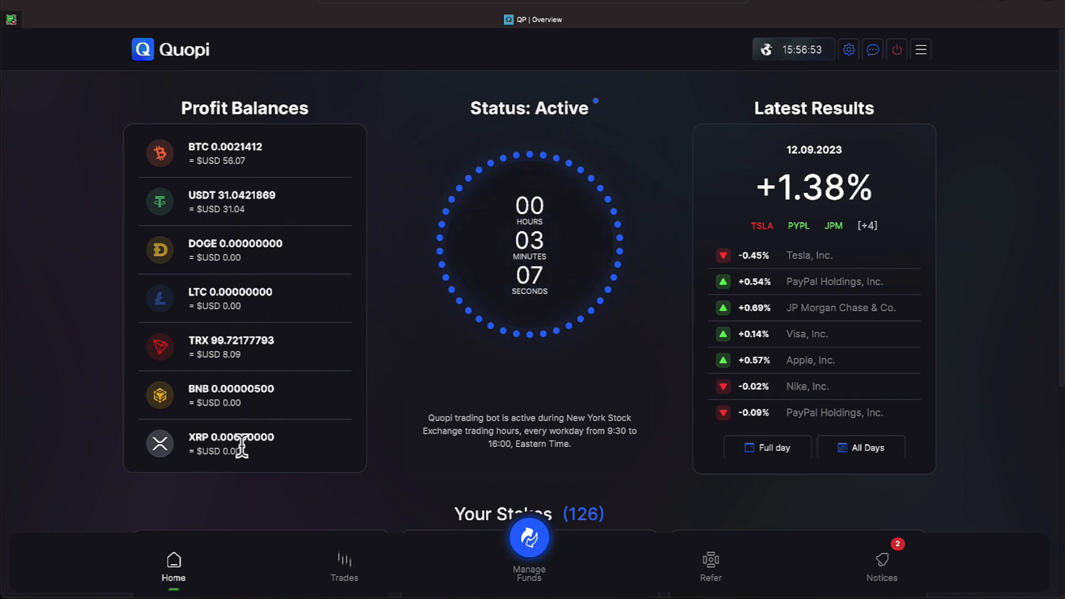
mouse_move(577, 555)
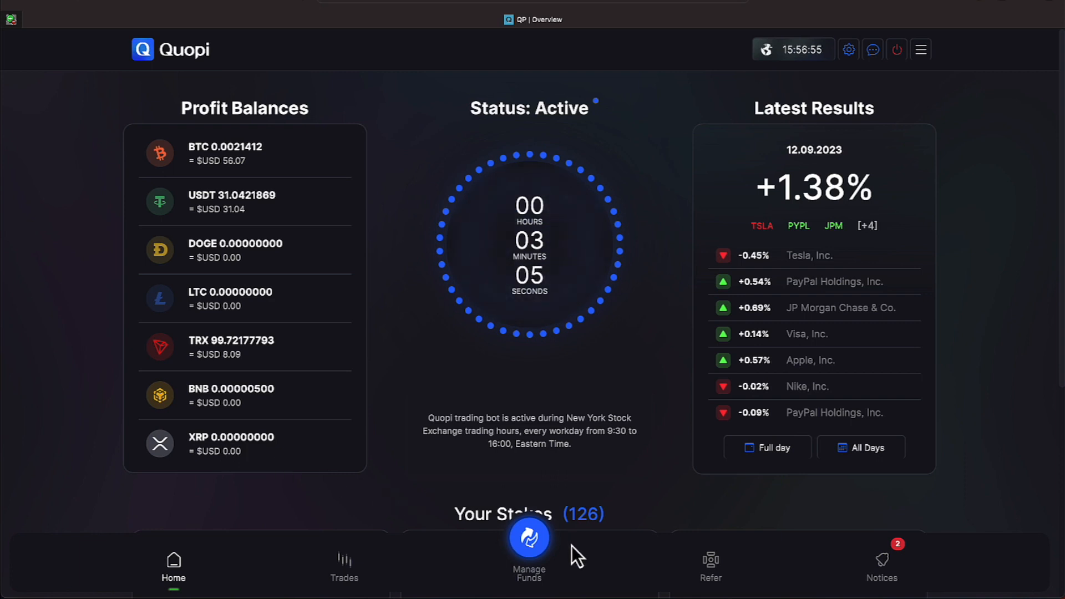
mouse_move(827, 576)
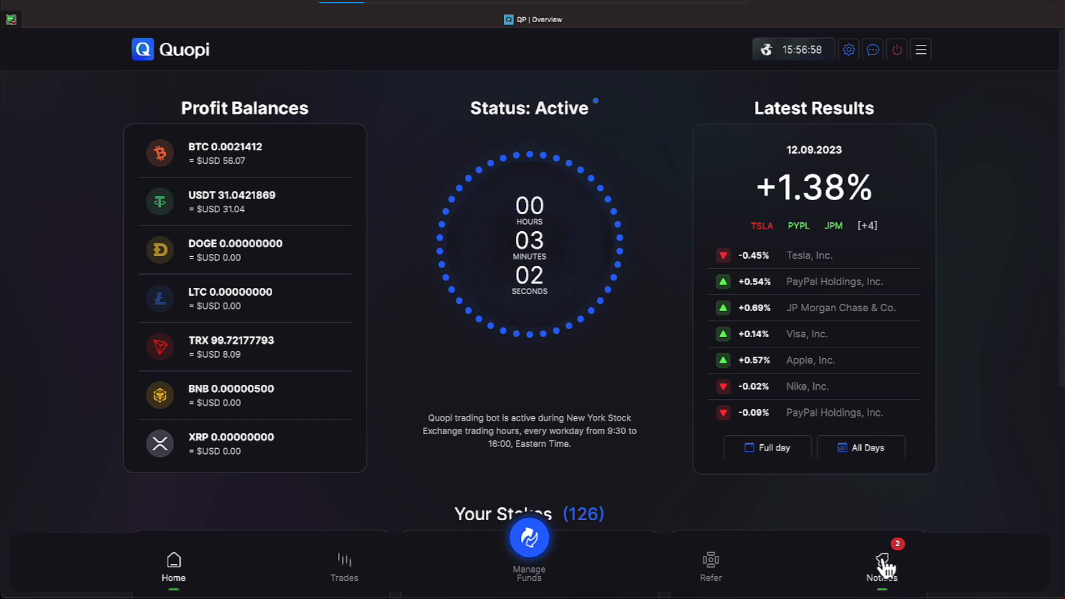
left_click(882, 566)
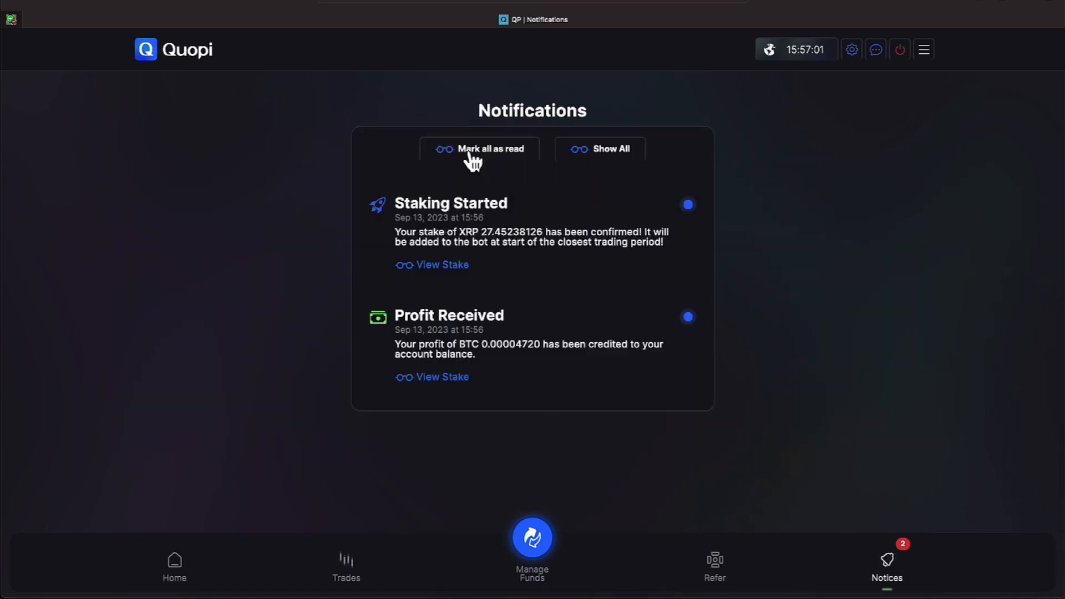
mouse_move(489, 343)
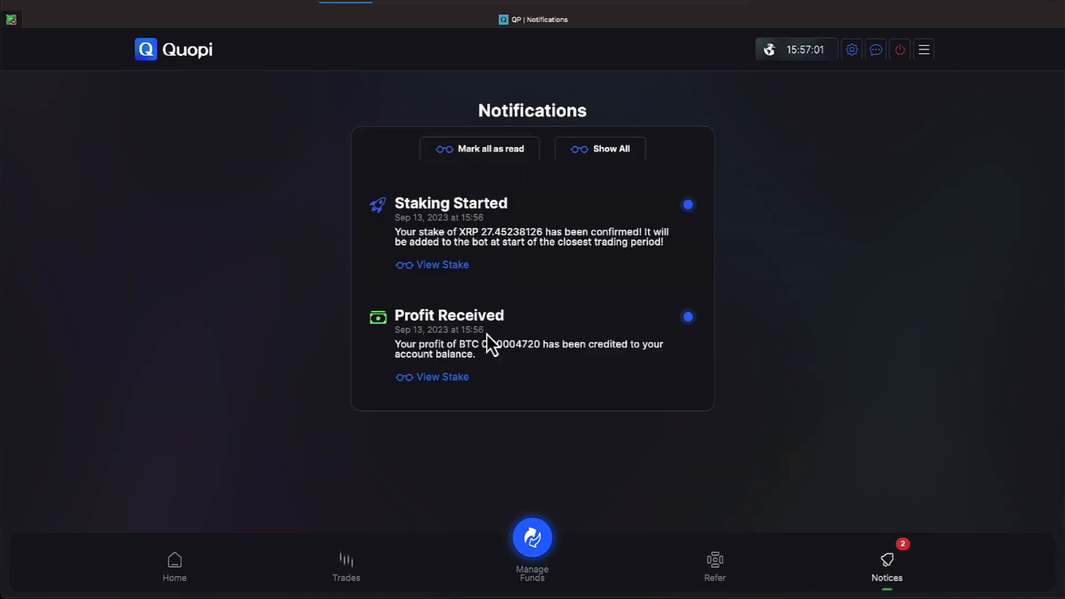
left_click(479, 149)
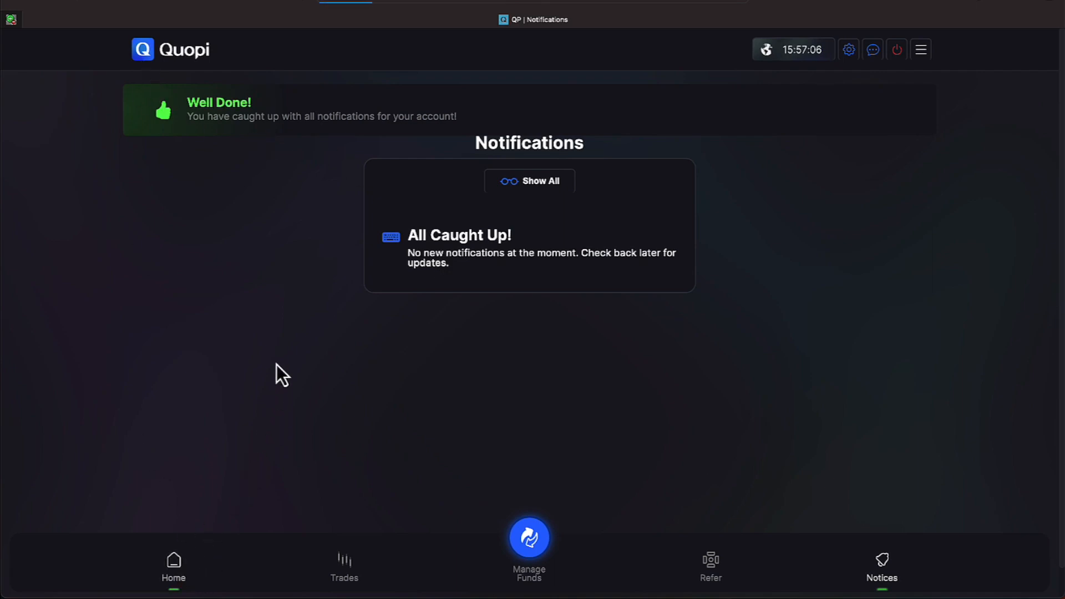
Step: Stake the full 31.43652717 USDT platform balance in the AI Trader, reaching 127 stakes
left_click(173, 567)
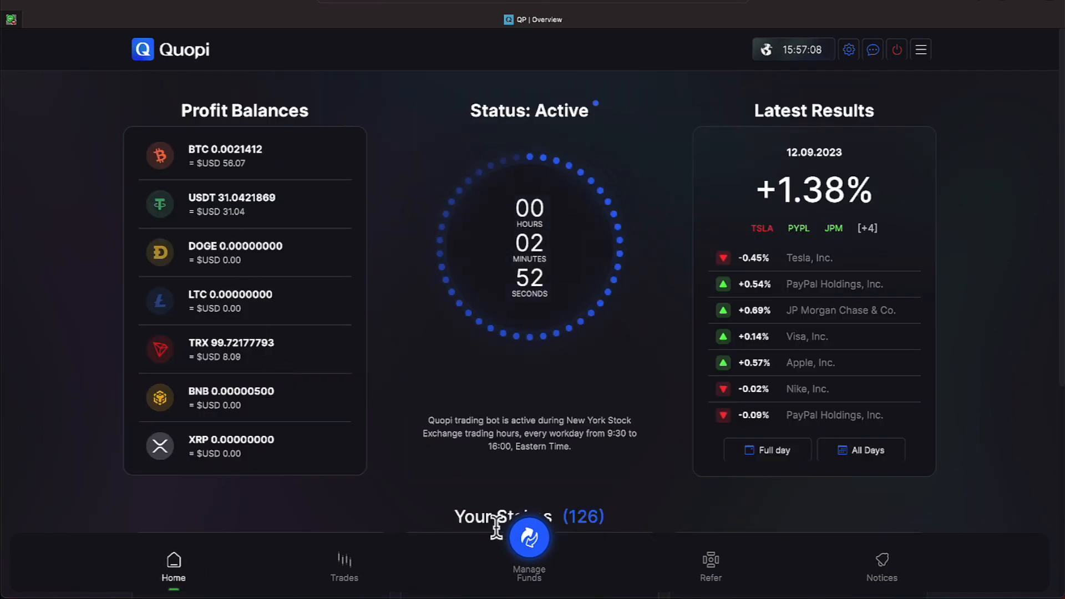
left_click(529, 538)
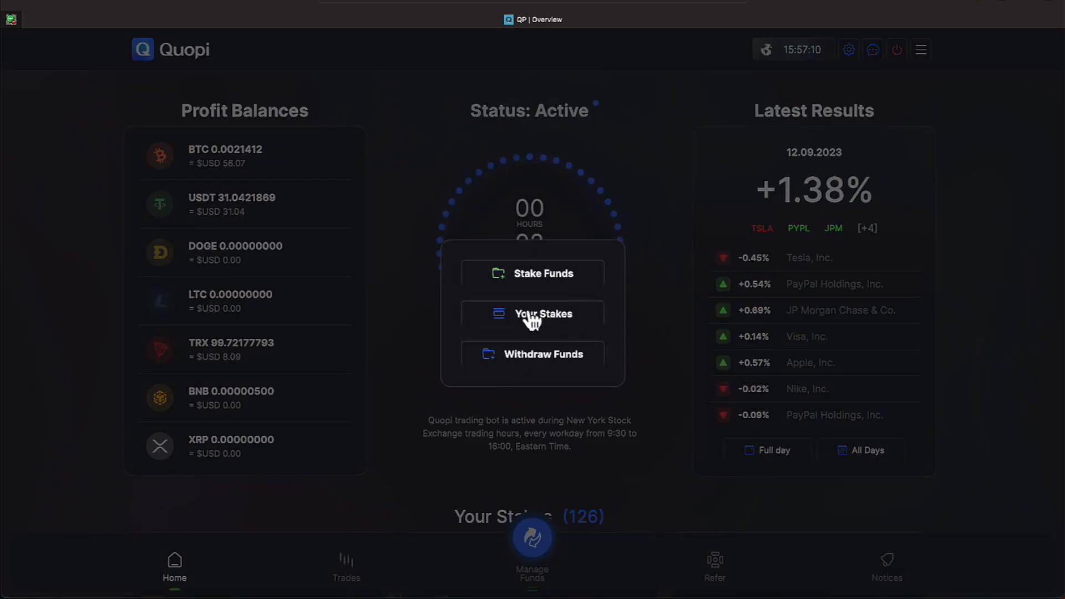
left_click(542, 273)
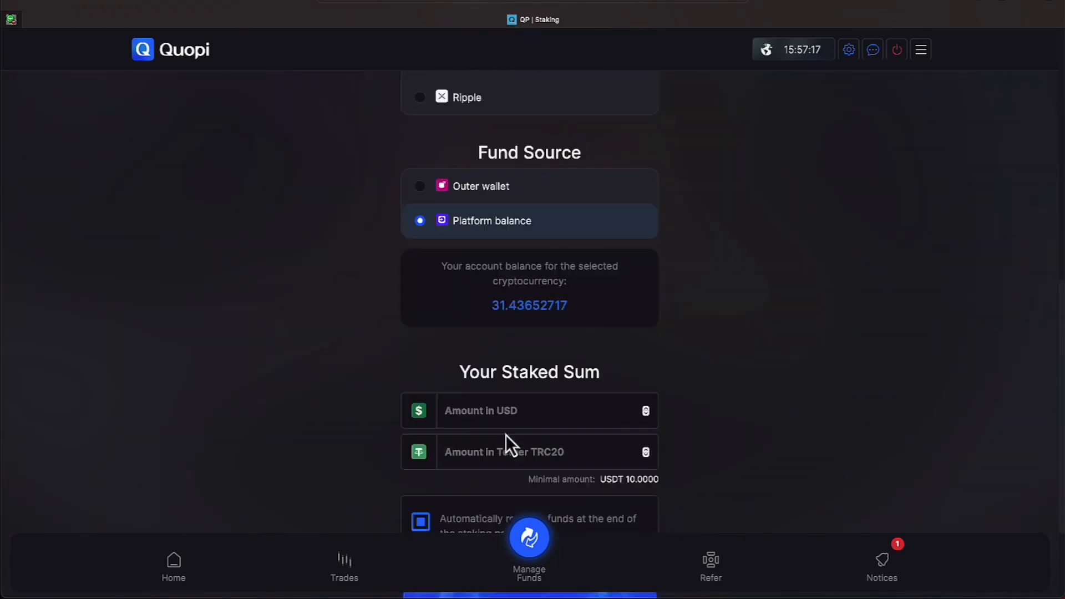
scroll("down", 3)
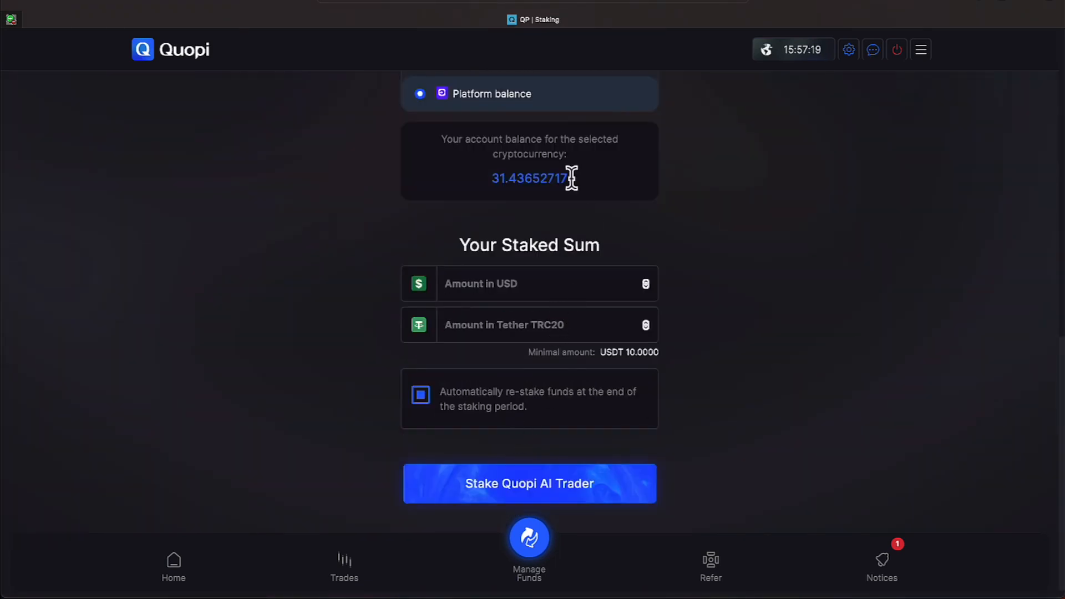
double_click(529, 177)
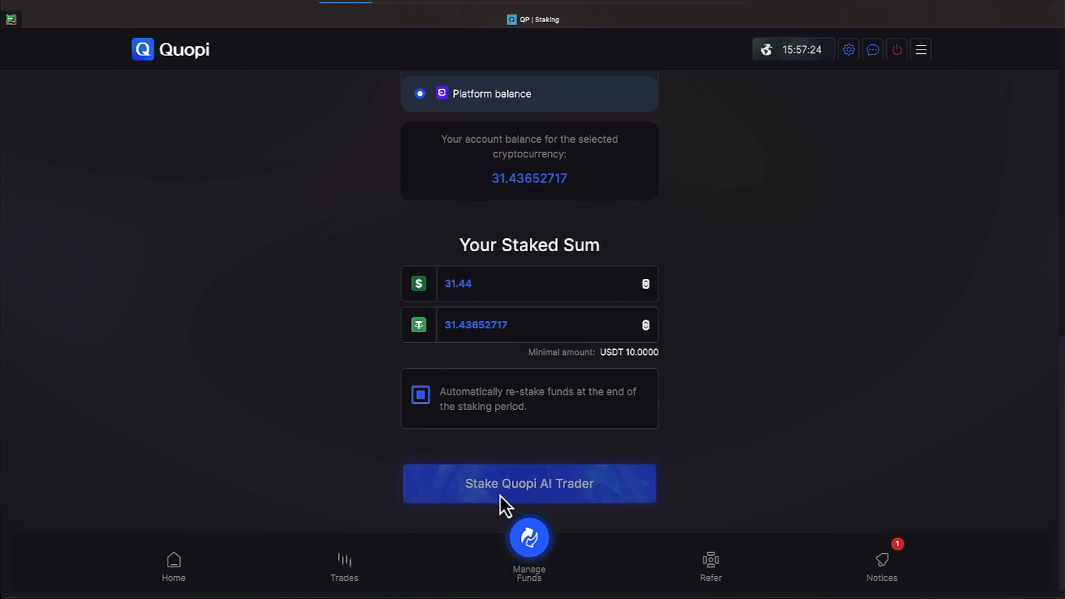
left_click(527, 483)
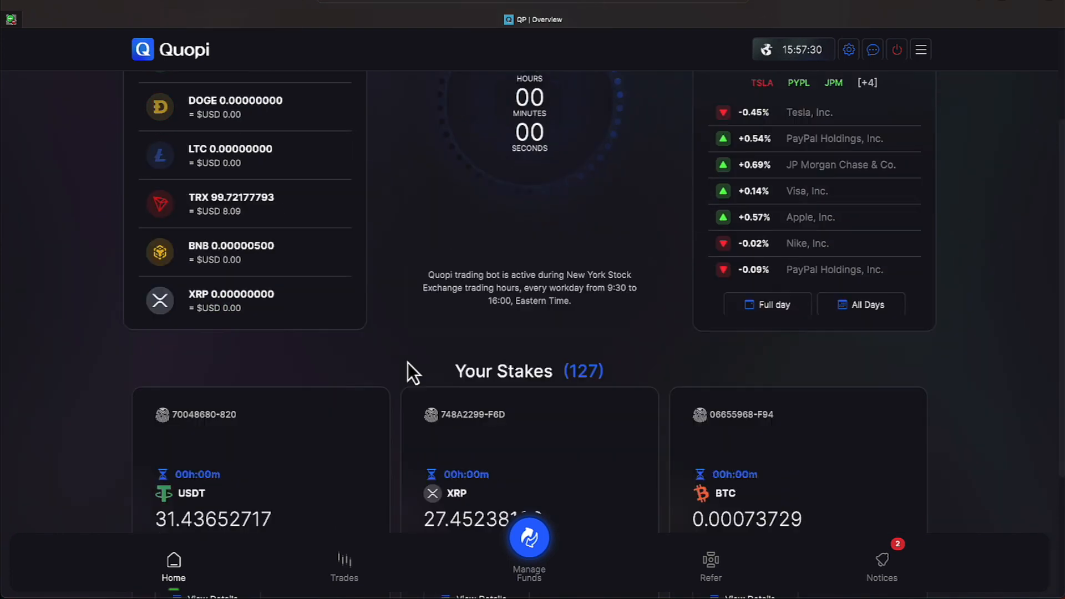
scroll("up", 3)
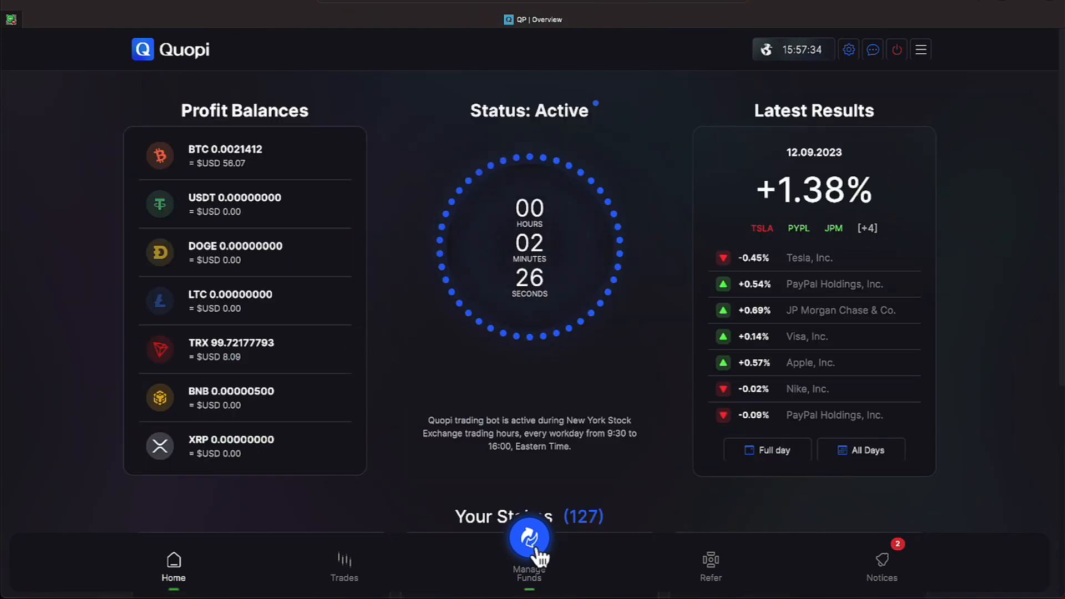
Step: Stake the full 0.0021412 BTC platform balance as contract 38624366-BC3, reaching 128 stakes
left_click(528, 541)
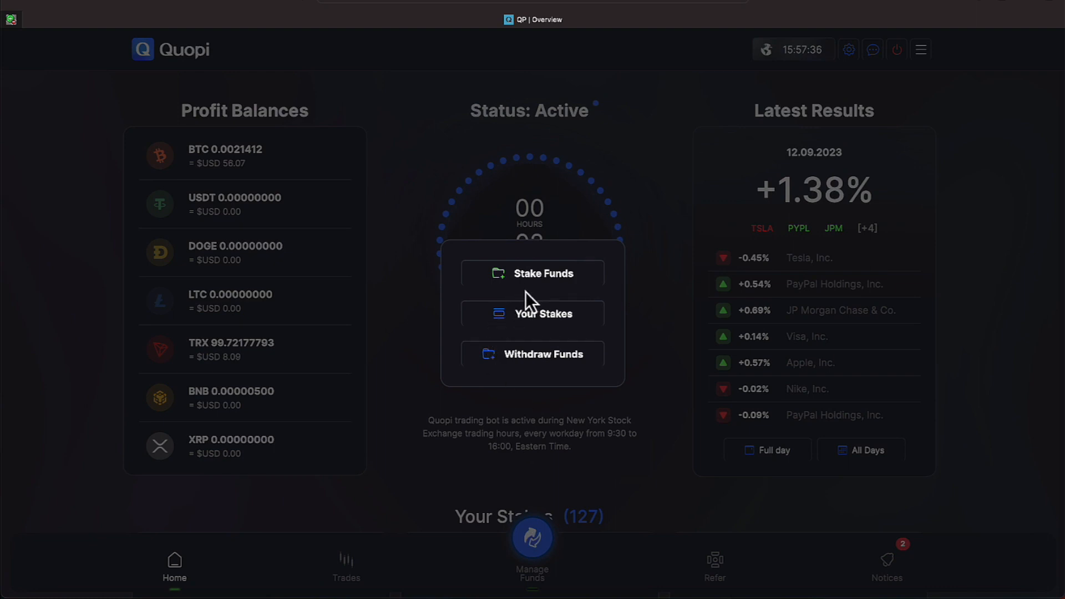
mouse_move(533, 316)
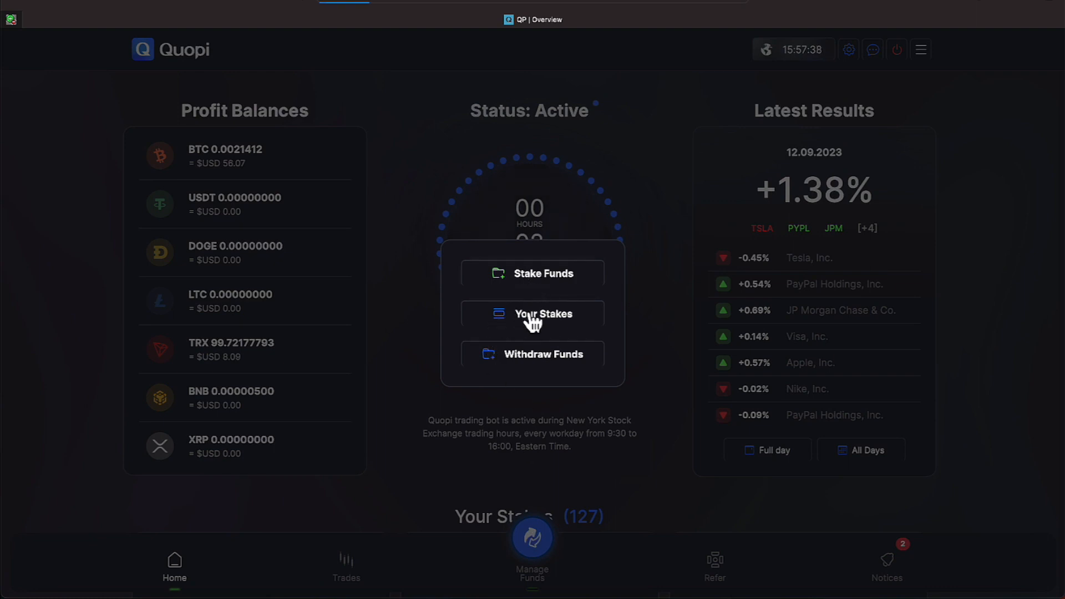
left_click(543, 273)
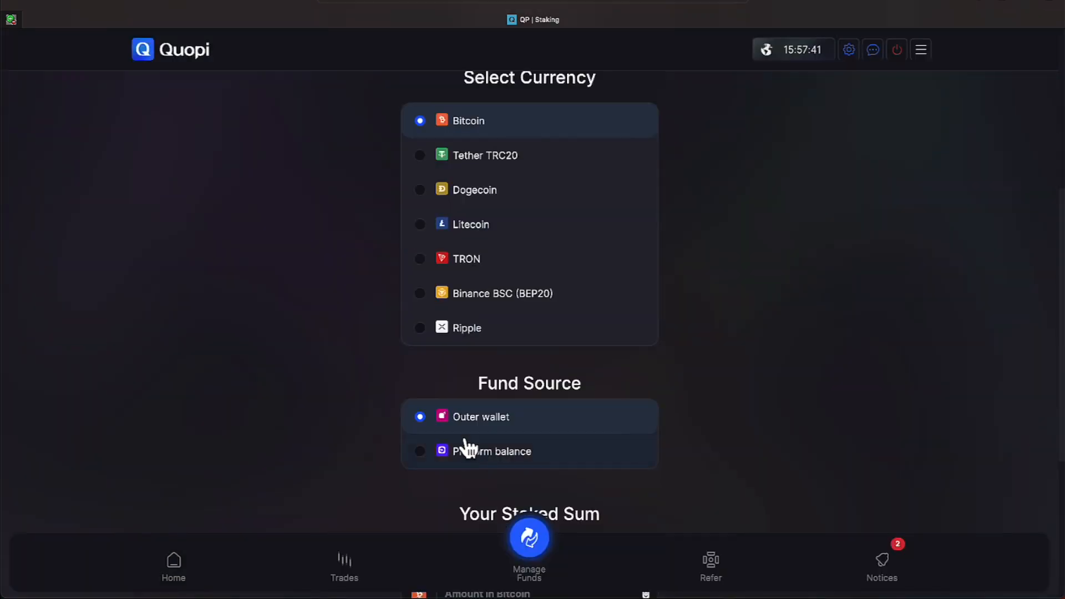
mouse_move(426, 462)
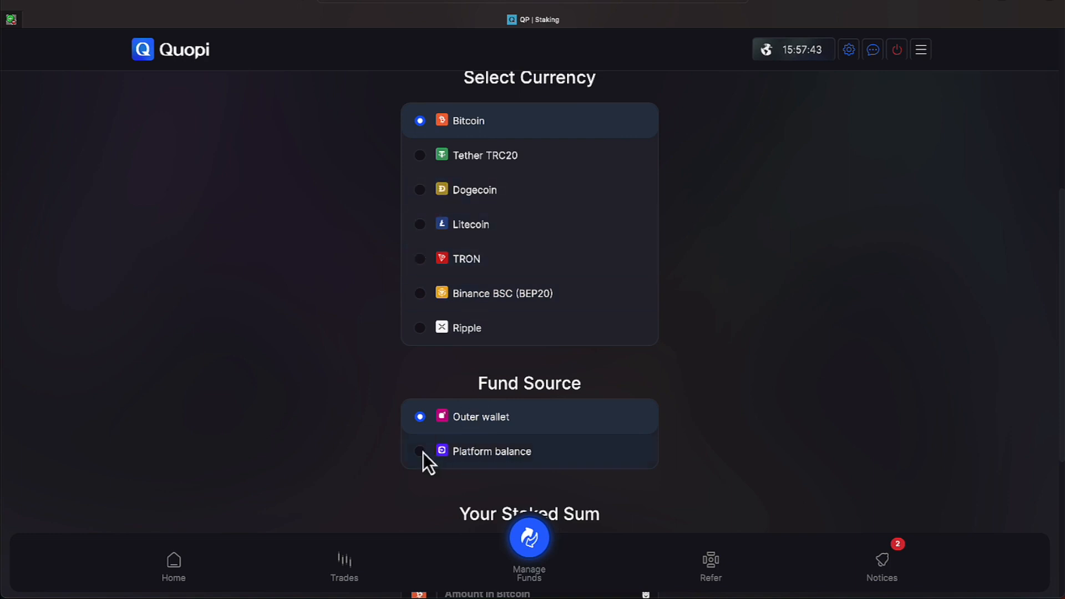
left_click(419, 451)
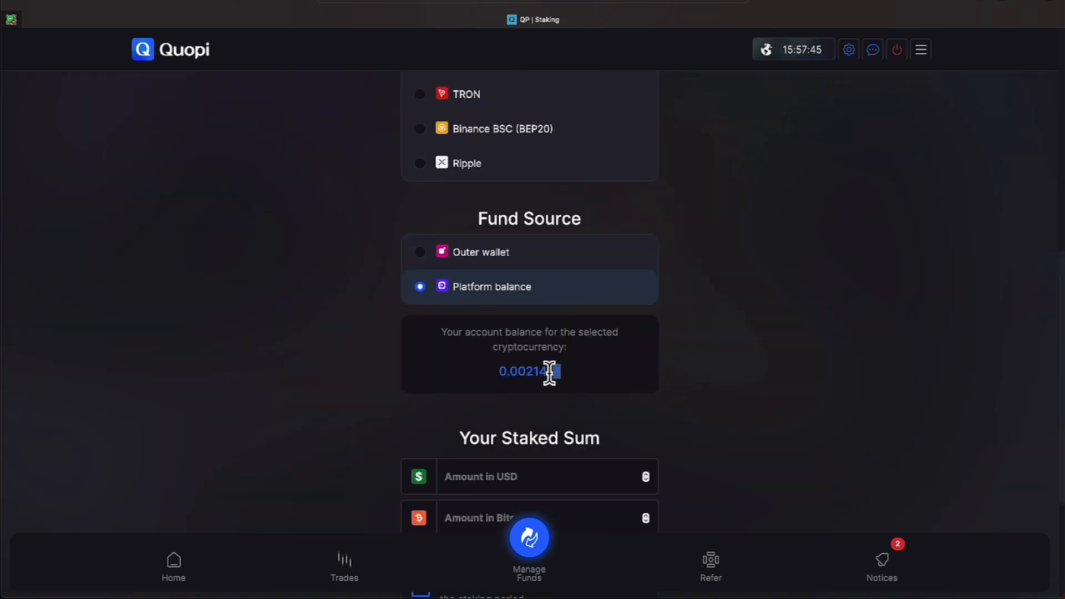
scroll("down", 3)
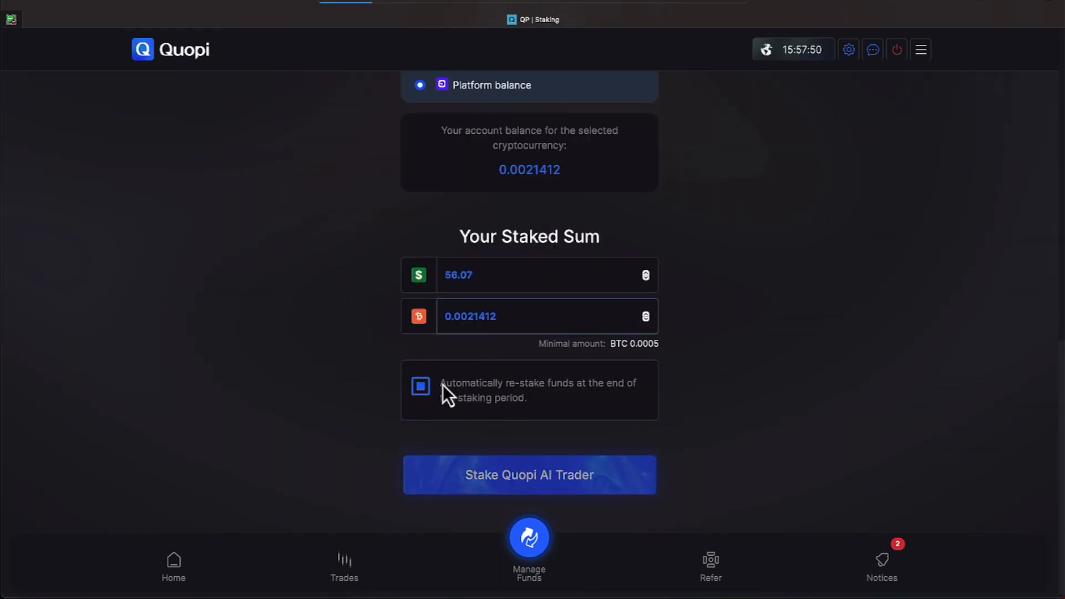
left_click(529, 473)
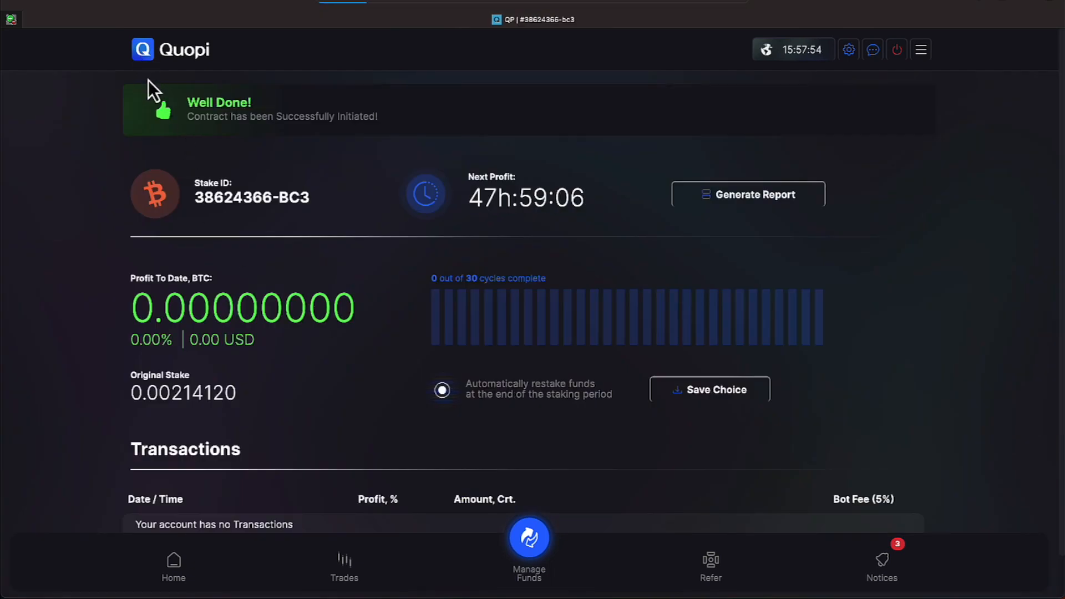
left_click(173, 566)
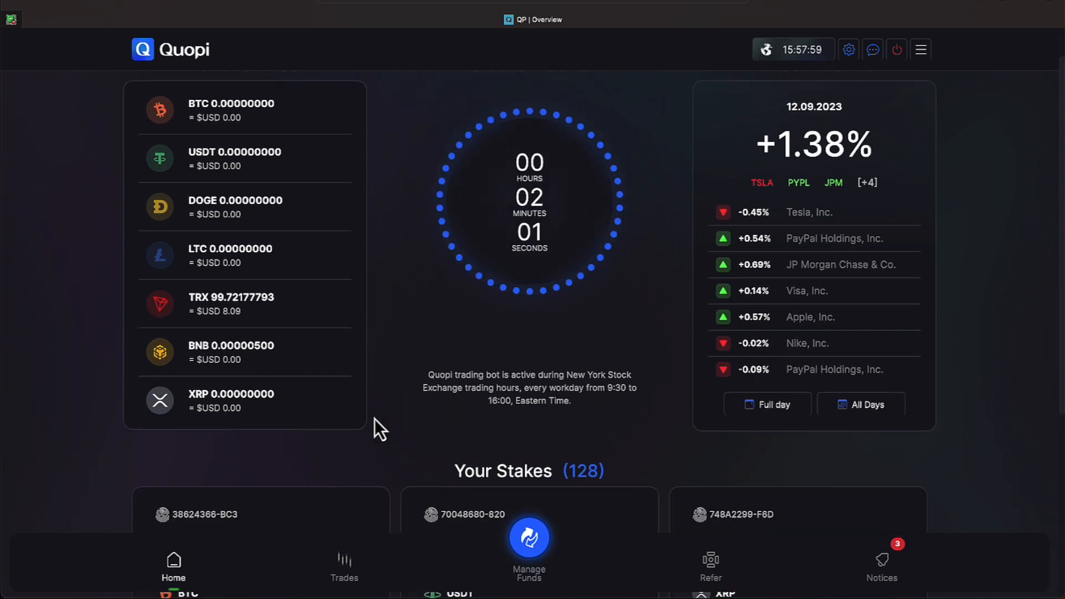
mouse_move(866, 556)
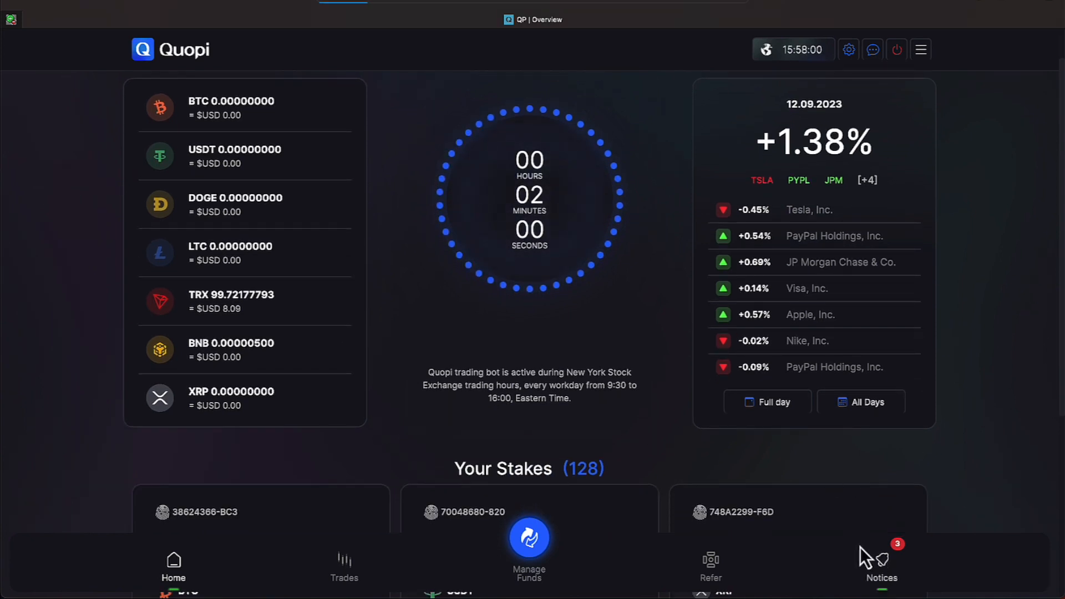
Step: Mark the three new notifications as read and bring up the Manage Funds choices
left_click(881, 567)
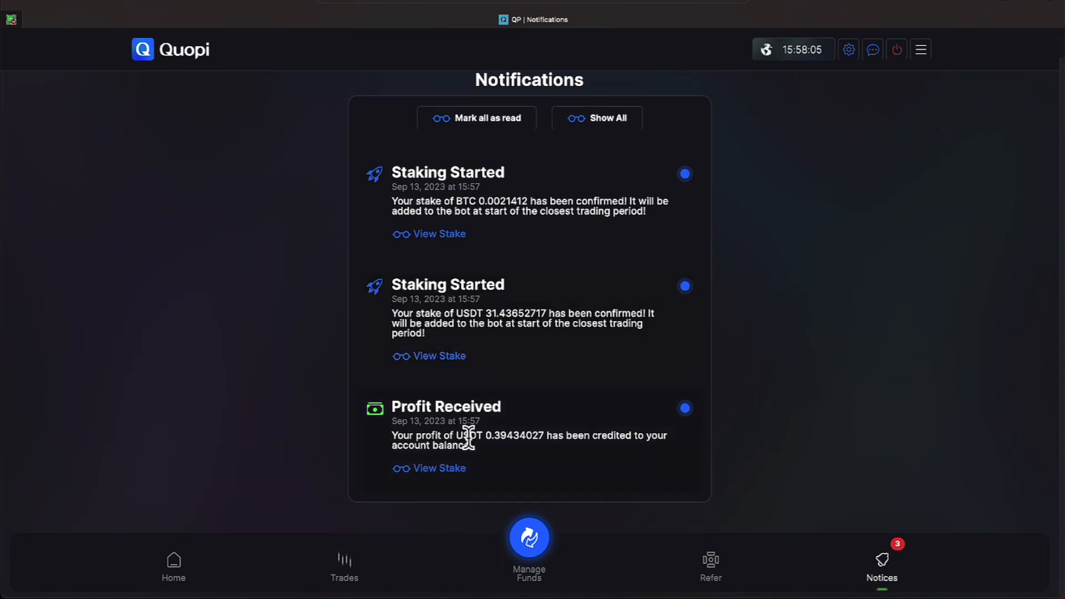
mouse_move(480, 133)
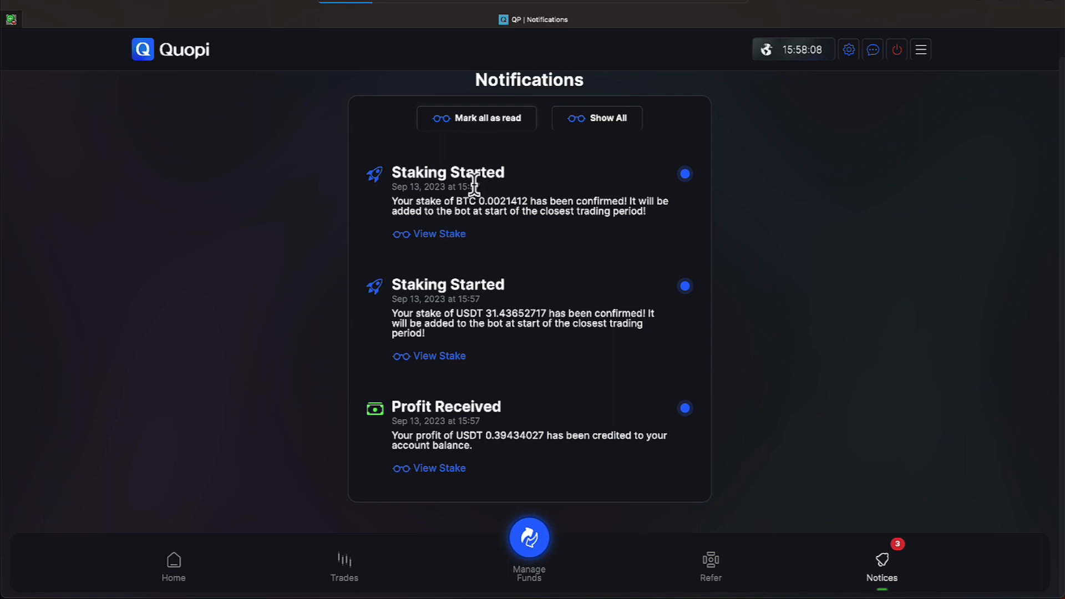
left_click(477, 118)
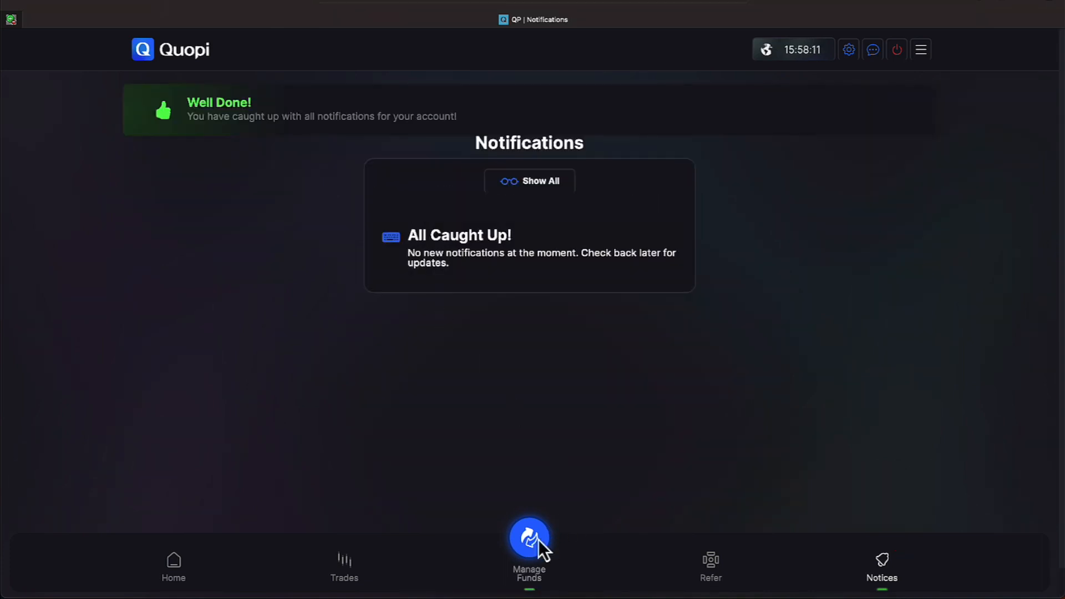
left_click(528, 537)
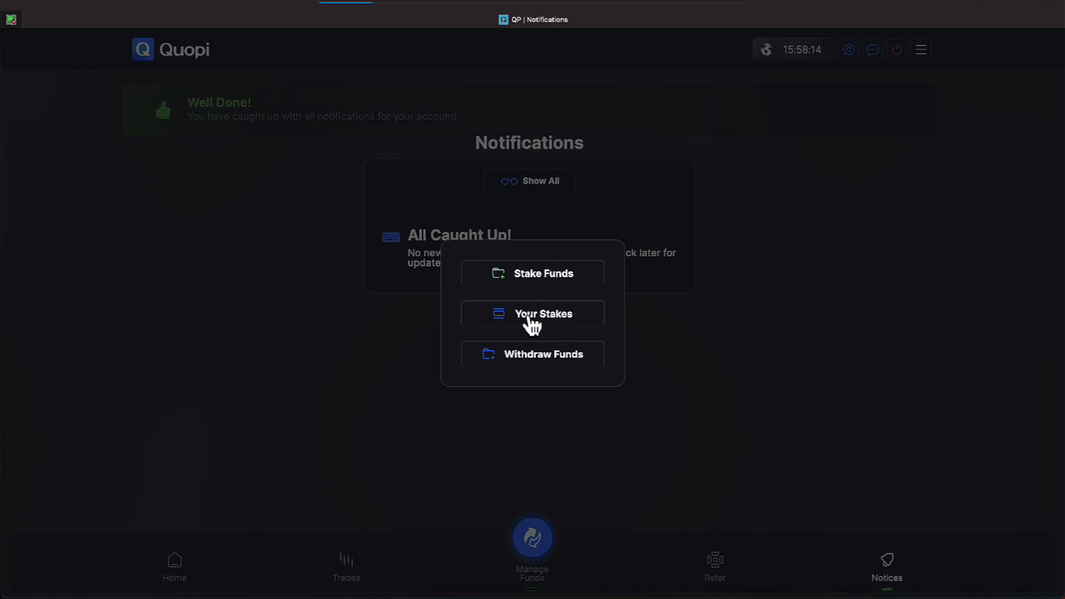
Step: View Your Stakes with 7359.52 $ total return at 128/177, selecting the BTC total profit figure
left_click(542, 314)
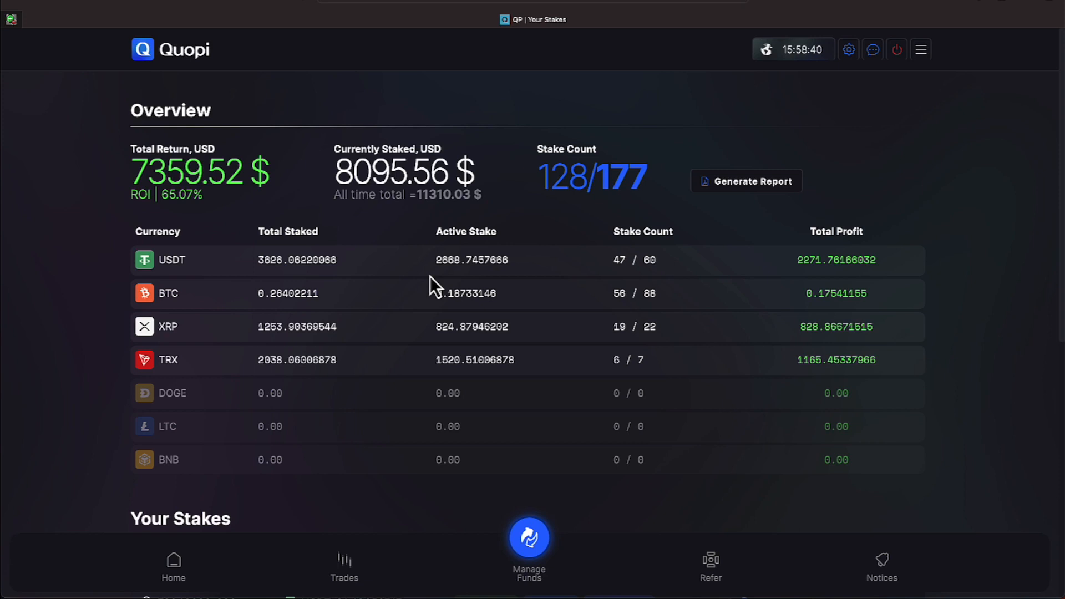
double_click(842, 292)
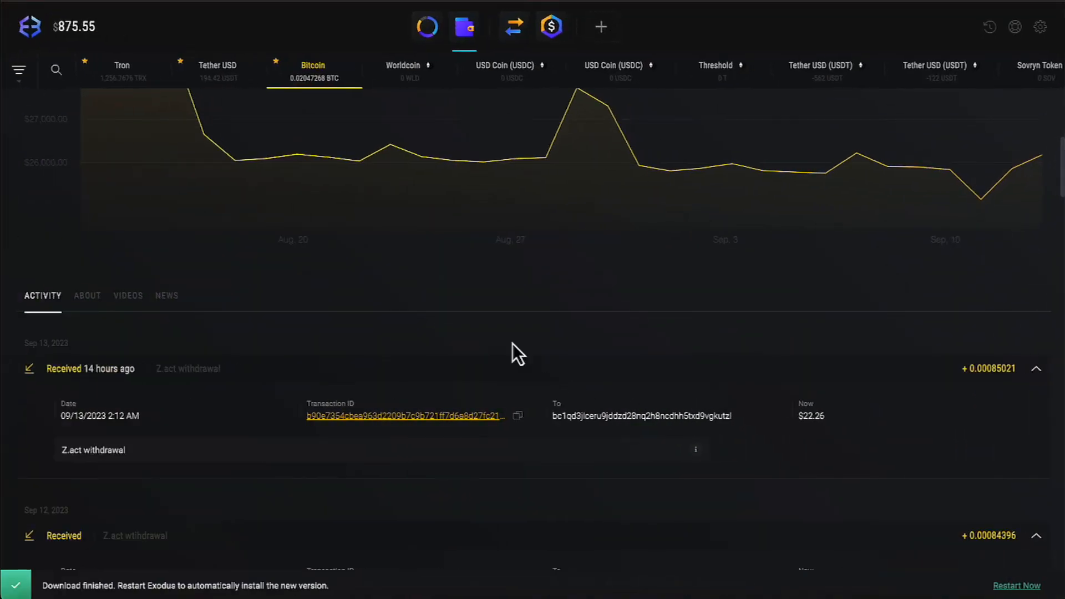
scroll("up", 3)
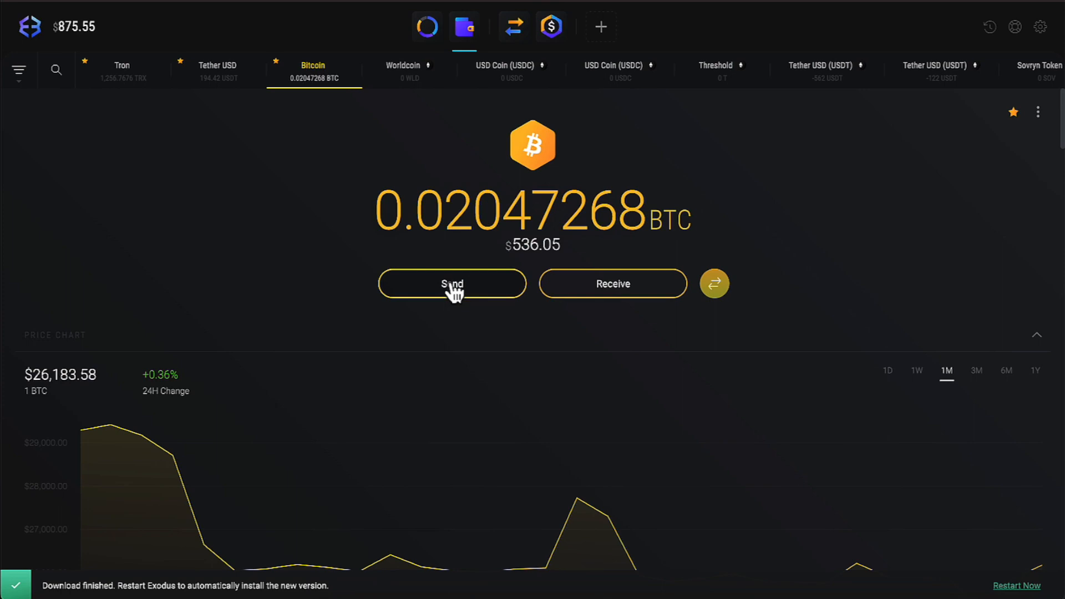
left_click(452, 283)
type("0.17541155")
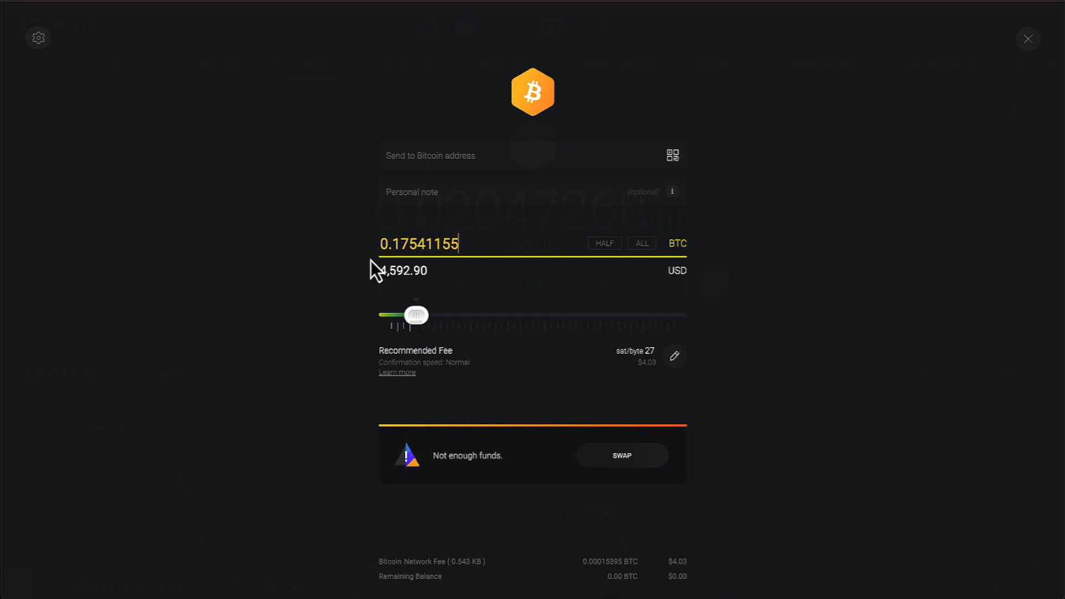
mouse_move(1027, 39)
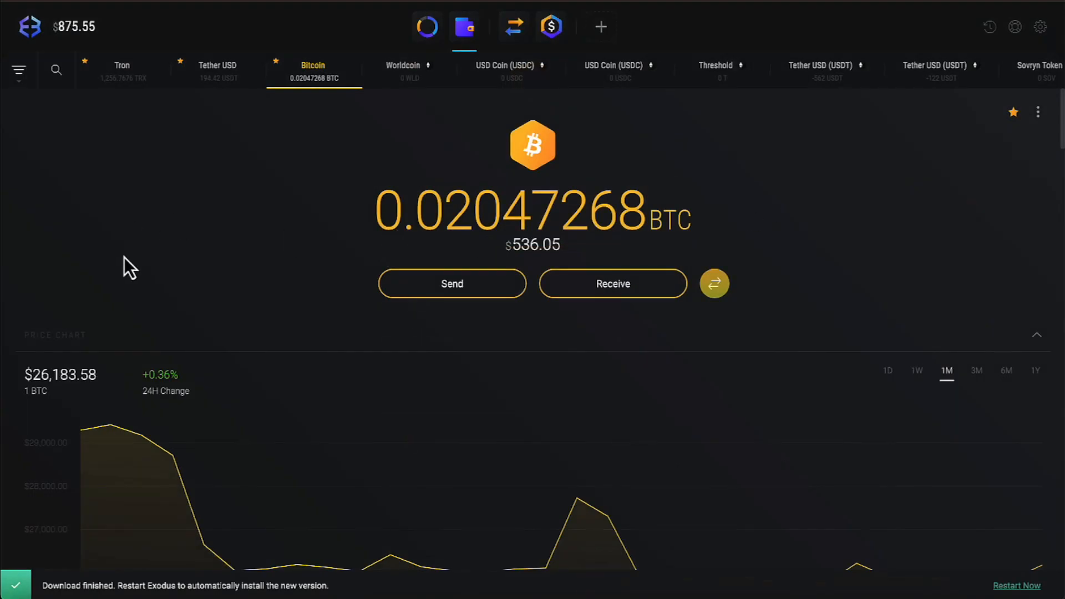
mouse_move(20, 8)
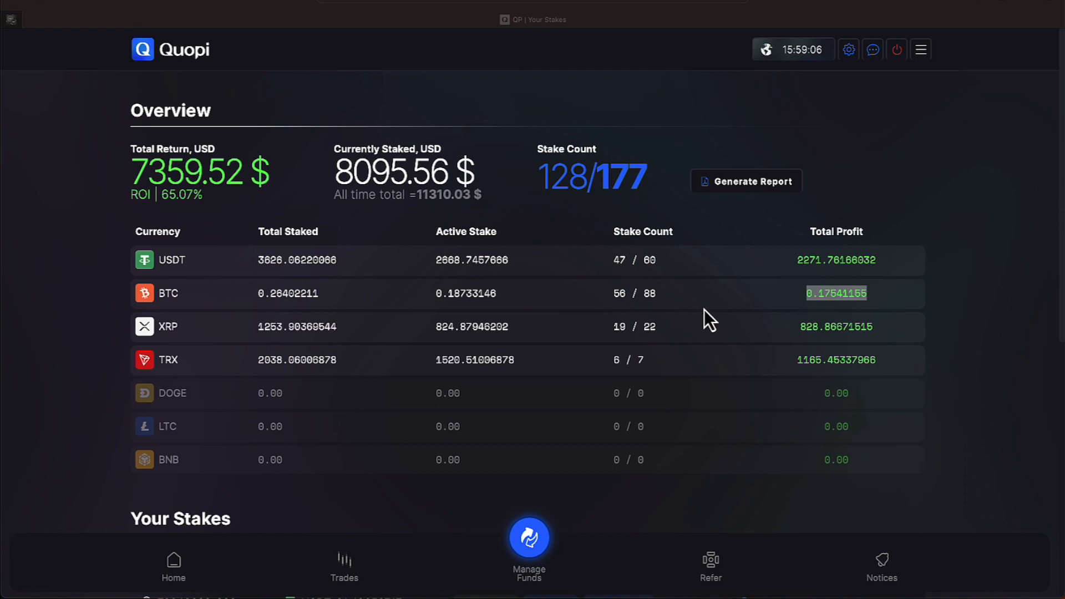
mouse_move(884, 285)
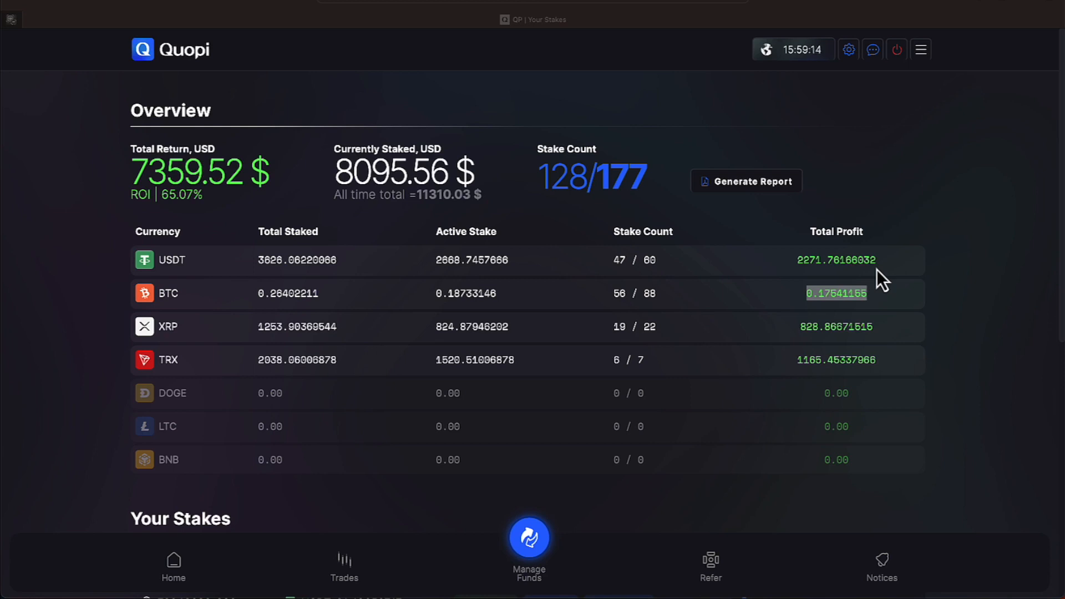
mouse_move(874, 298)
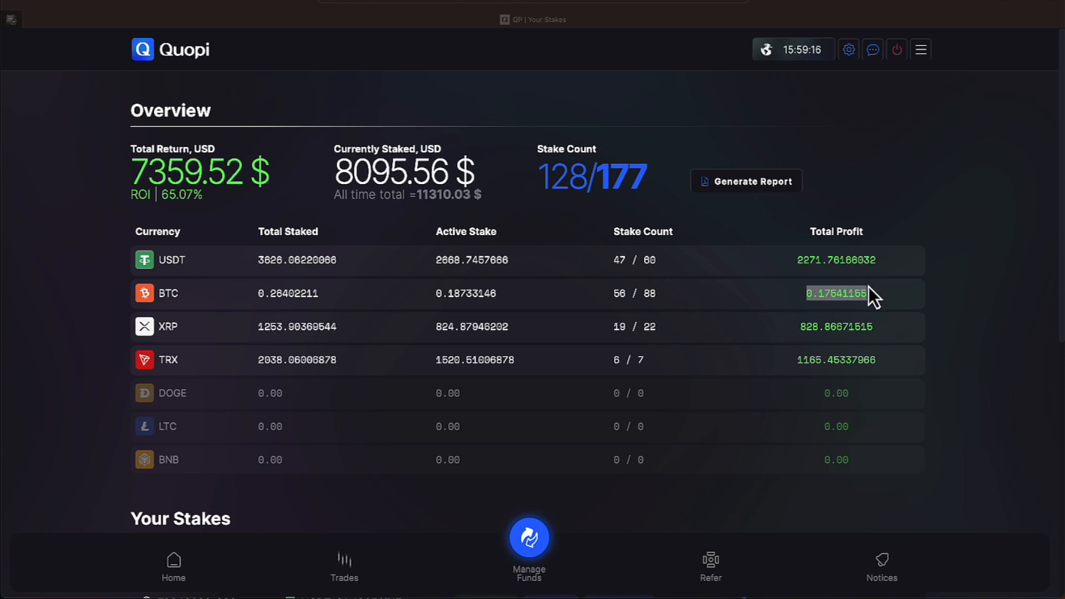
mouse_move(870, 306)
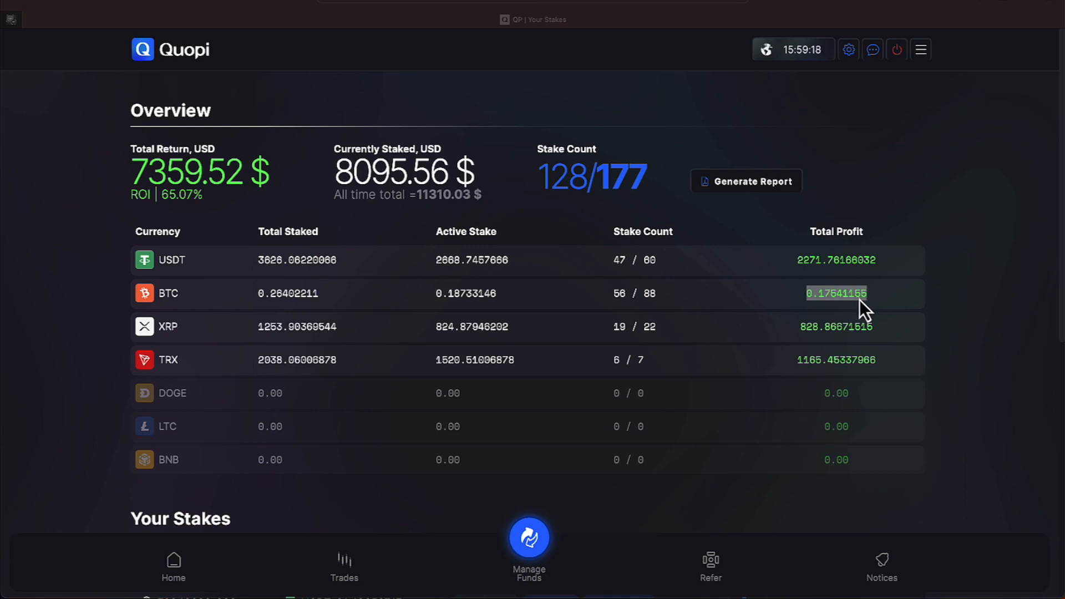
mouse_move(846, 348)
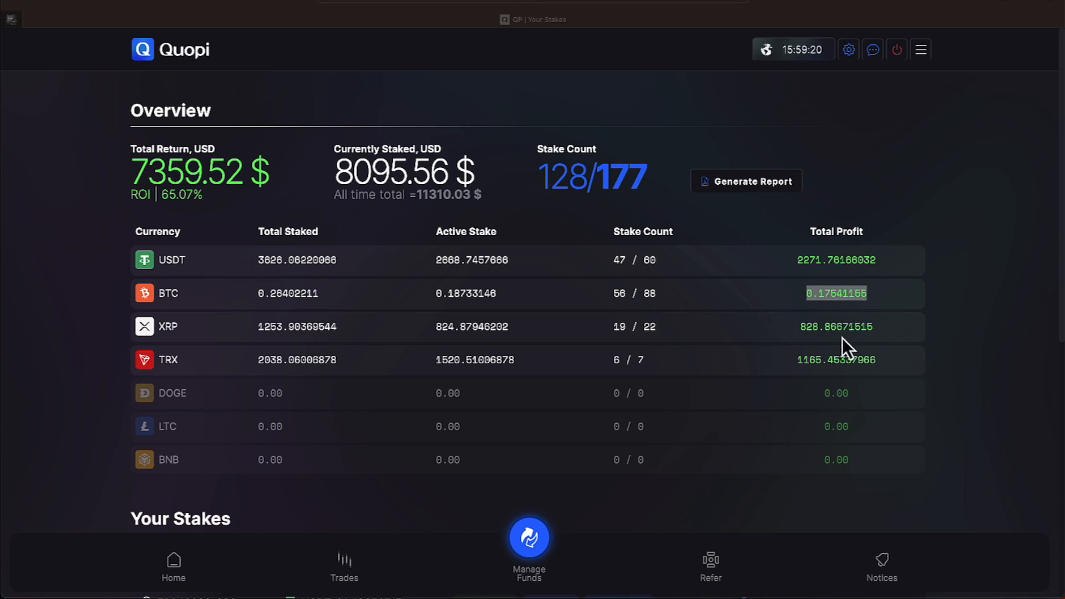
mouse_move(832, 385)
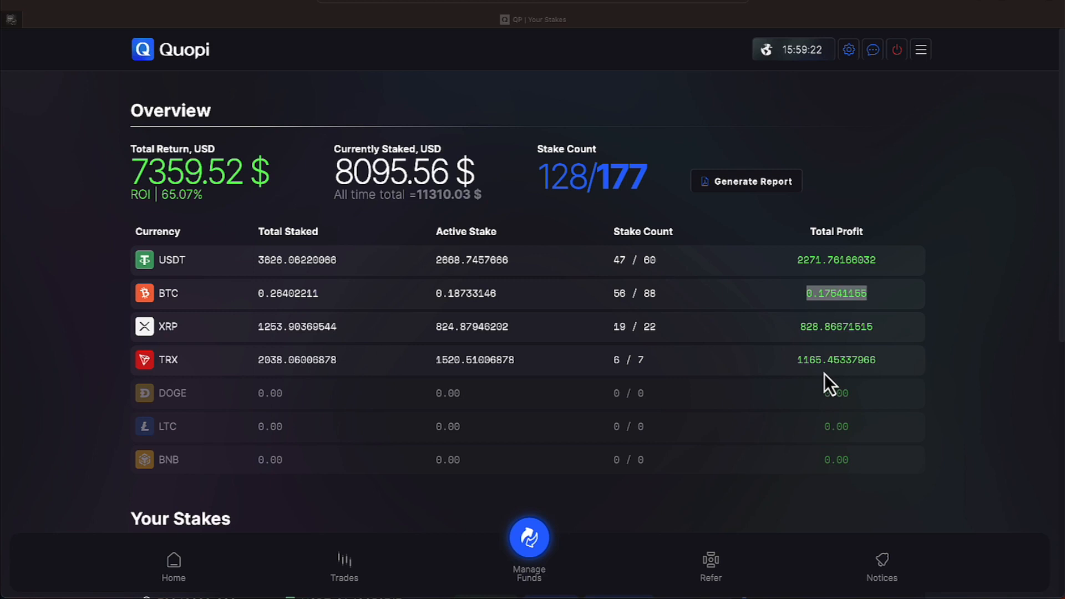
mouse_move(864, 351)
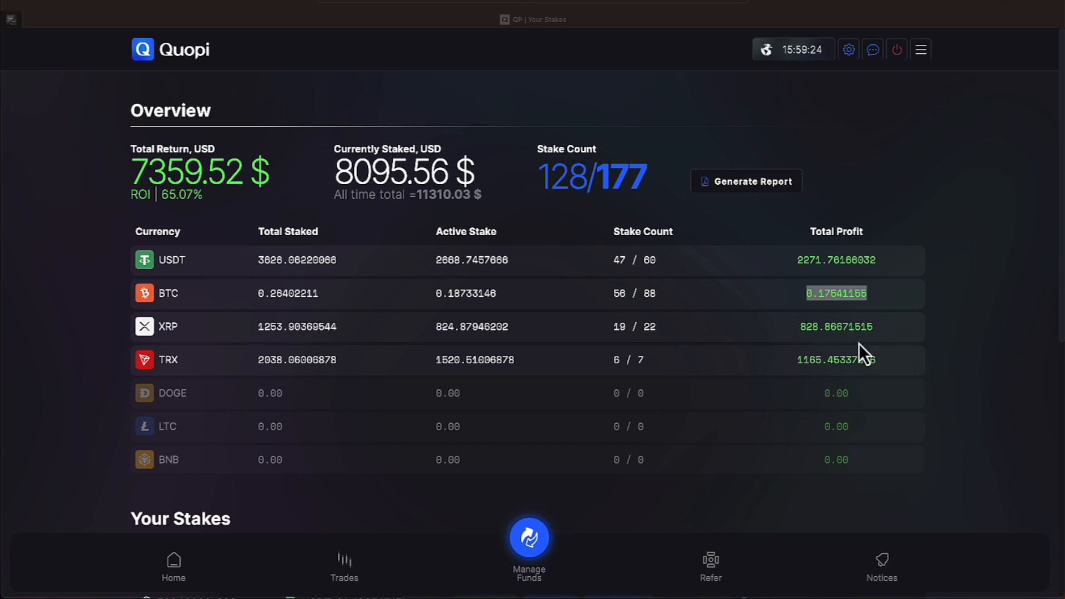
mouse_move(723, 263)
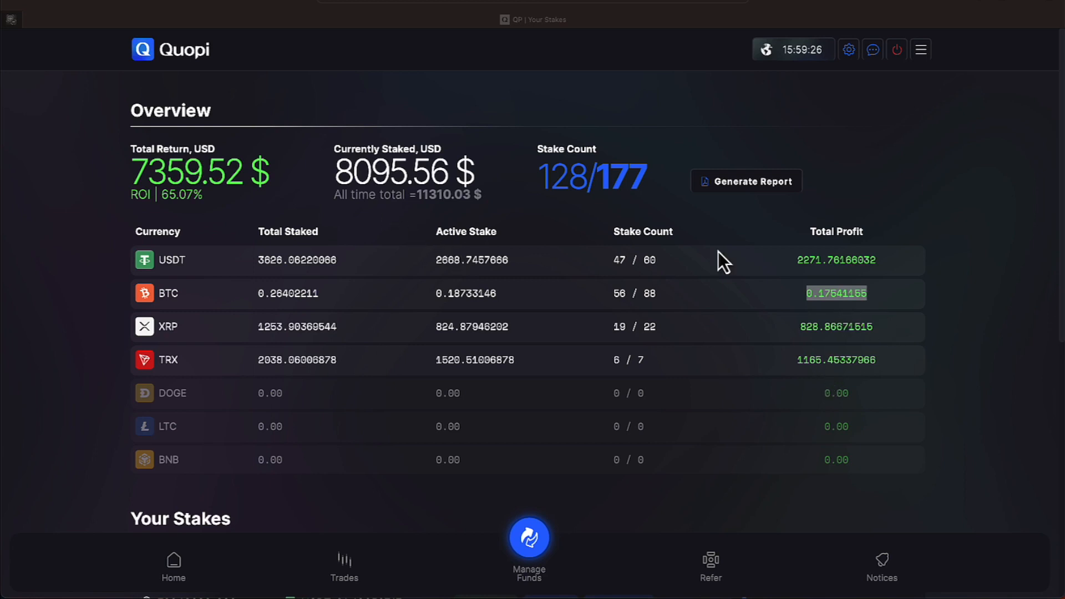
mouse_move(650, 285)
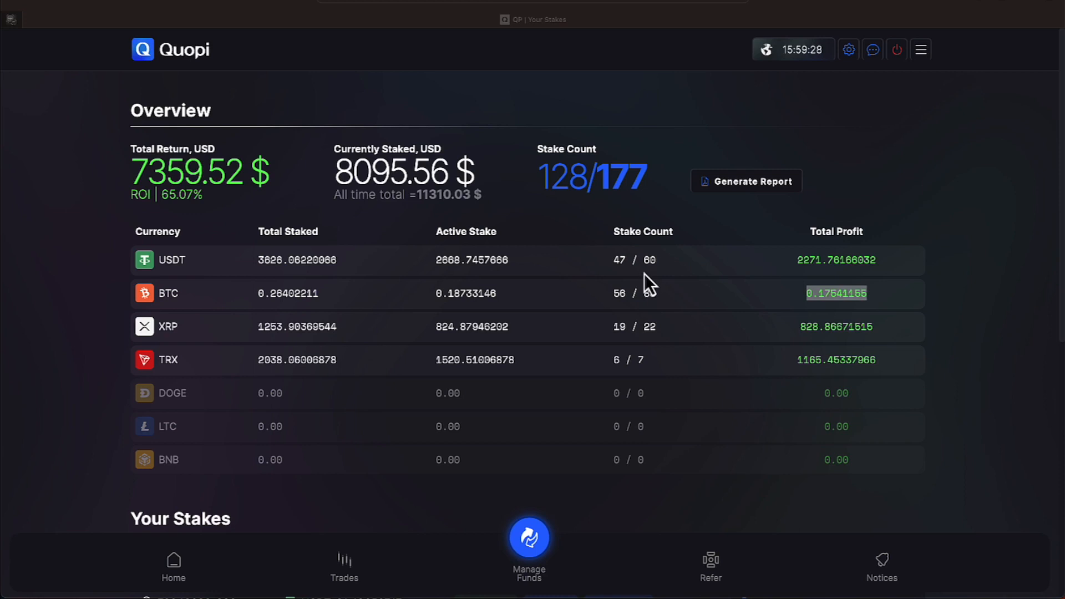
mouse_move(331, 482)
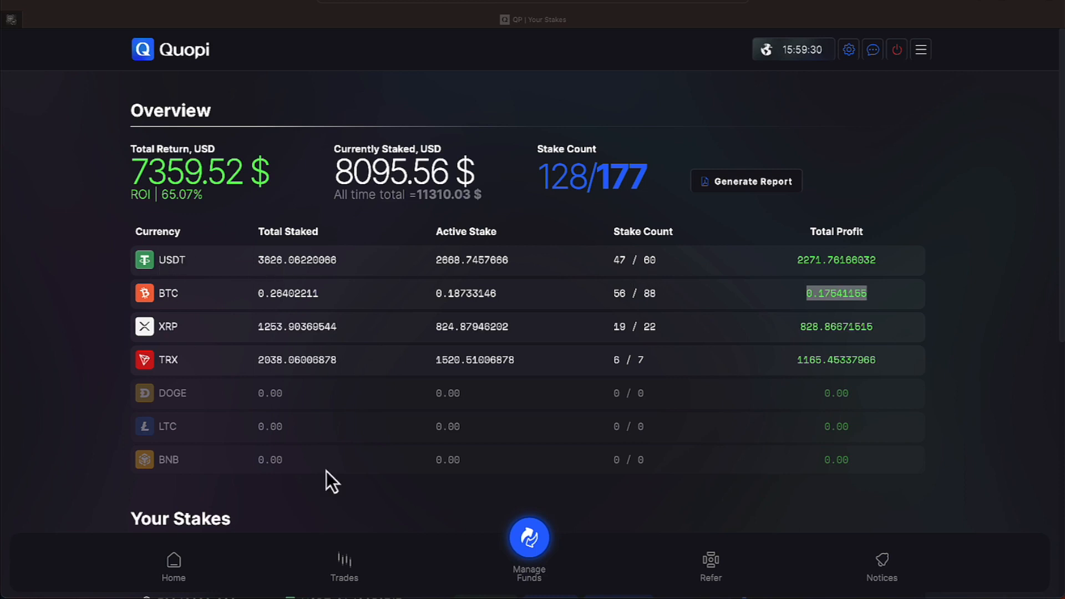
mouse_move(193, 560)
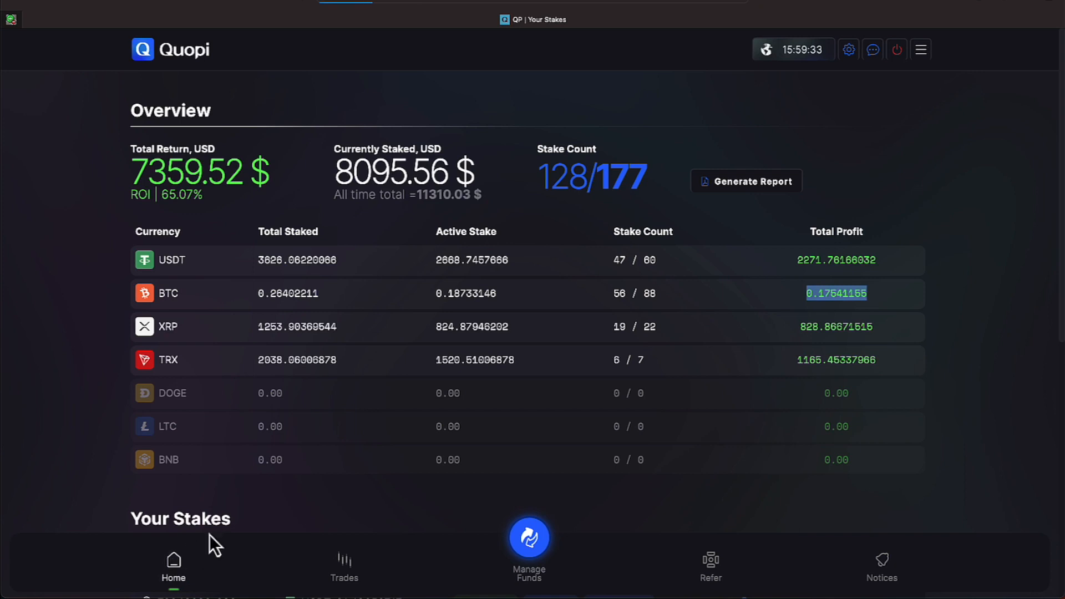
Step: Return Home to the Profit Balances, bot status and 13.09.2023 Latest Results
left_click(173, 563)
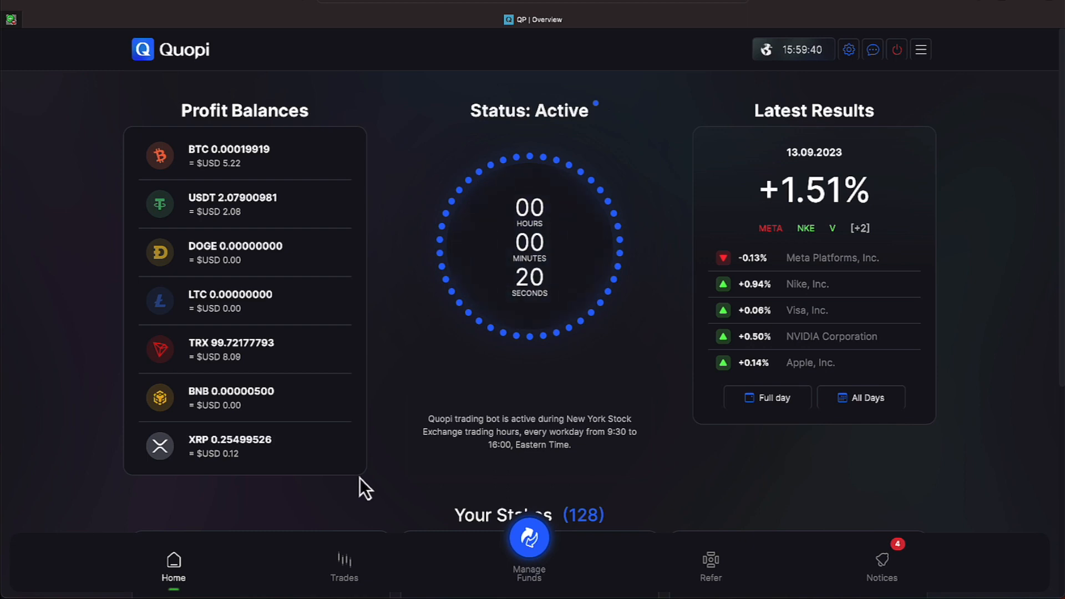
mouse_move(432, 529)
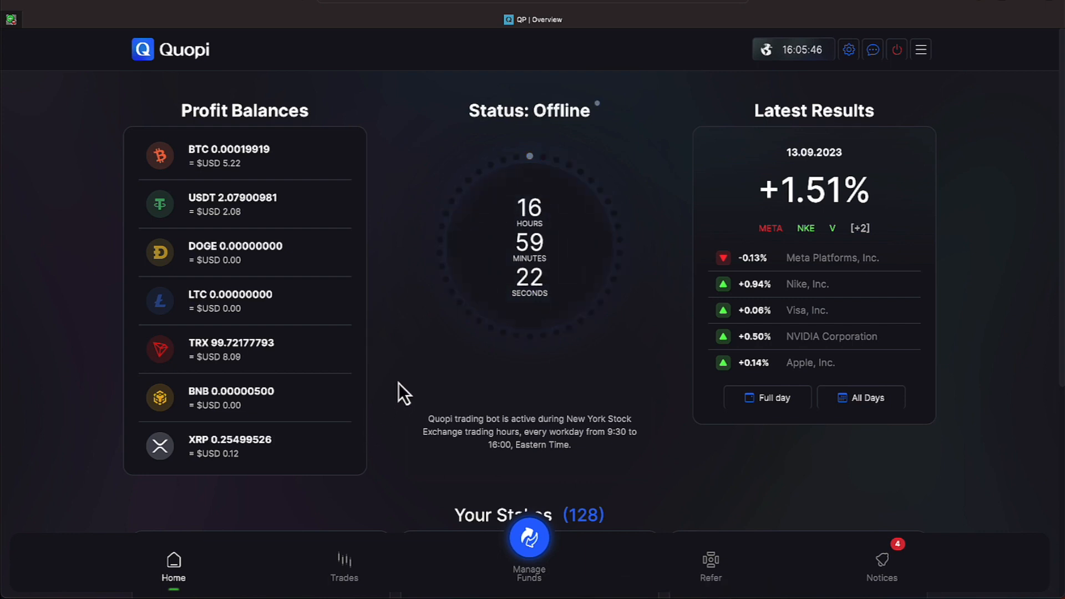
mouse_move(488, 386)
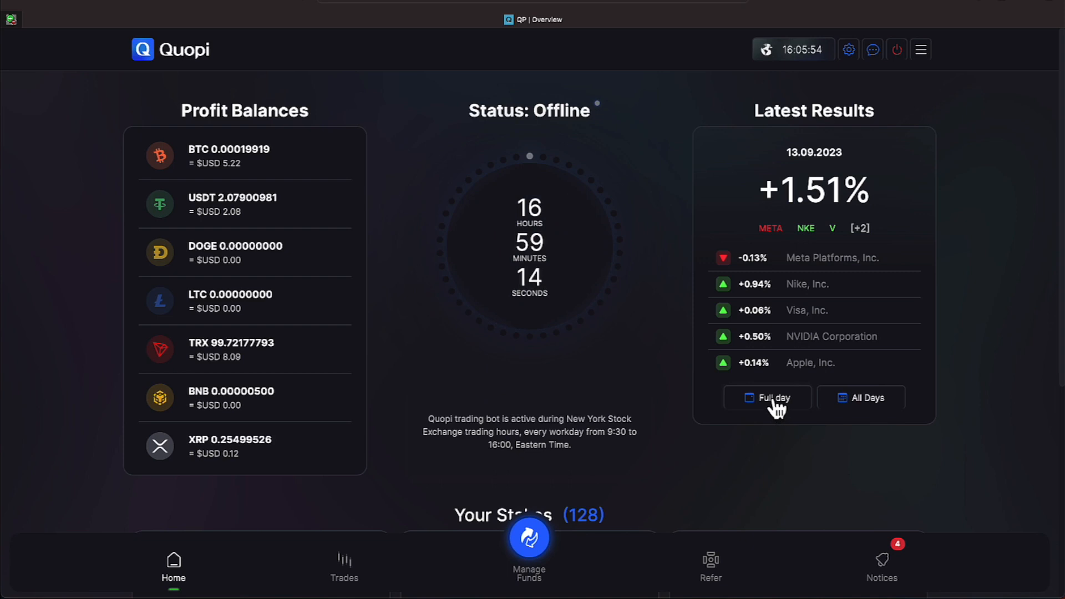
Step: View the Full day summary for 13.09.2023 with the META, NKE and V trades and prices
left_click(766, 398)
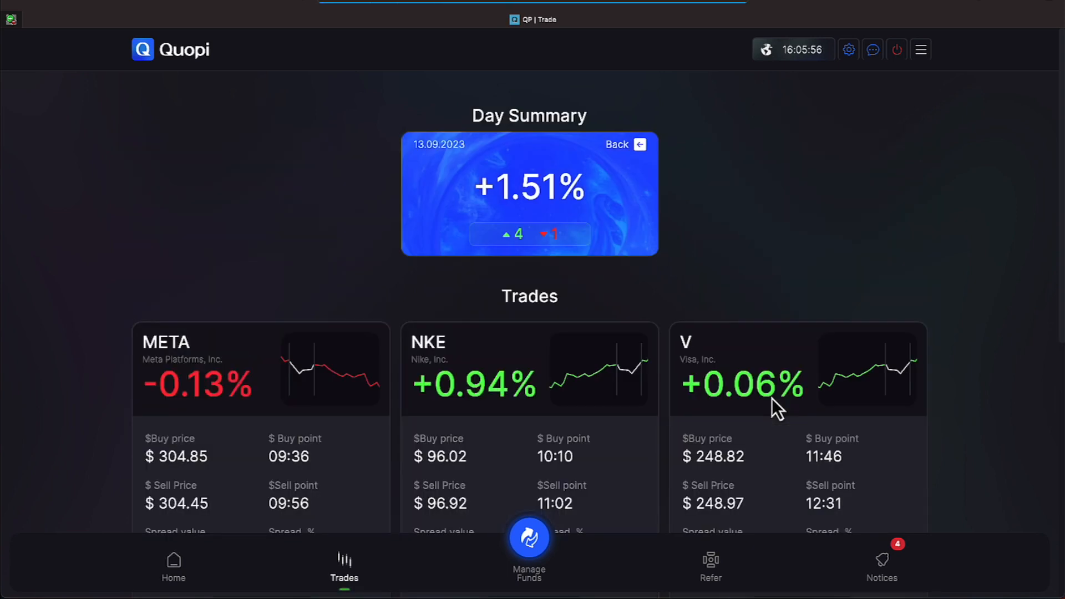
scroll("down", 3)
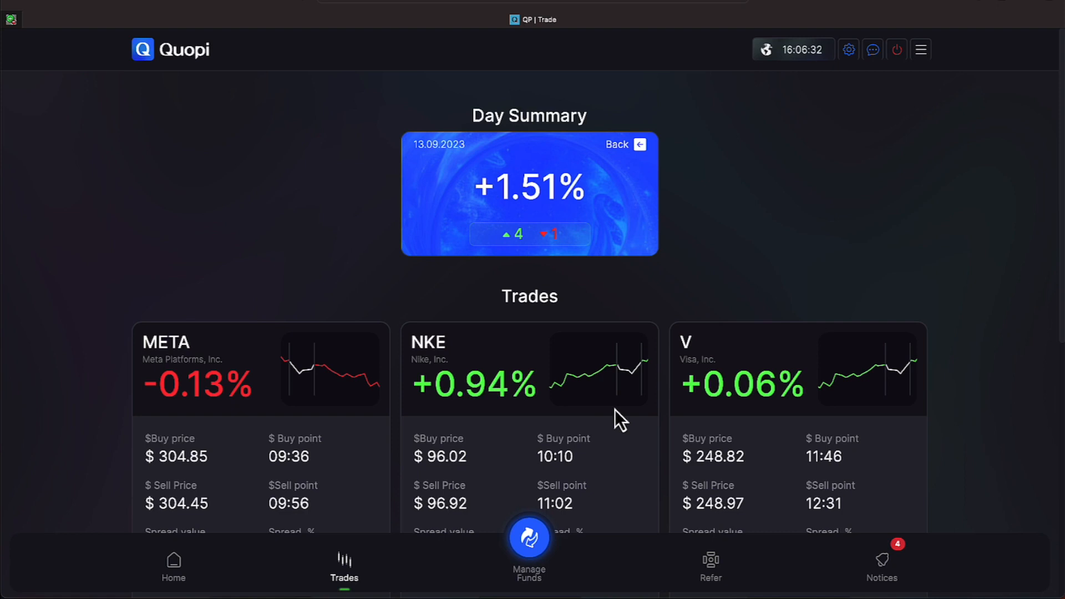
mouse_move(606, 400)
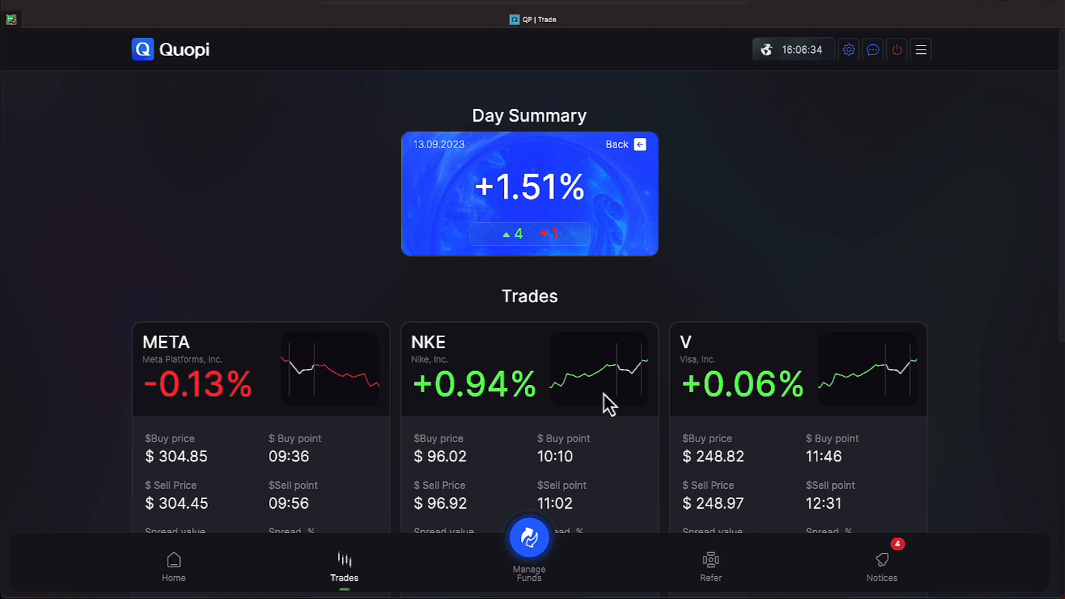
mouse_move(598, 406)
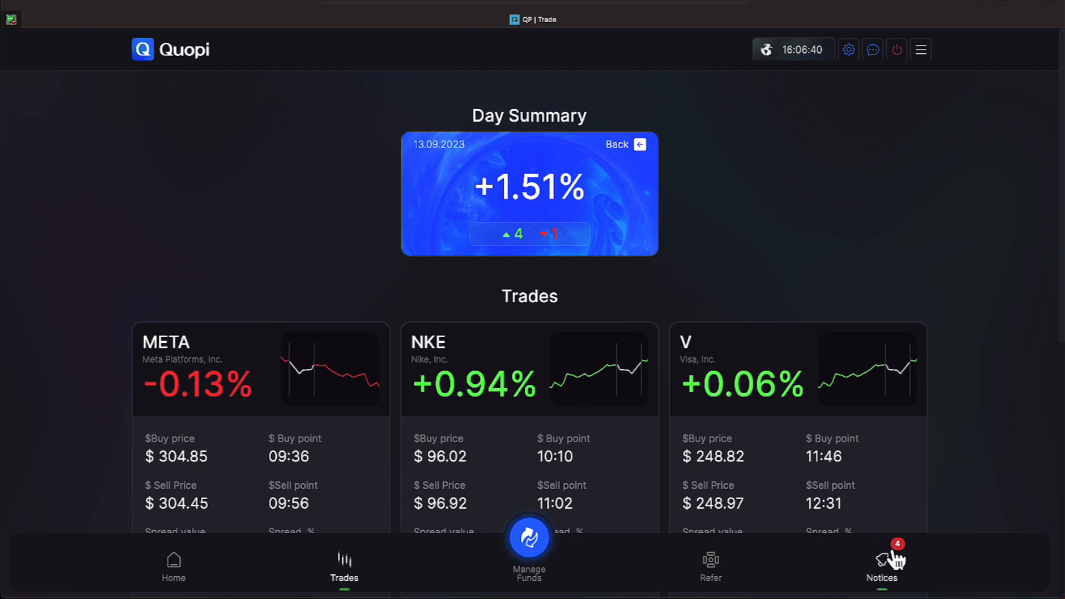
Step: View the Notices list of profit-received notifications
left_click(882, 564)
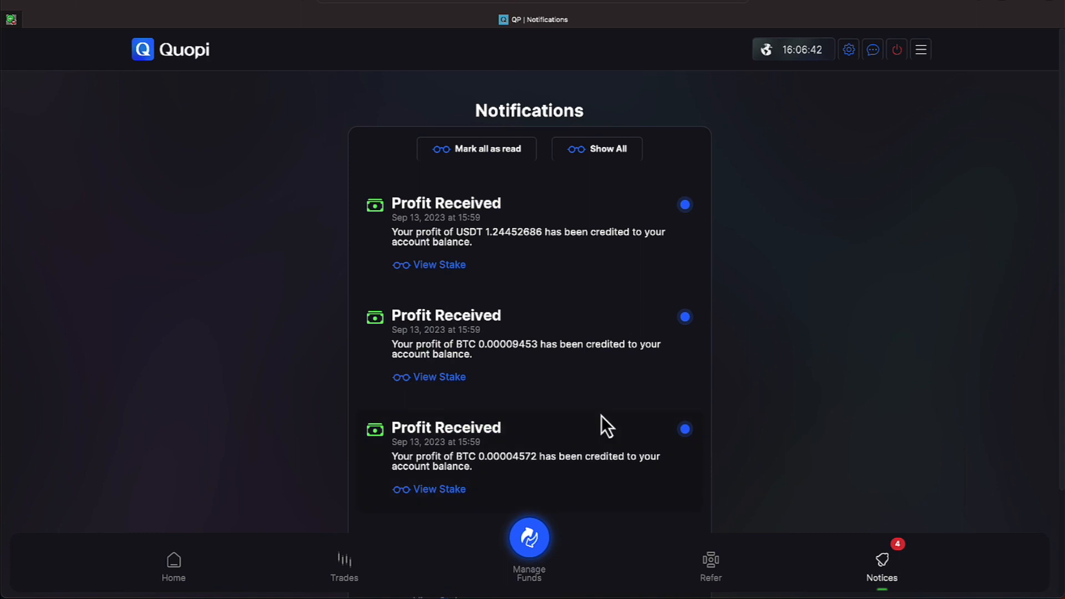
mouse_move(485, 271)
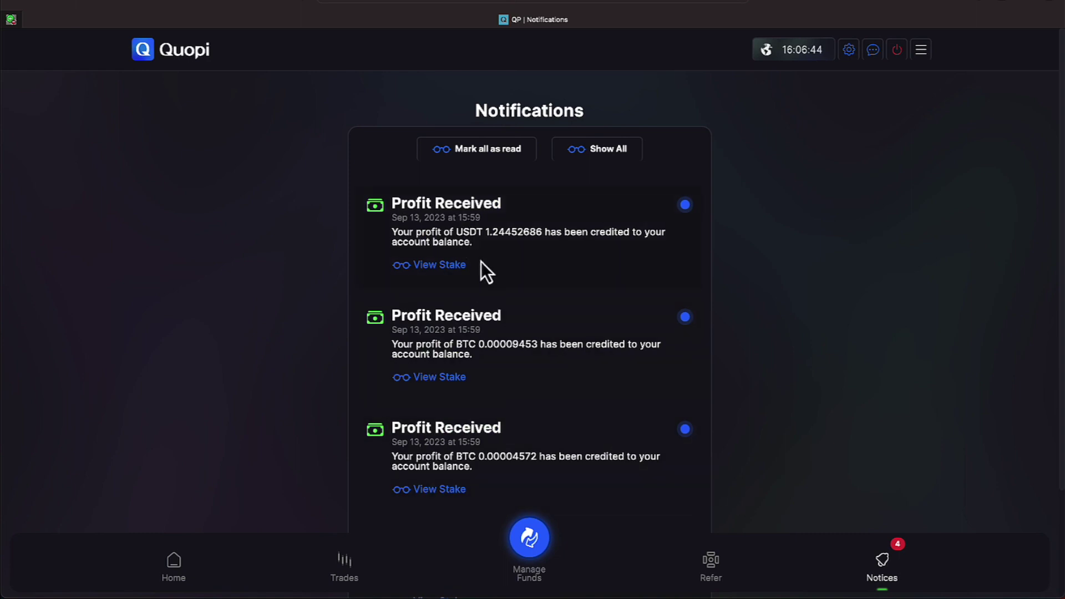
mouse_move(509, 285)
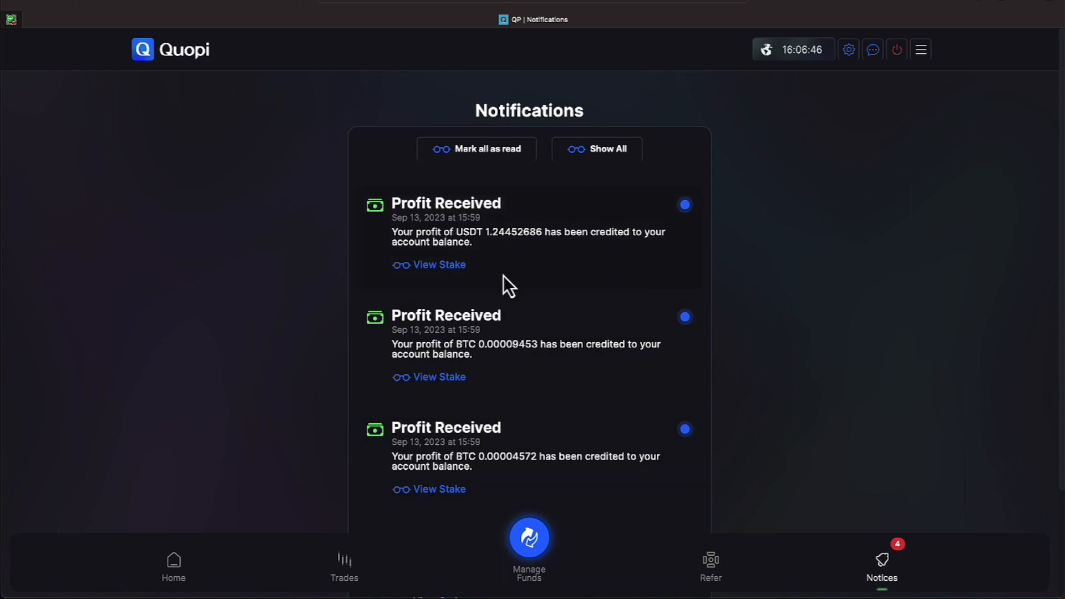
mouse_move(511, 386)
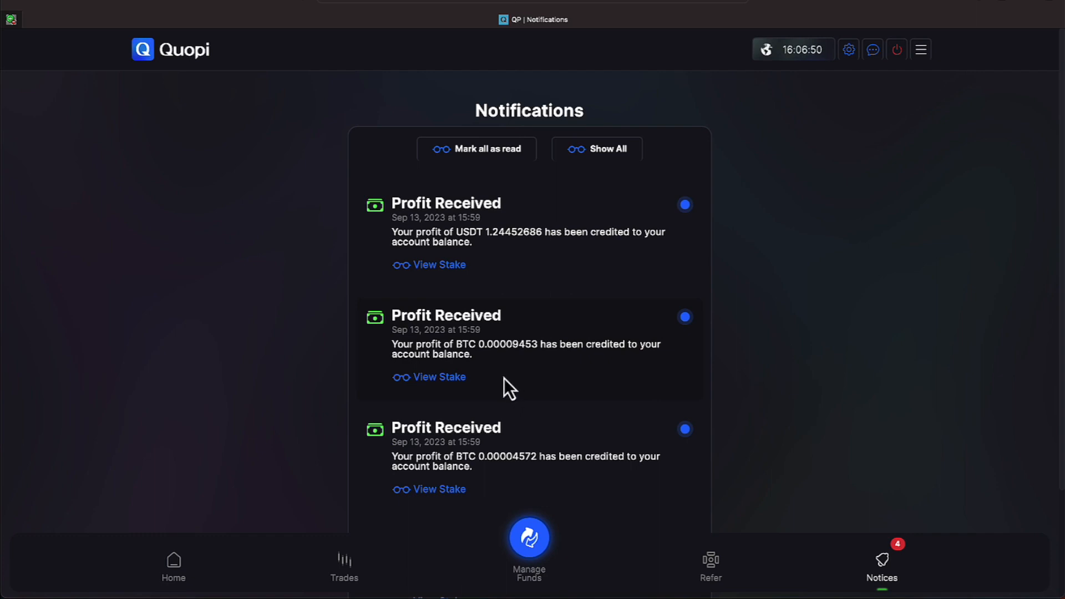
scroll("down", 3)
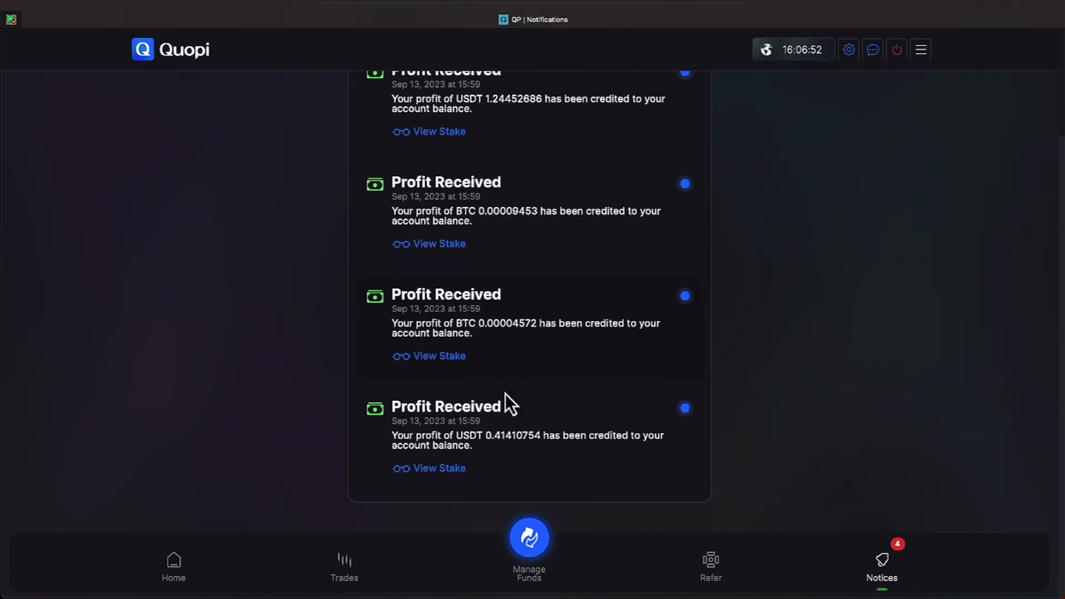
scroll("up", 3)
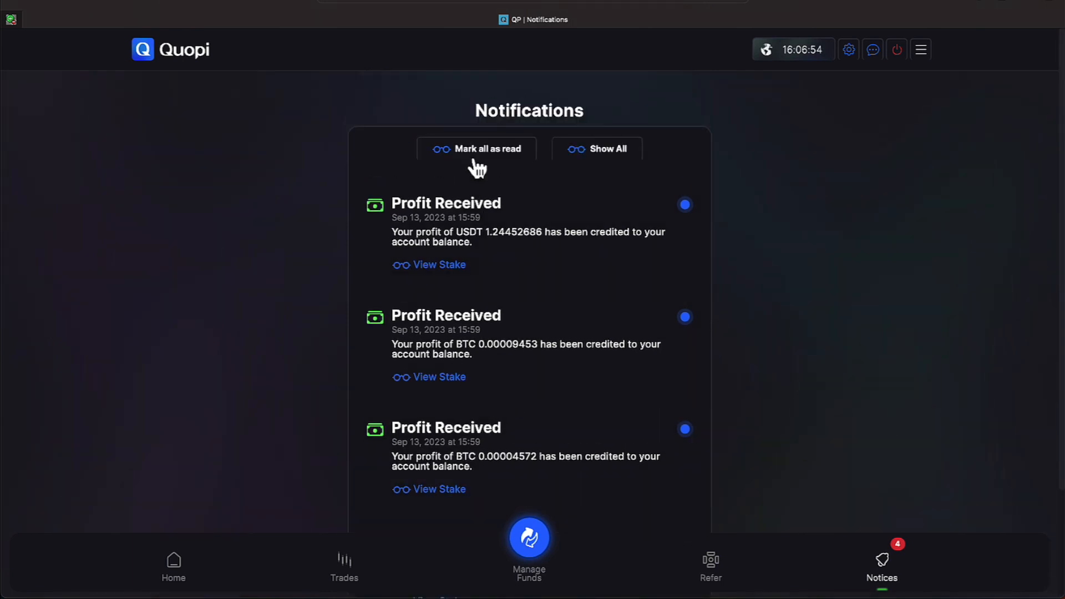
mouse_move(425, 318)
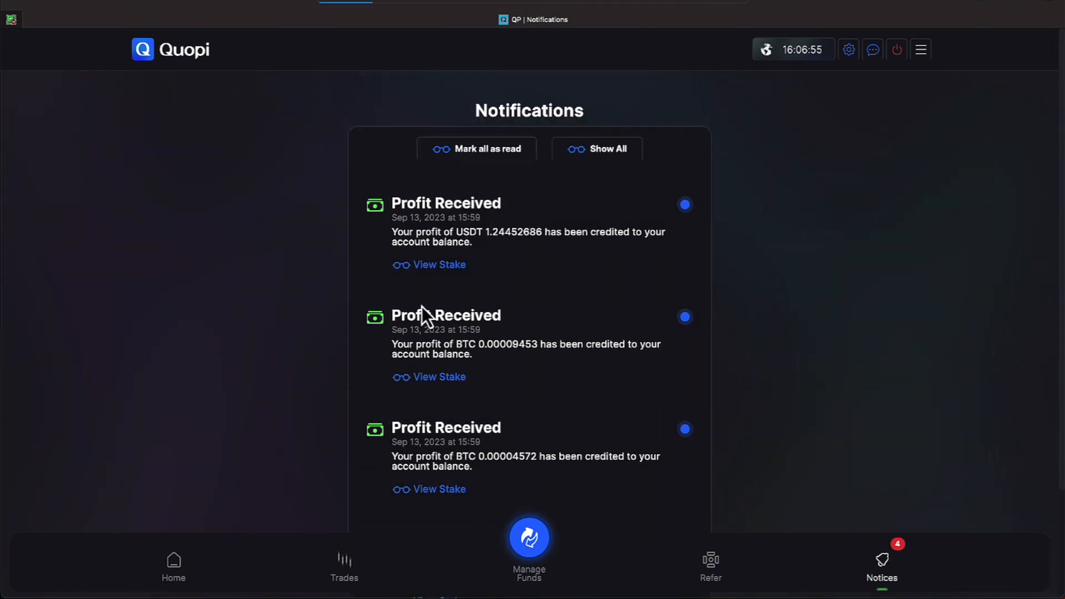
Step: Mark all notifications as read so the list says All Caught Up, then return Home
left_click(477, 148)
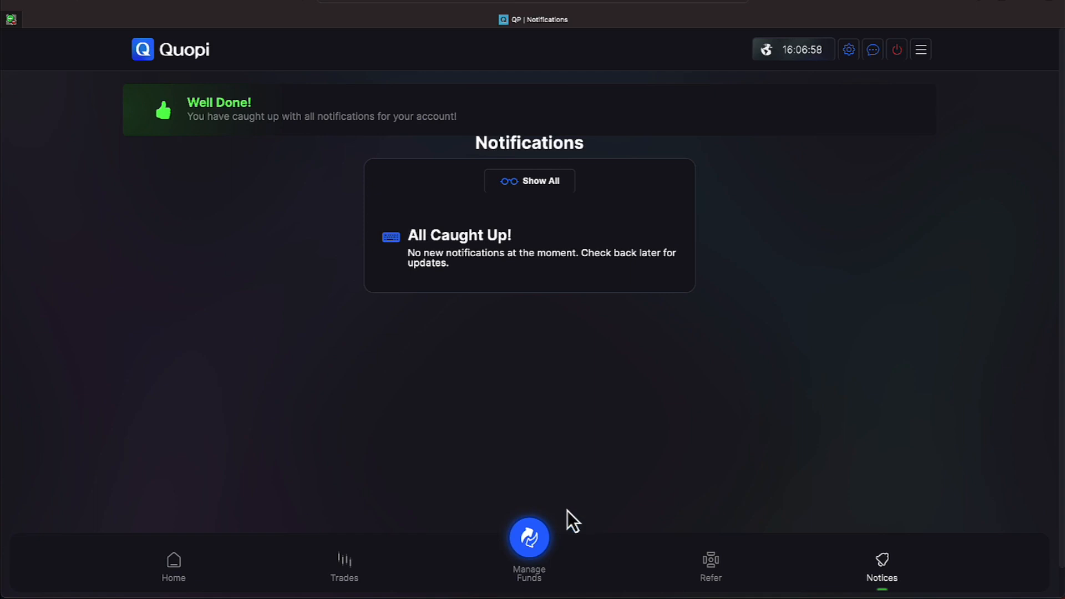
left_click(528, 537)
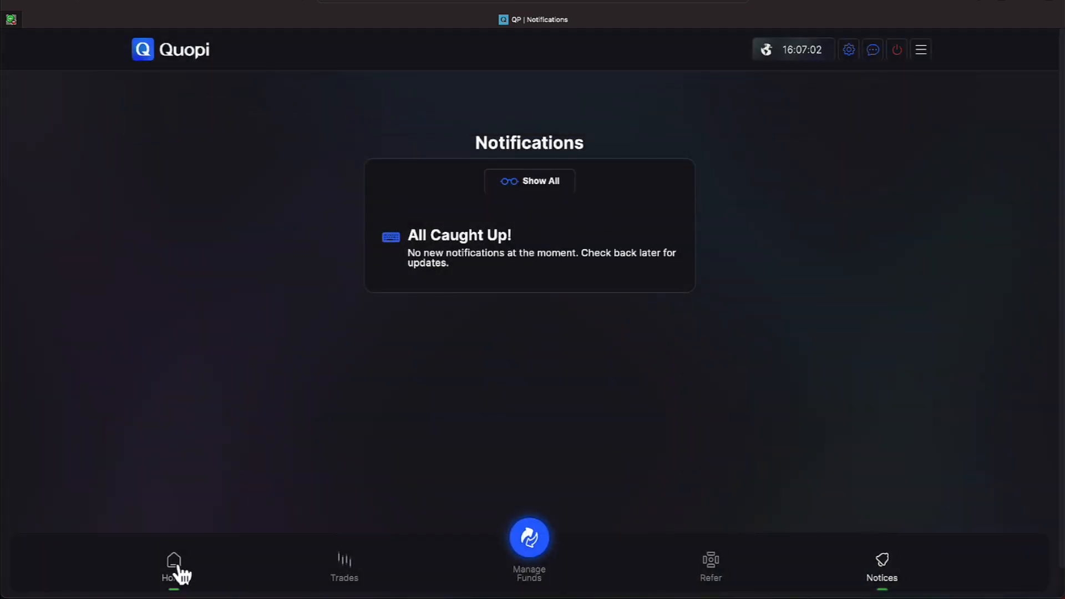
left_click(173, 567)
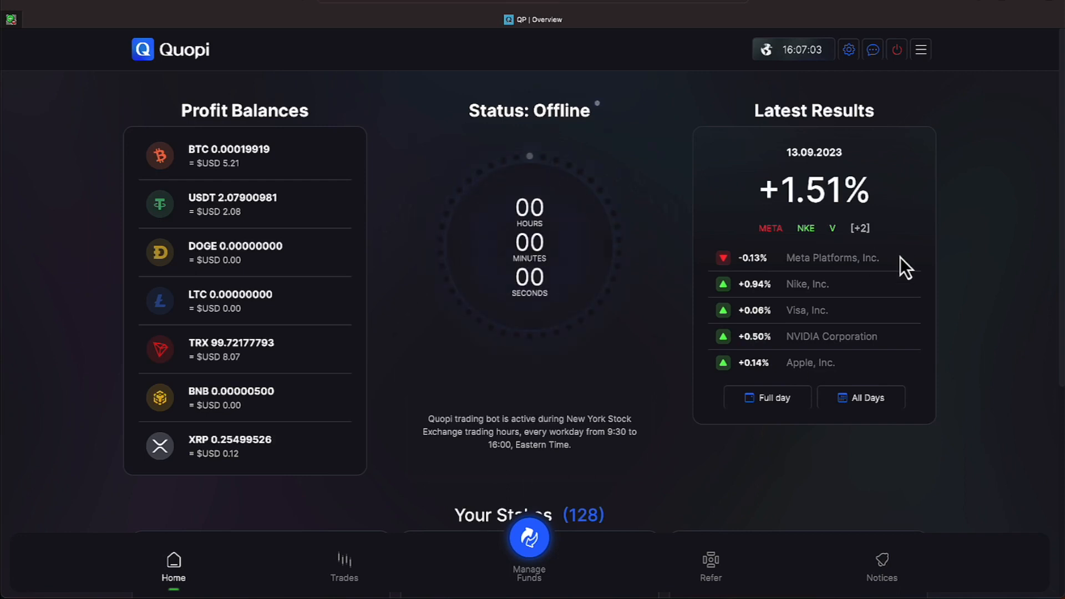
mouse_move(974, 16)
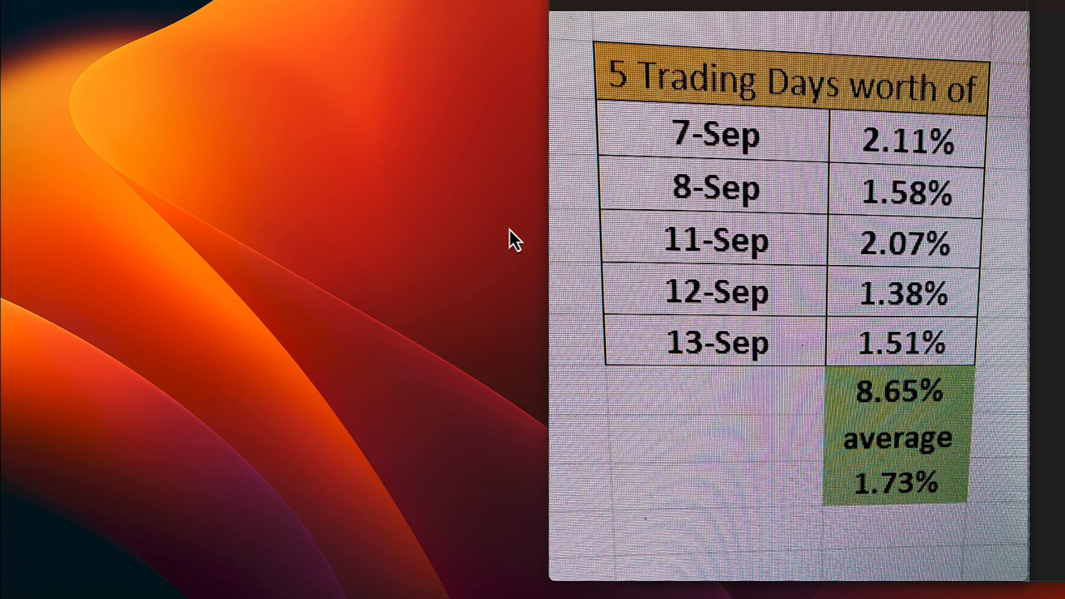
mouse_move(555, 57)
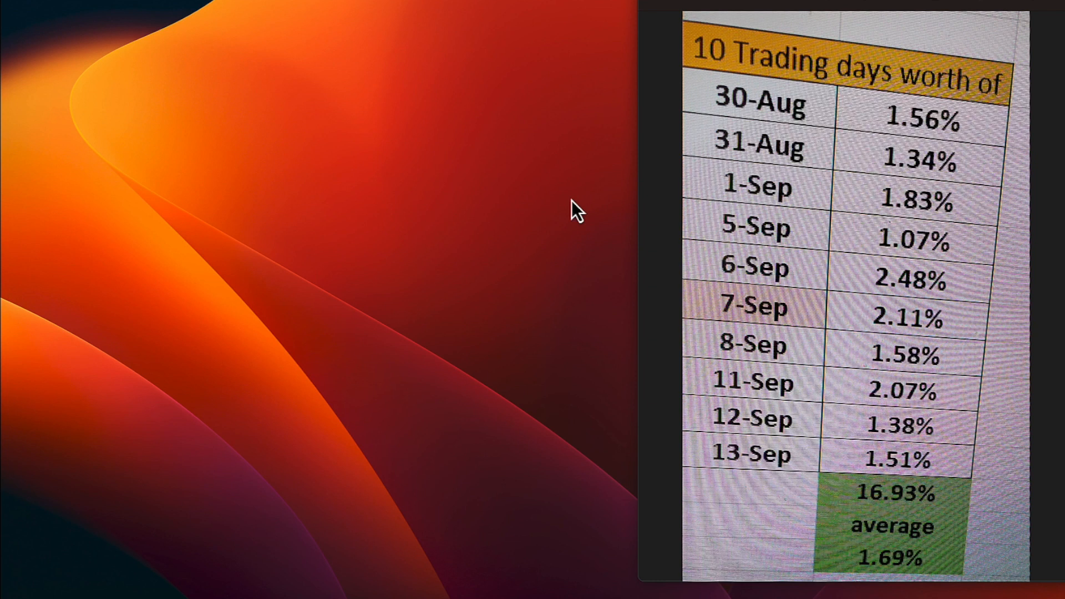
mouse_move(643, 418)
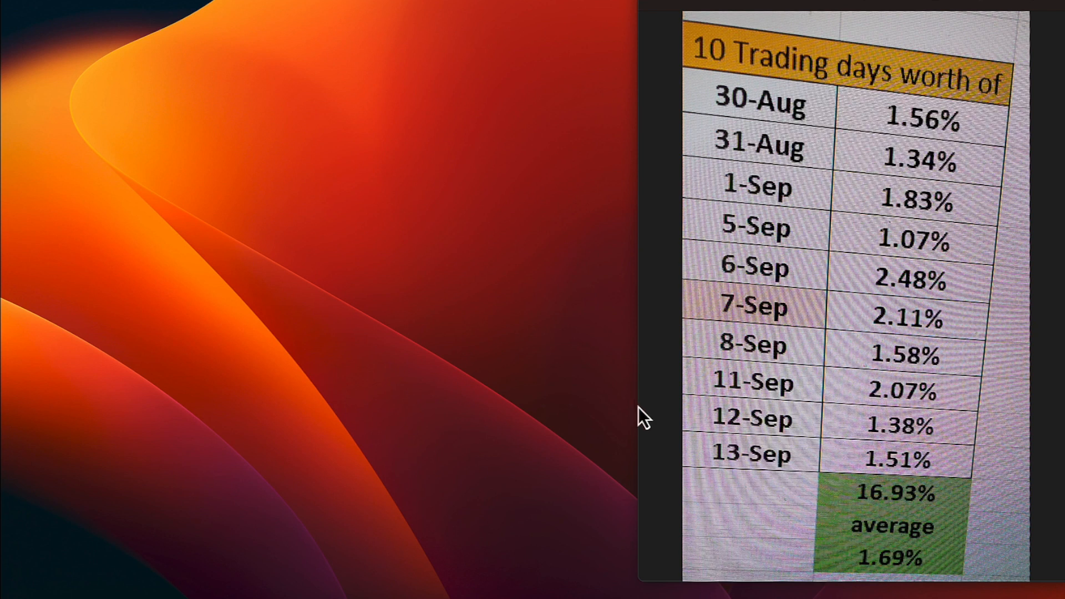
mouse_move(658, 9)
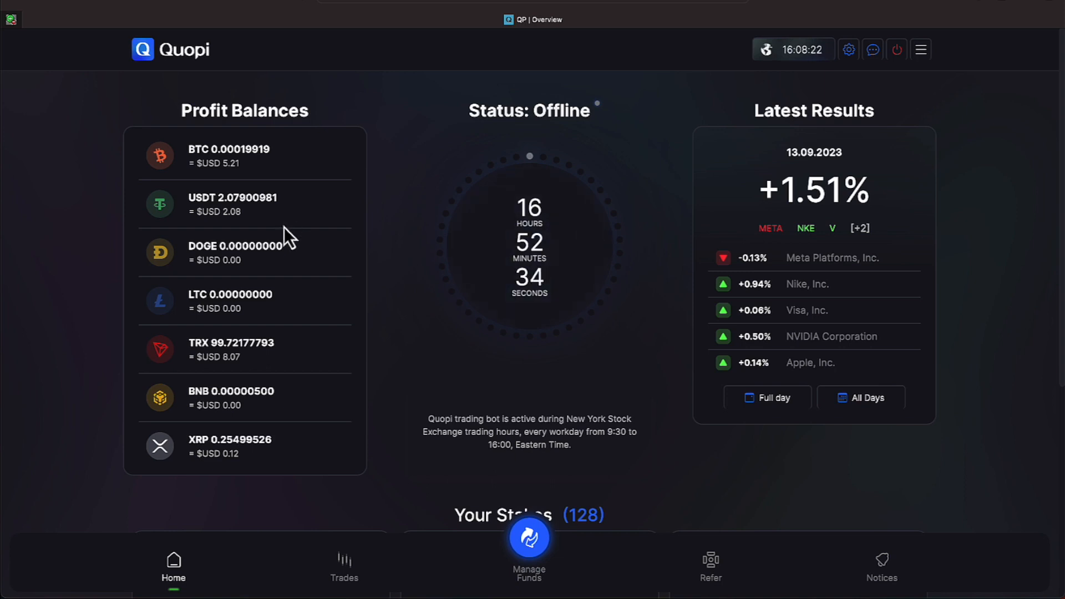
mouse_move(309, 389)
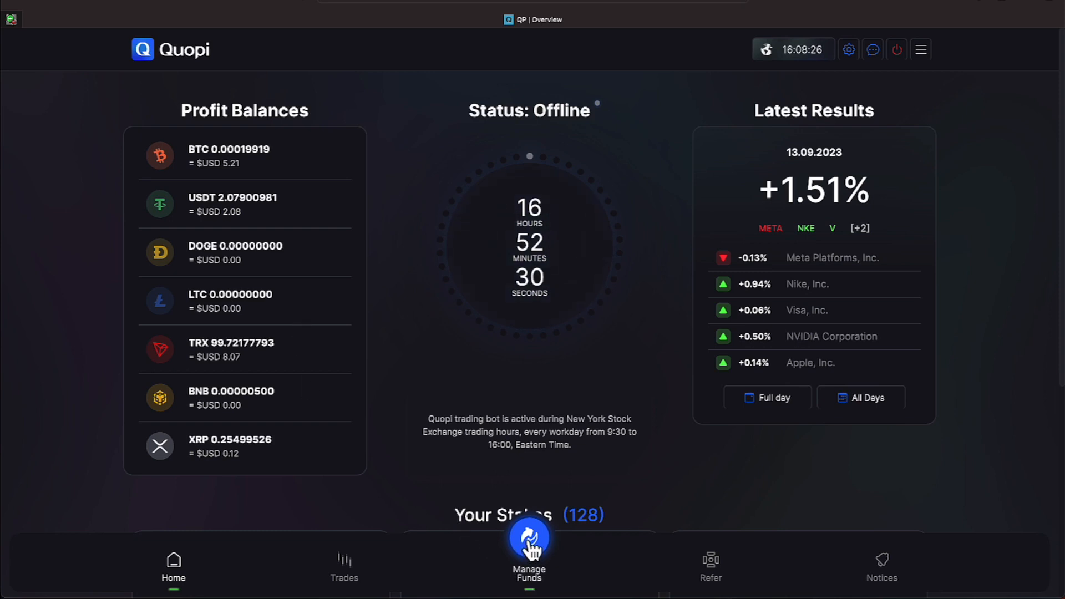
Step: Open the stakes overview from fund management and scroll down to Your Stakes
left_click(528, 544)
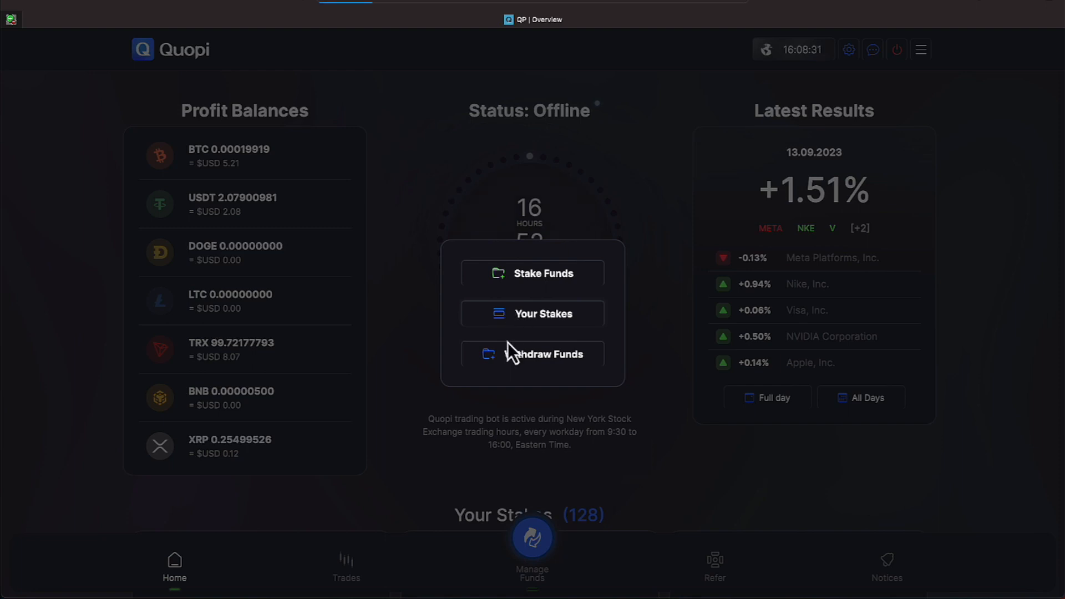
left_click(533, 314)
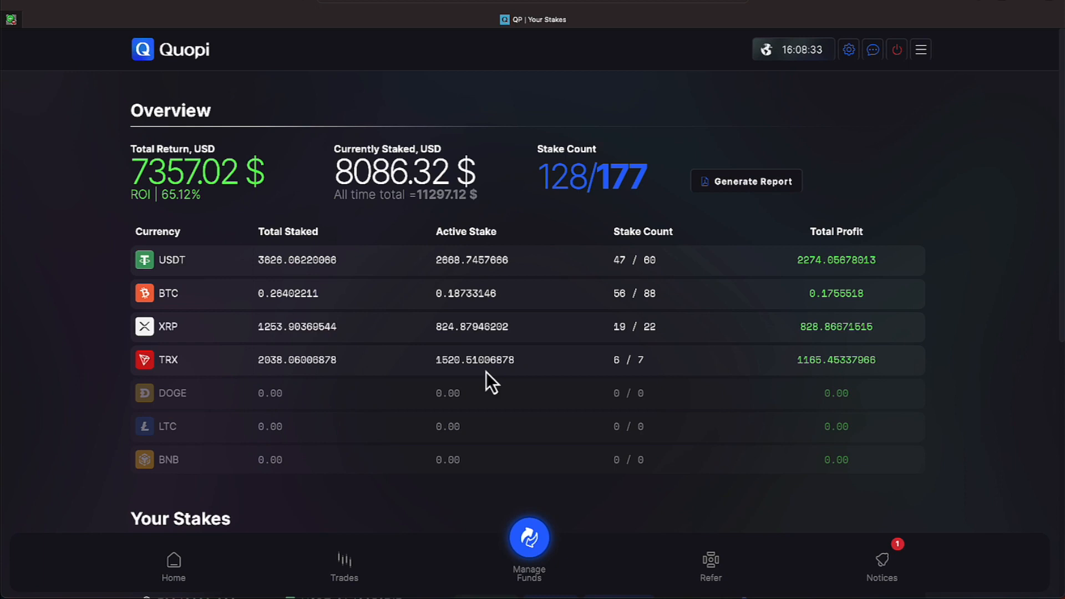
scroll("down", 3)
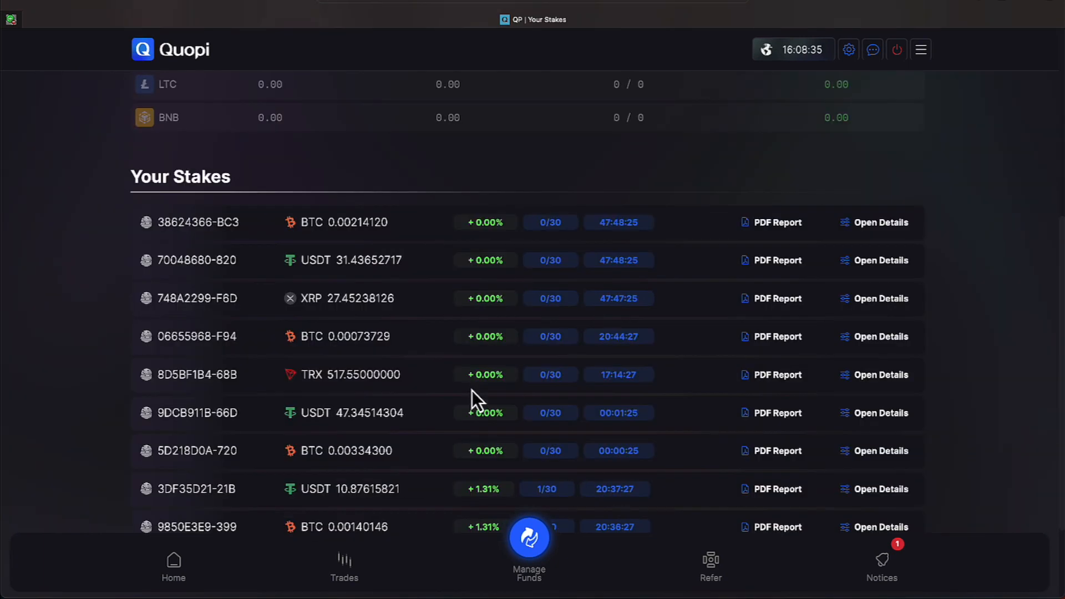
scroll("down", 3)
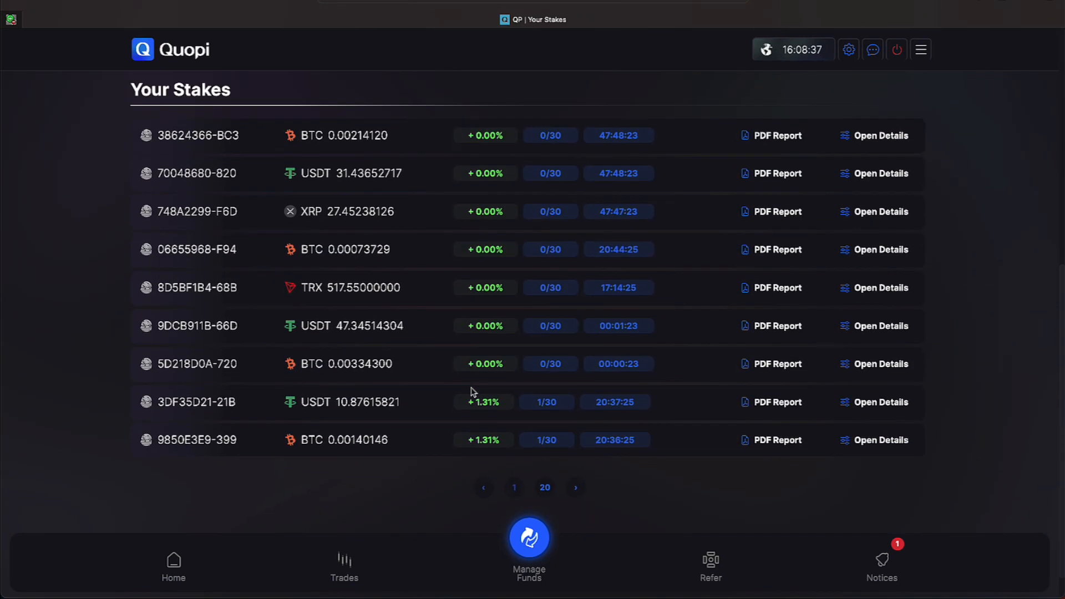
mouse_move(578, 496)
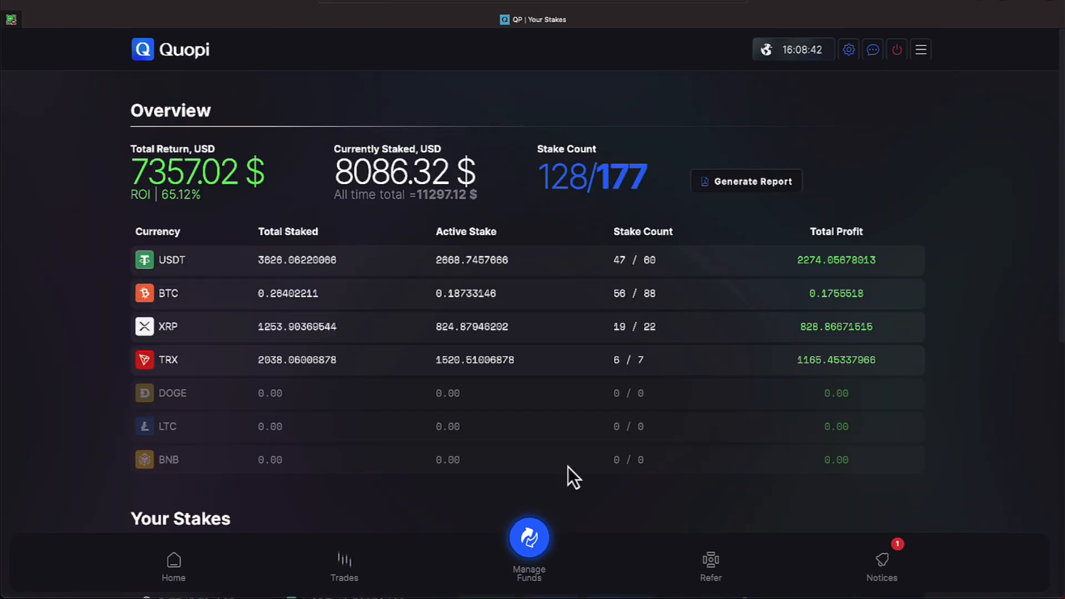
scroll("down", 3)
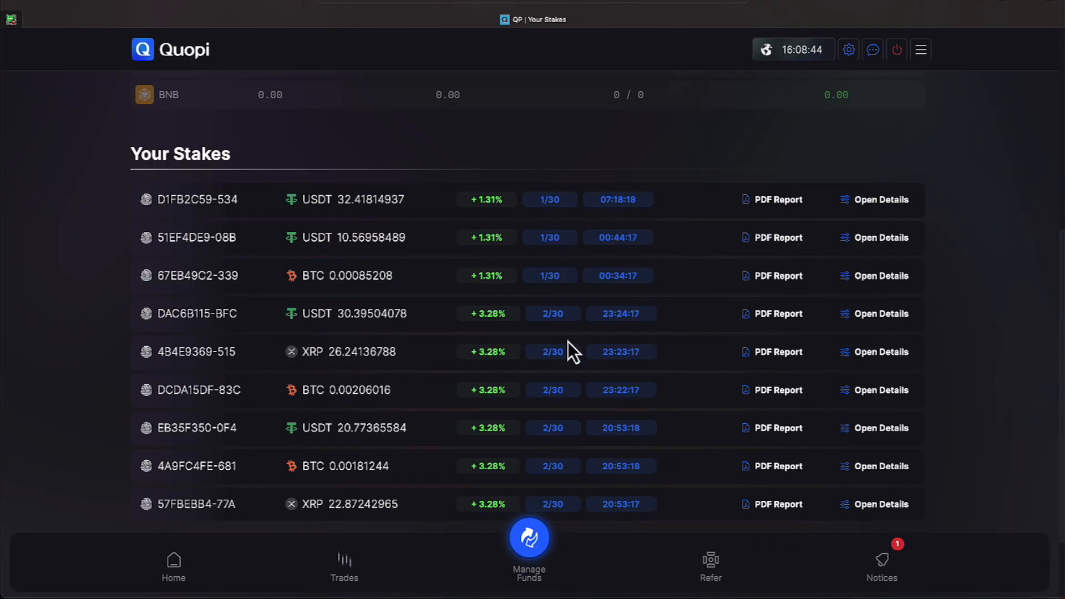
mouse_move(560, 450)
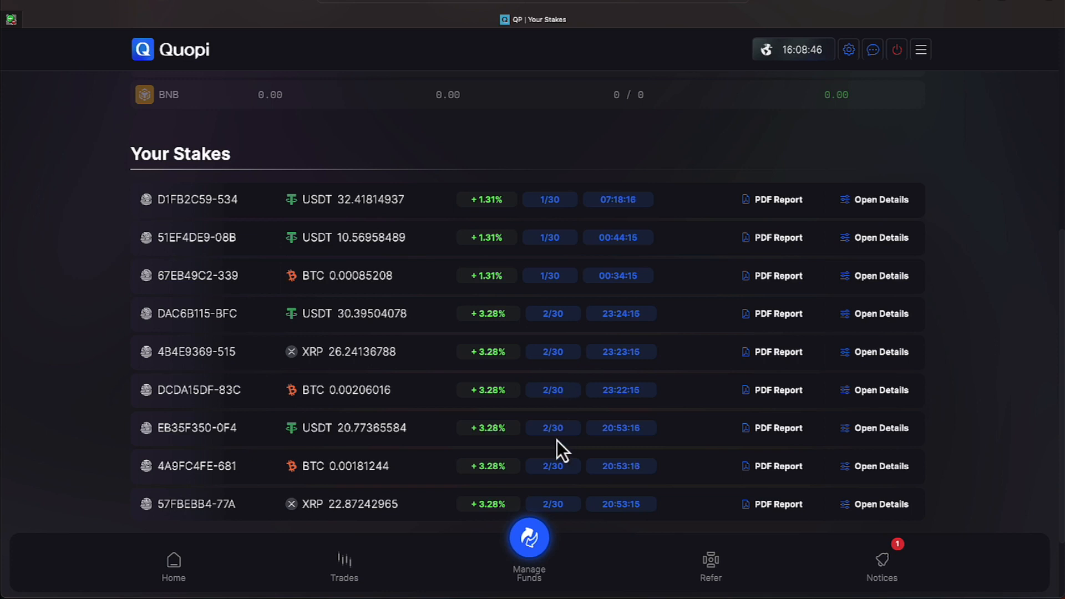
scroll("down", 3)
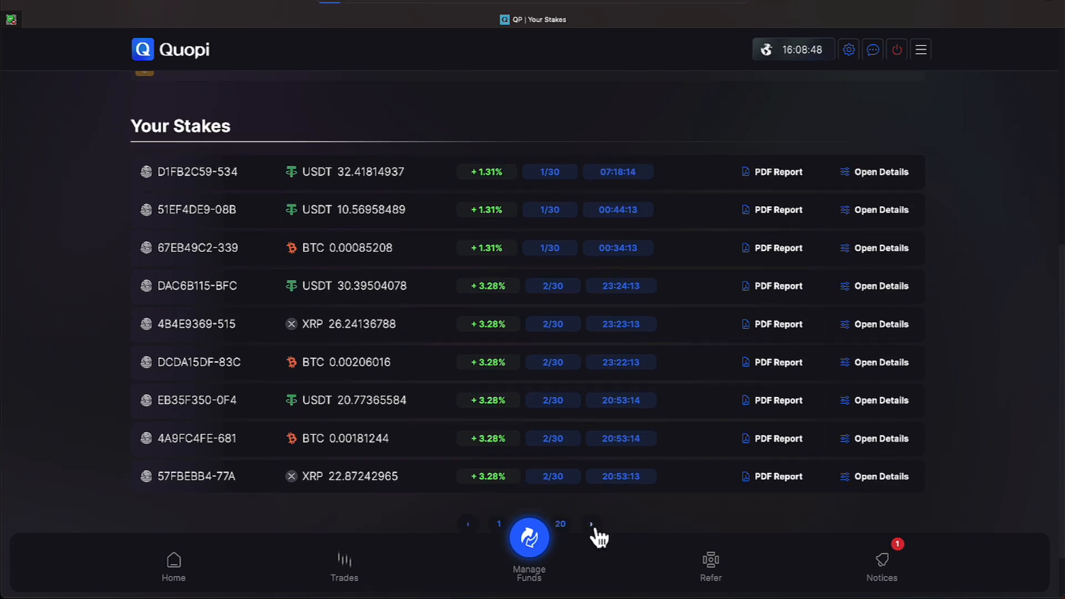
Step: Advance Your Stakes to the next page showing stakes earning 4.78% to 10.16%
left_click(590, 522)
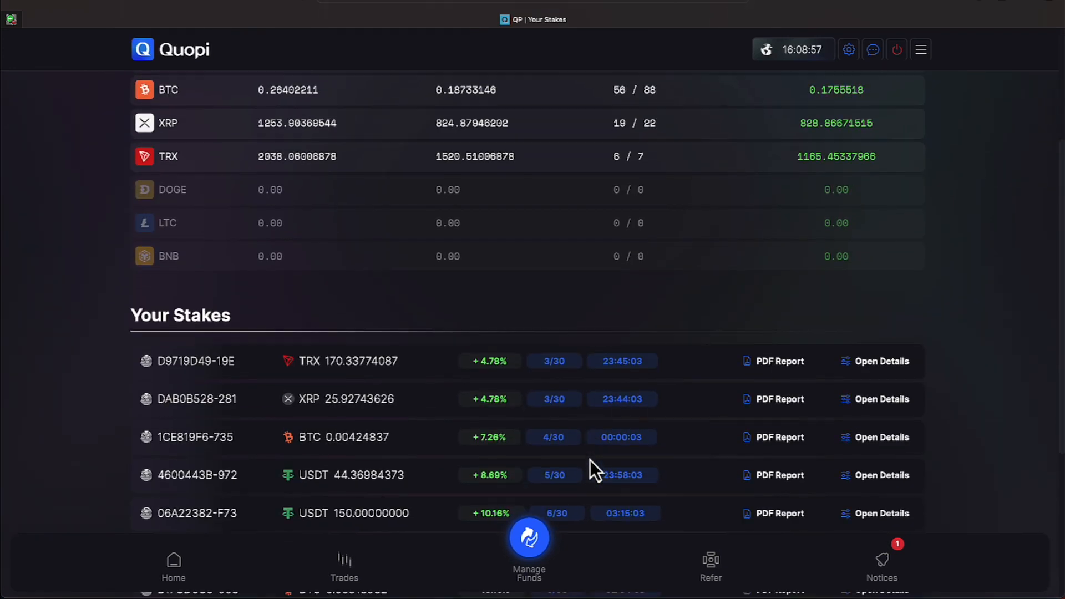
scroll("down", 3)
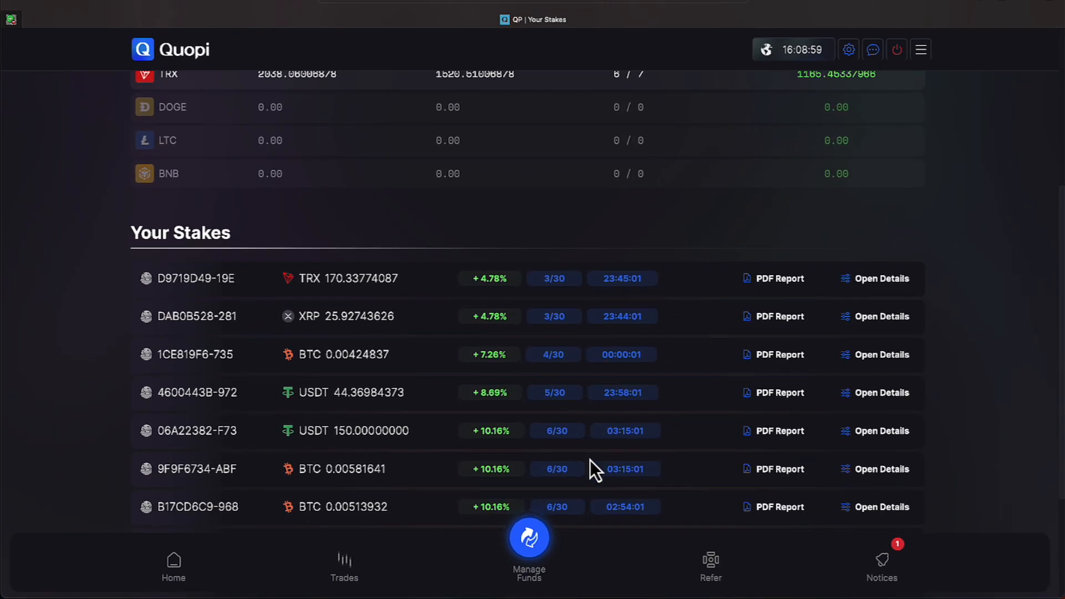
scroll("down", 3)
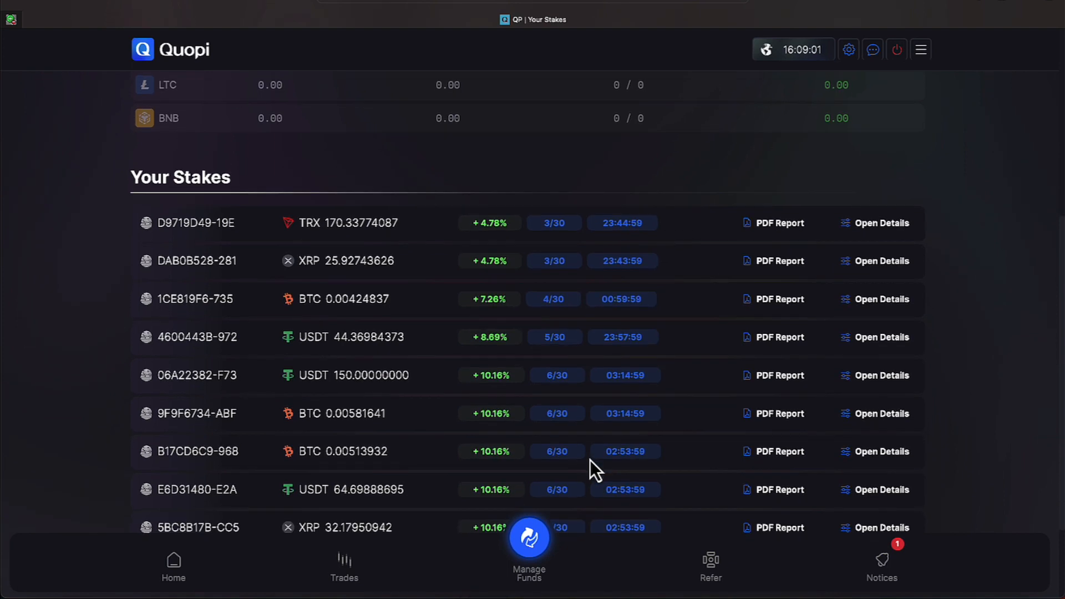
mouse_move(749, 338)
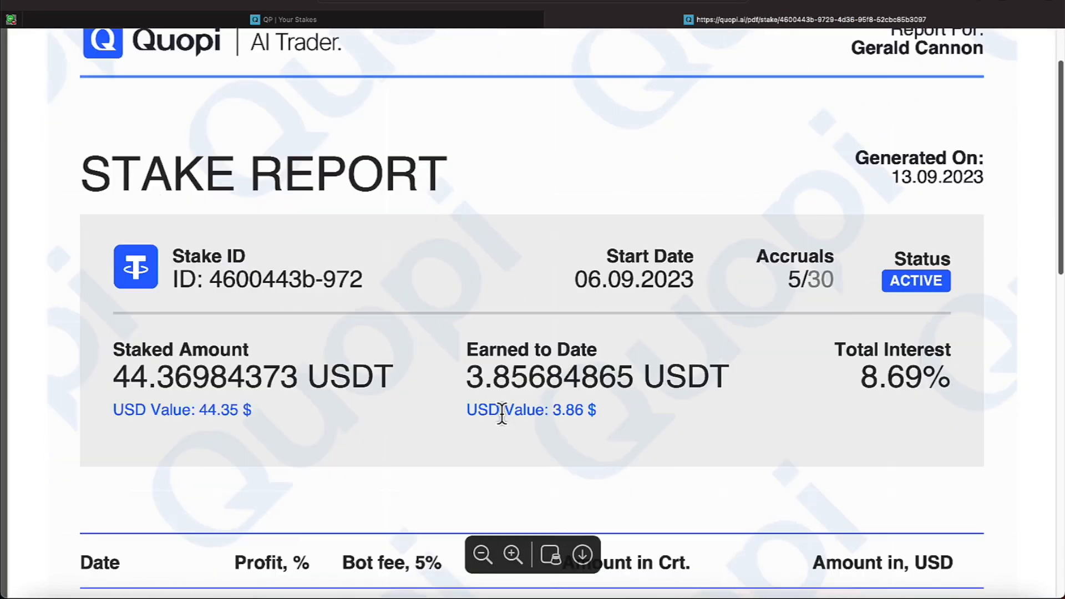
Step: Read through the stake report for the 44.36984373 USDT stake at 8.69% interest
scroll("down", 3)
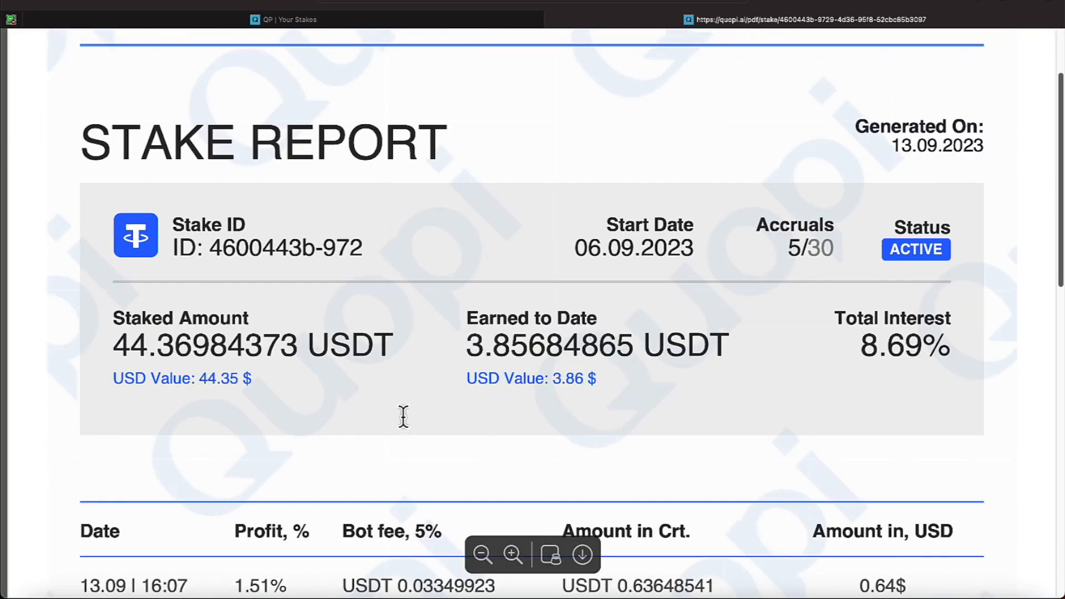
mouse_move(468, 390)
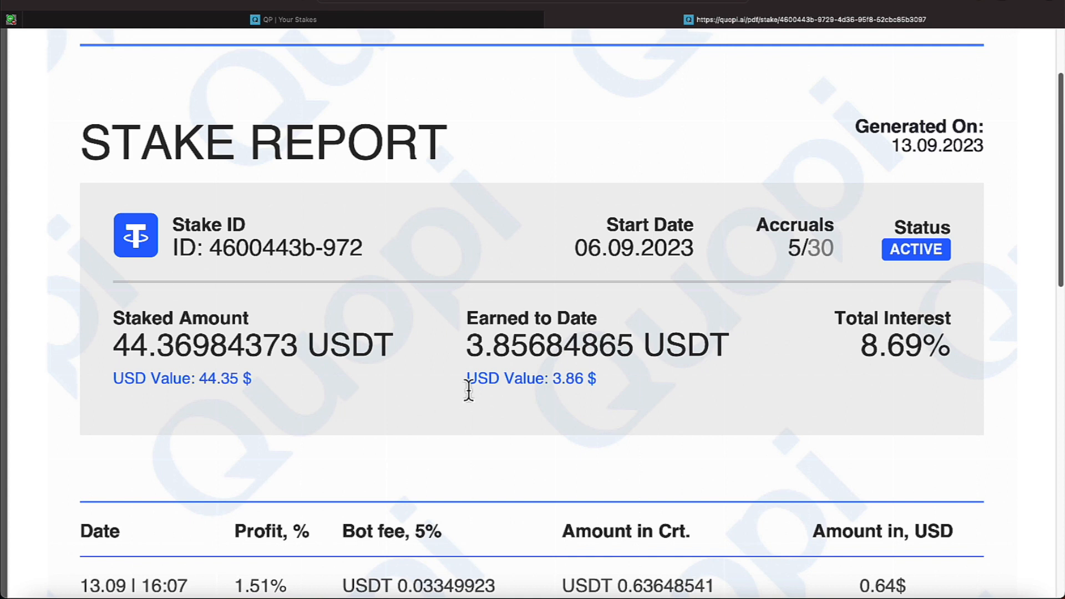
mouse_move(501, 364)
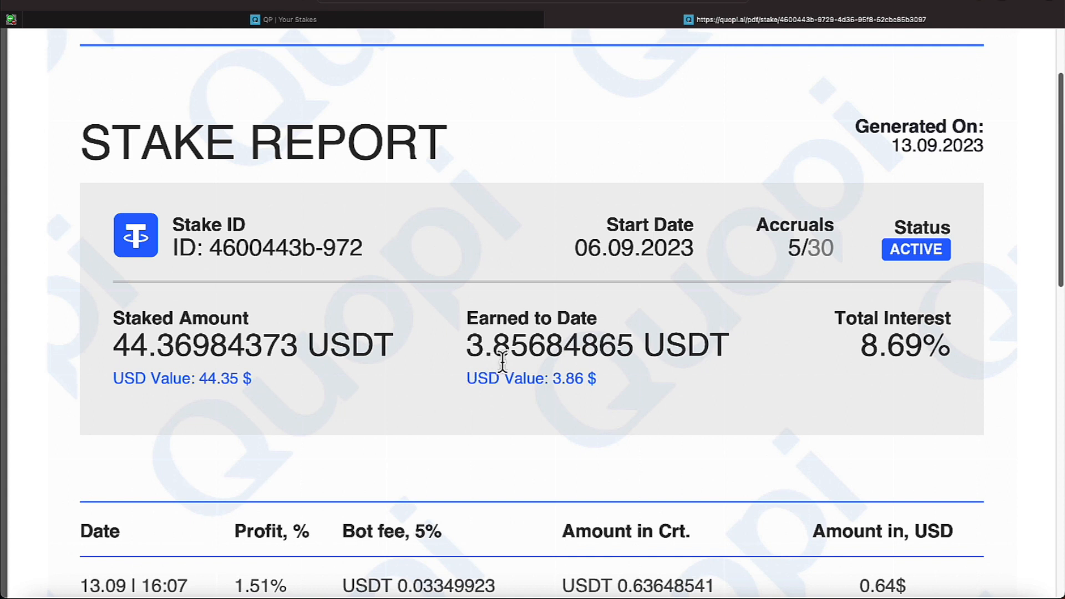
mouse_move(503, 387)
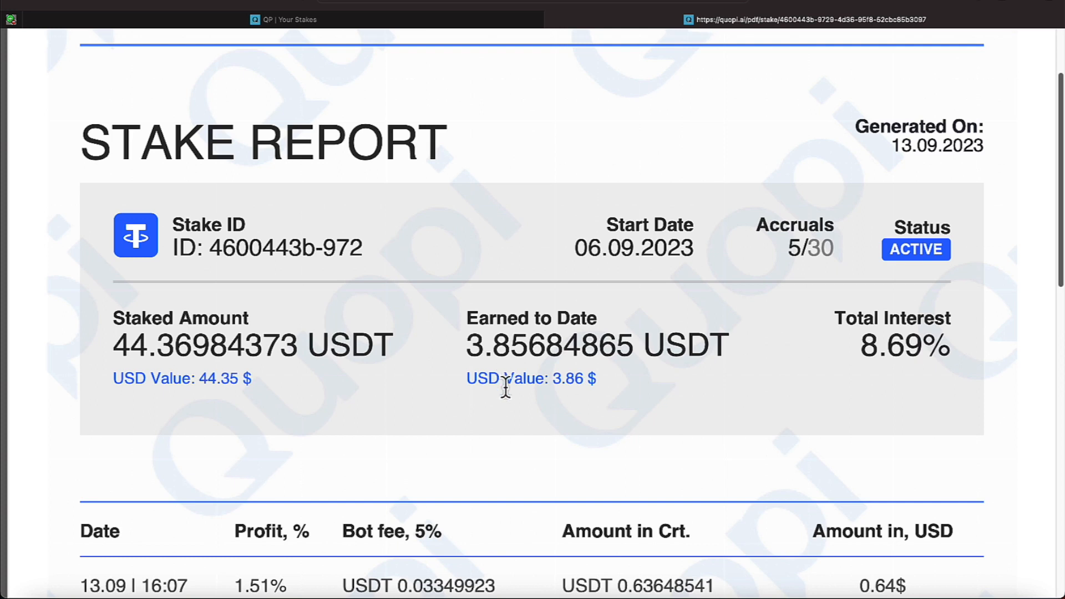
mouse_move(100, 31)
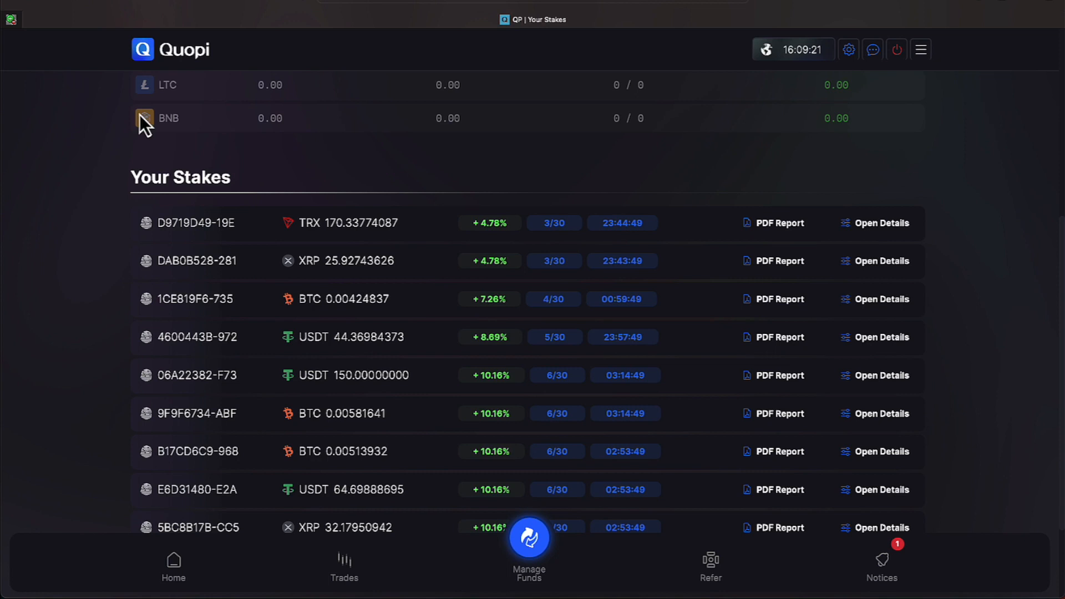
Step: Scroll the Your Stakes list to review the page 5 entries earning 10.16% to 13.17%
scroll("down", 3)
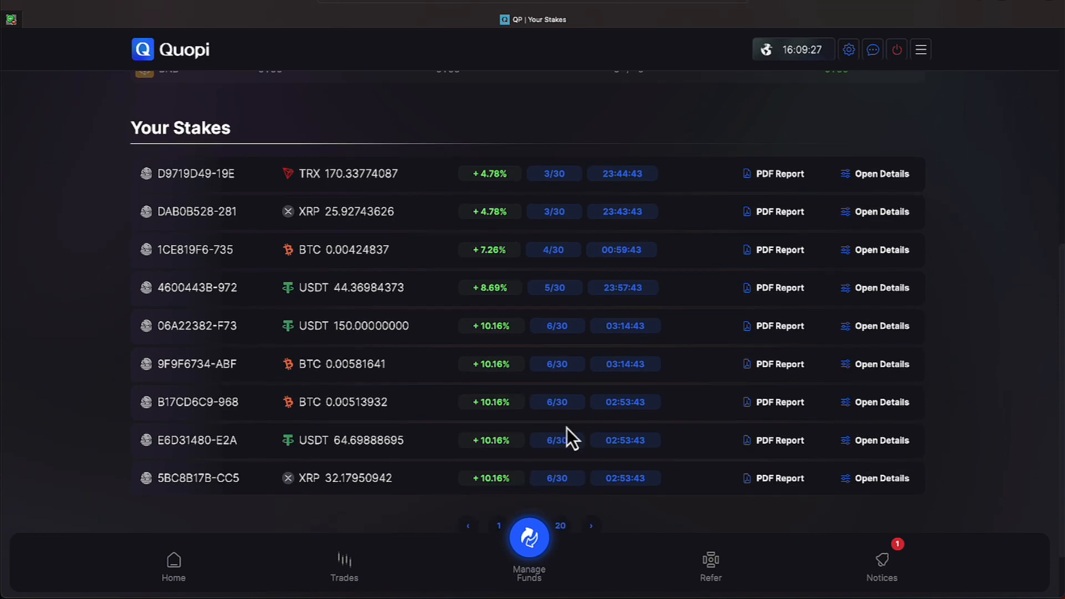
scroll("up", 3)
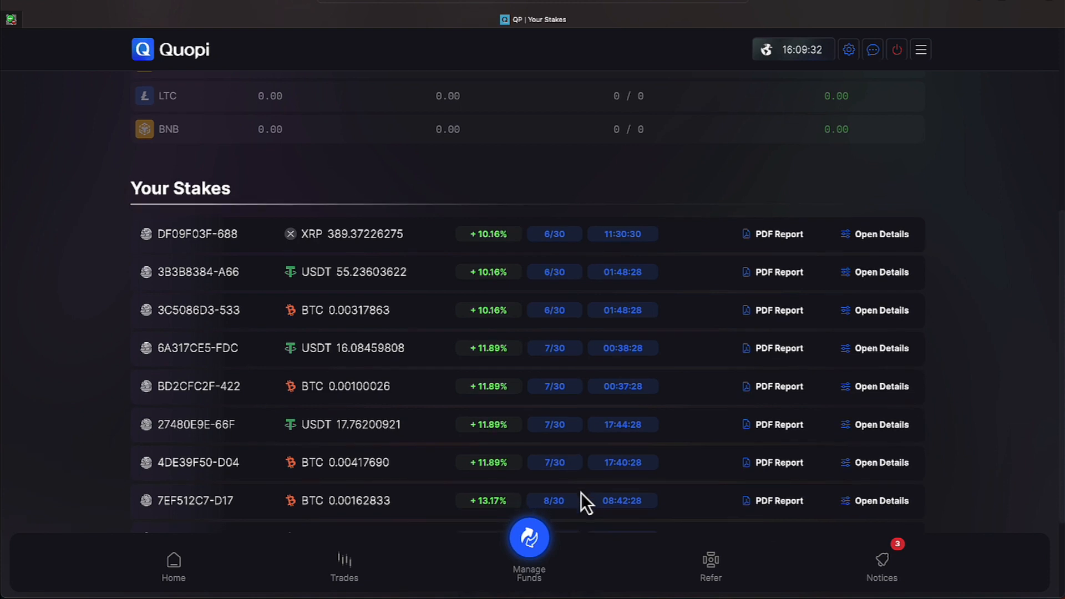
scroll("down", 3)
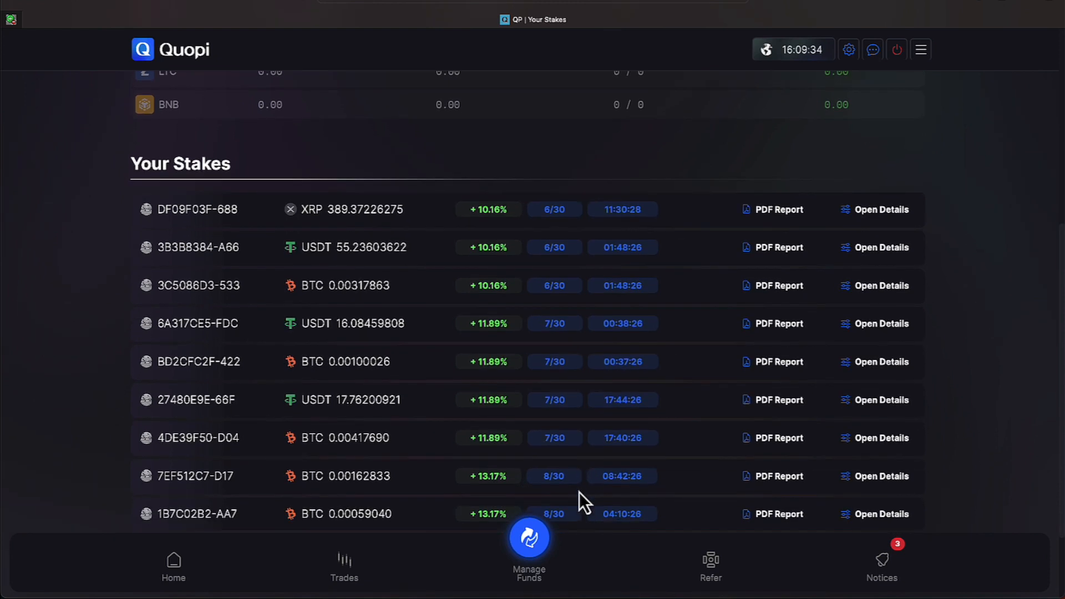
scroll("down", 3)
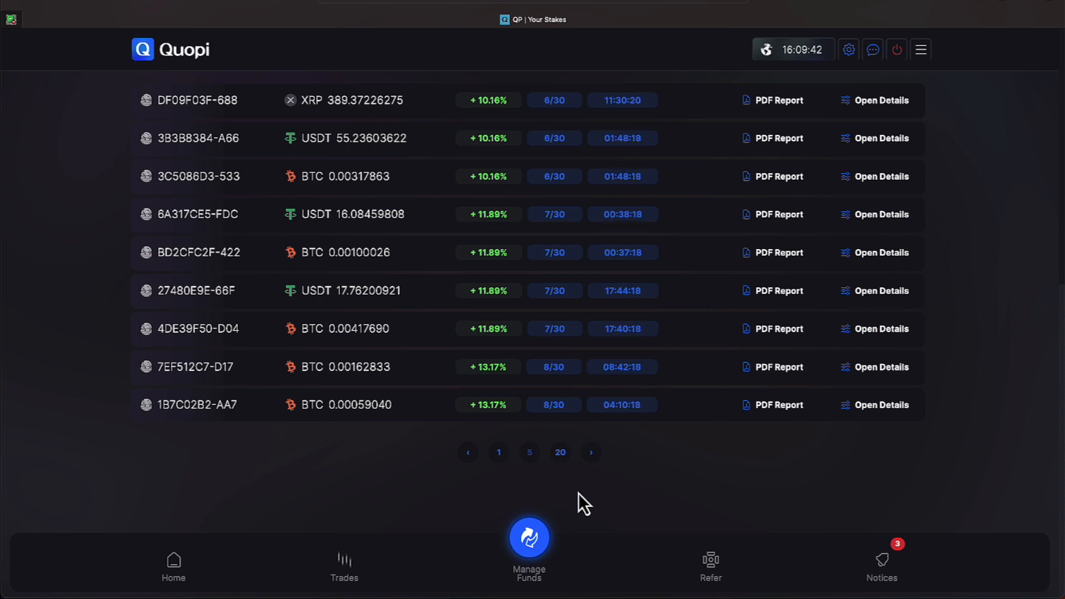
mouse_move(767, 380)
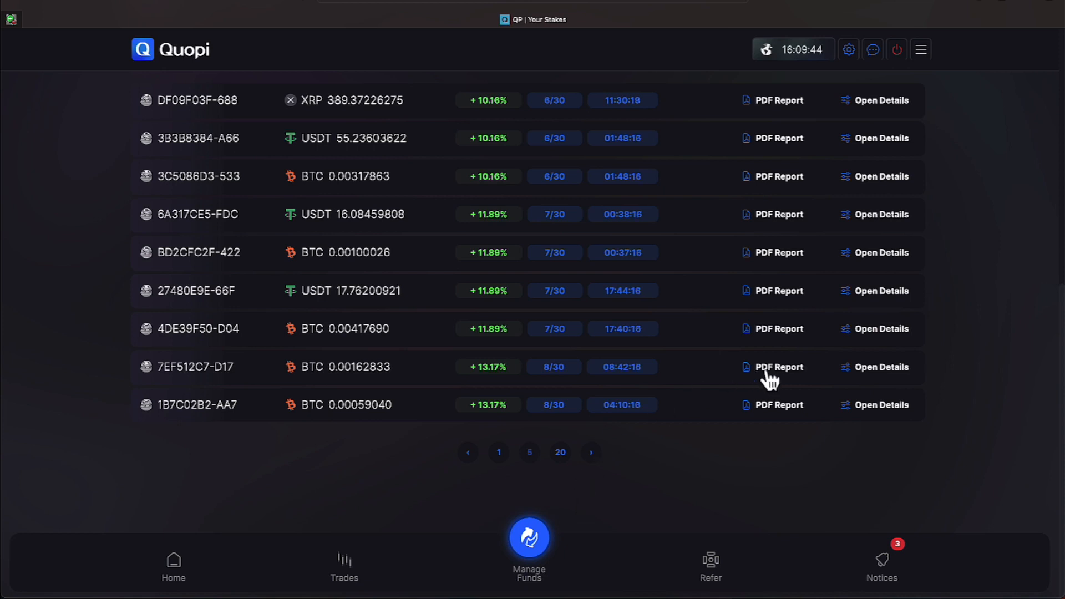
Step: View the PDF stake report for 7EF512C7-D17: 0.00162833 BTC at 13.17% interest
left_click(772, 367)
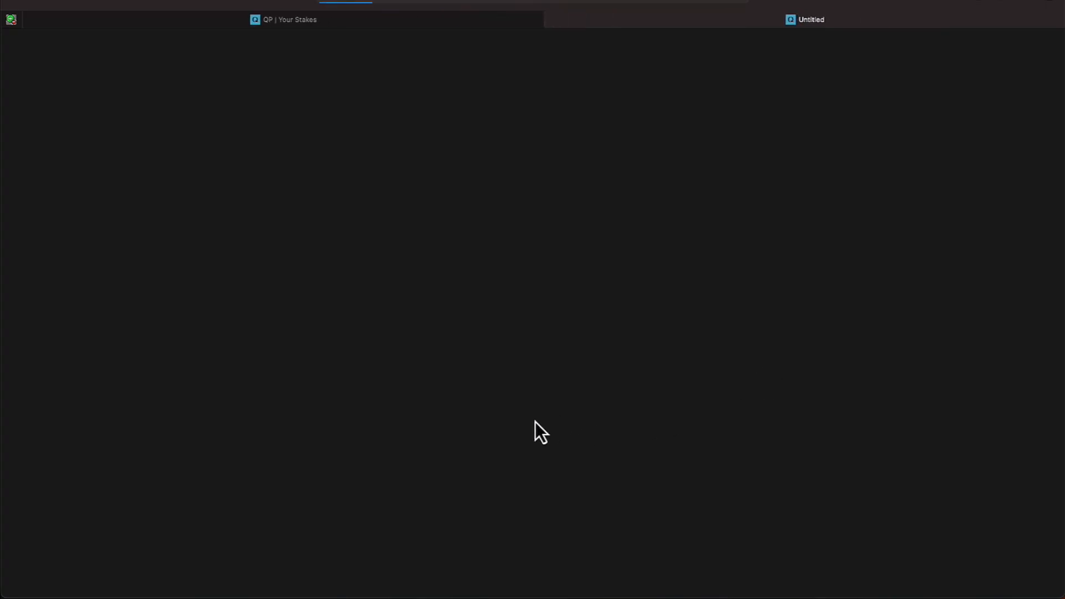
left_click(804, 18)
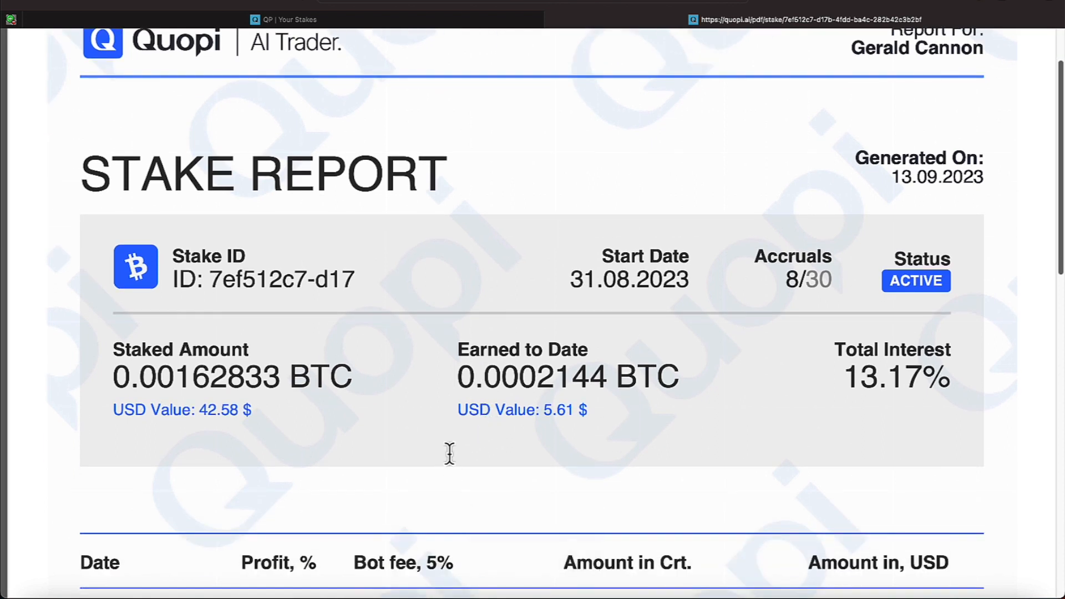
mouse_move(710, 356)
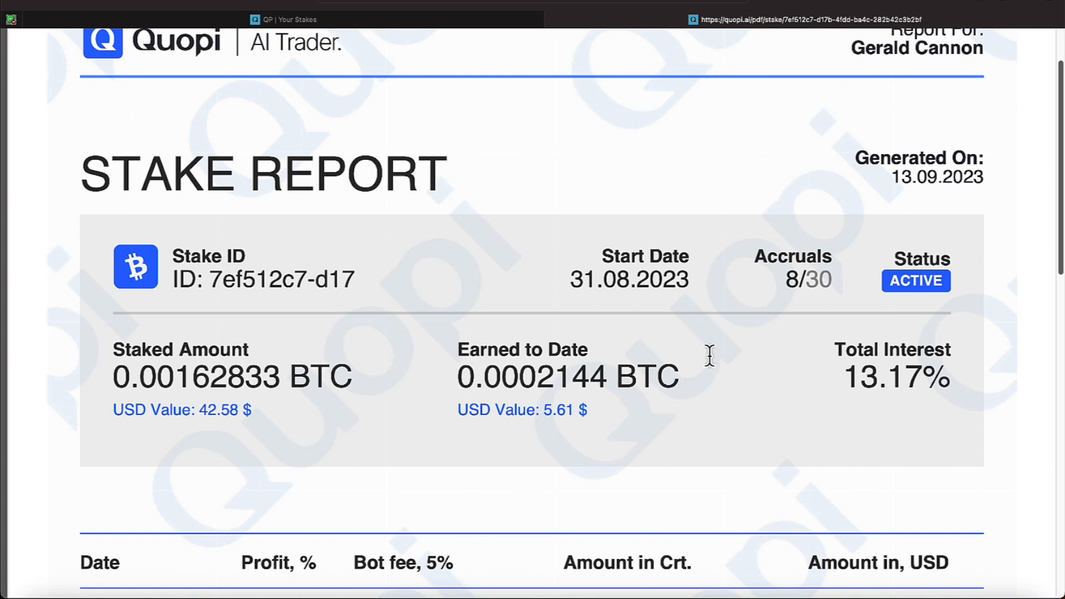
mouse_move(847, 126)
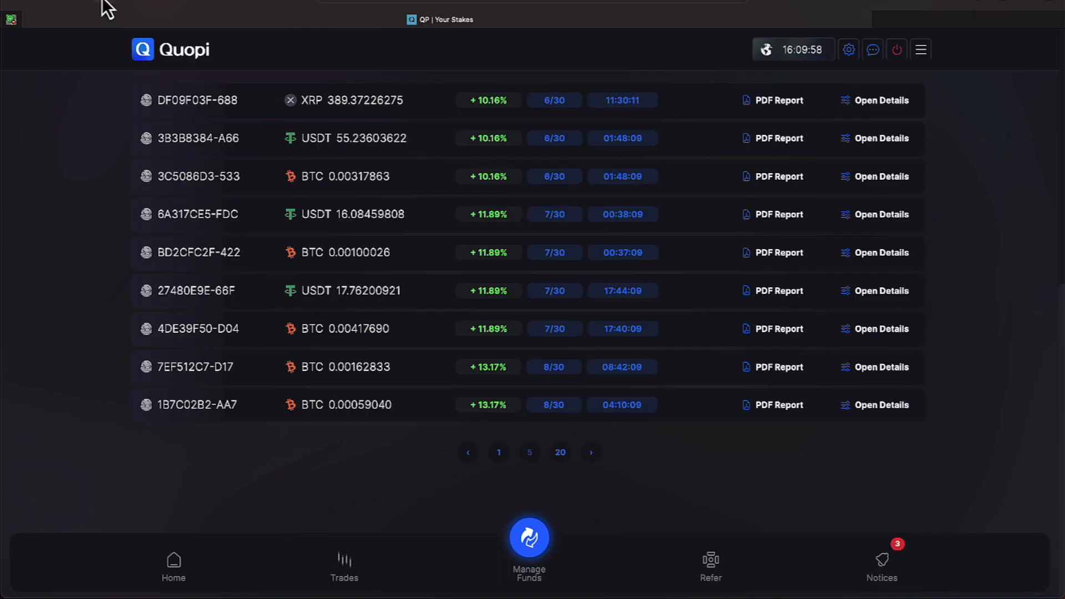
mouse_move(594, 479)
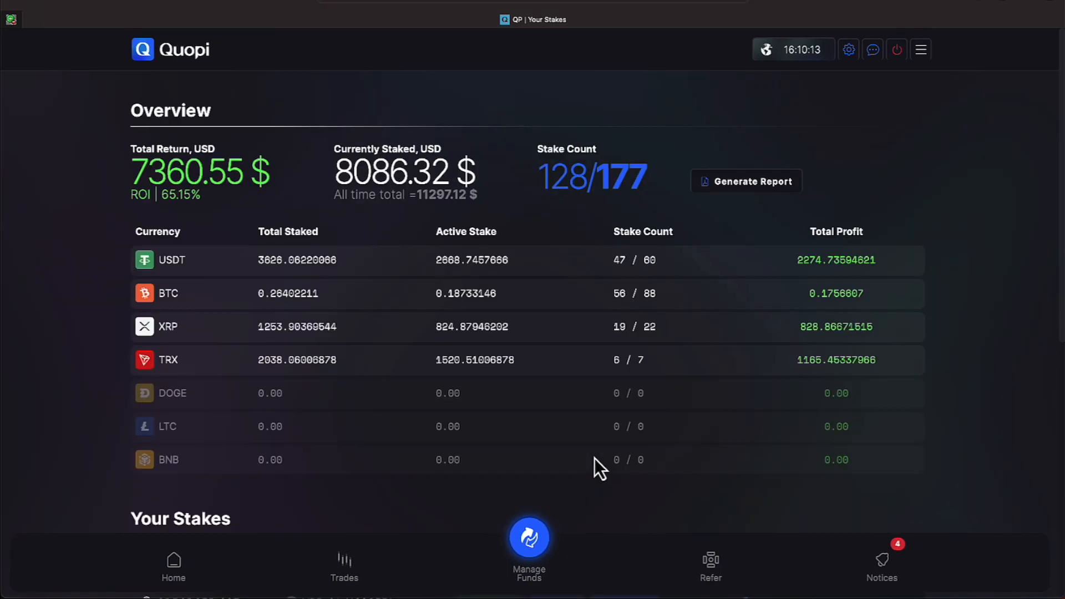
Step: Scroll down Your Stakes page 7 showing entries earning 19.40% to 22.74%
scroll("down", 3)
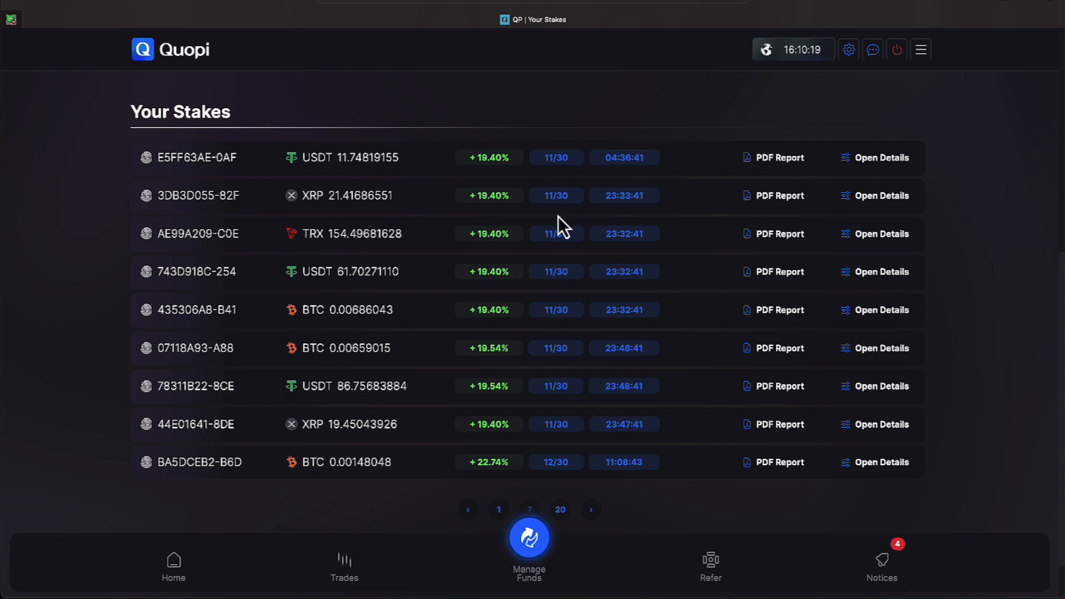
mouse_move(559, 232)
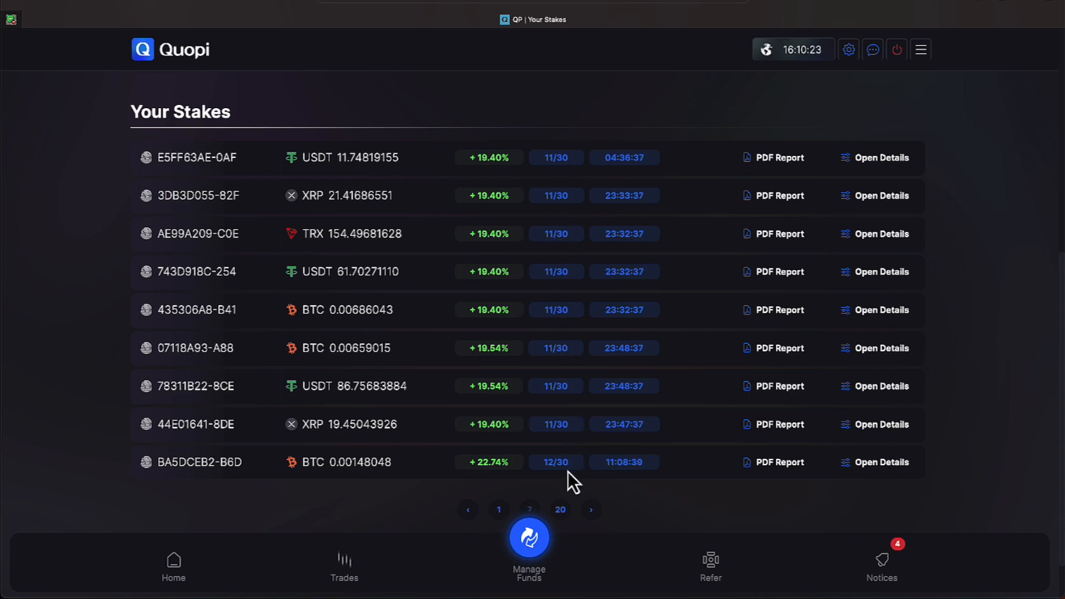
mouse_move(582, 488)
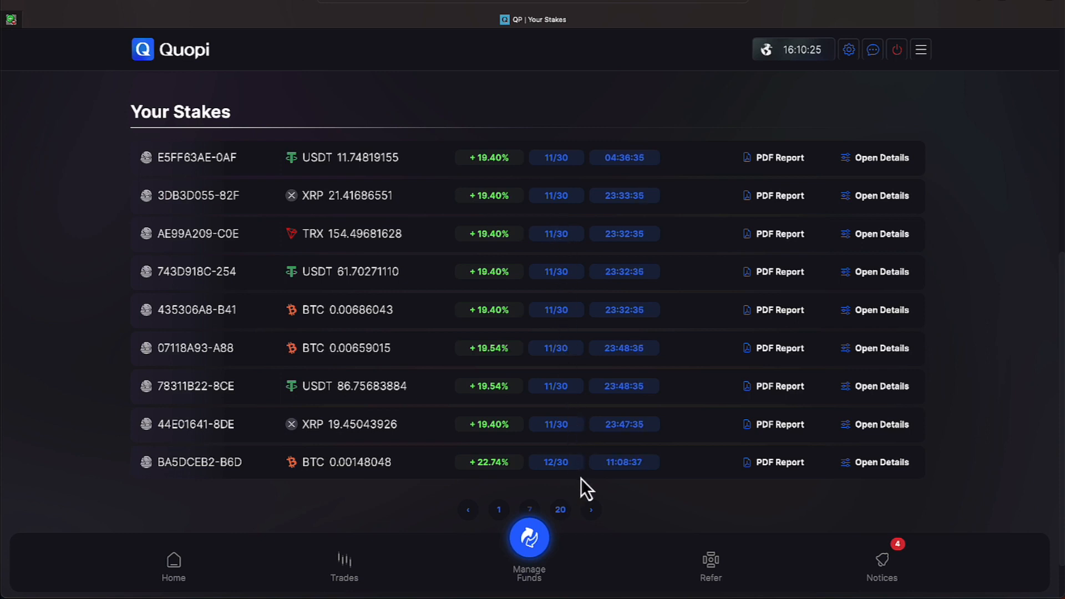
mouse_move(754, 473)
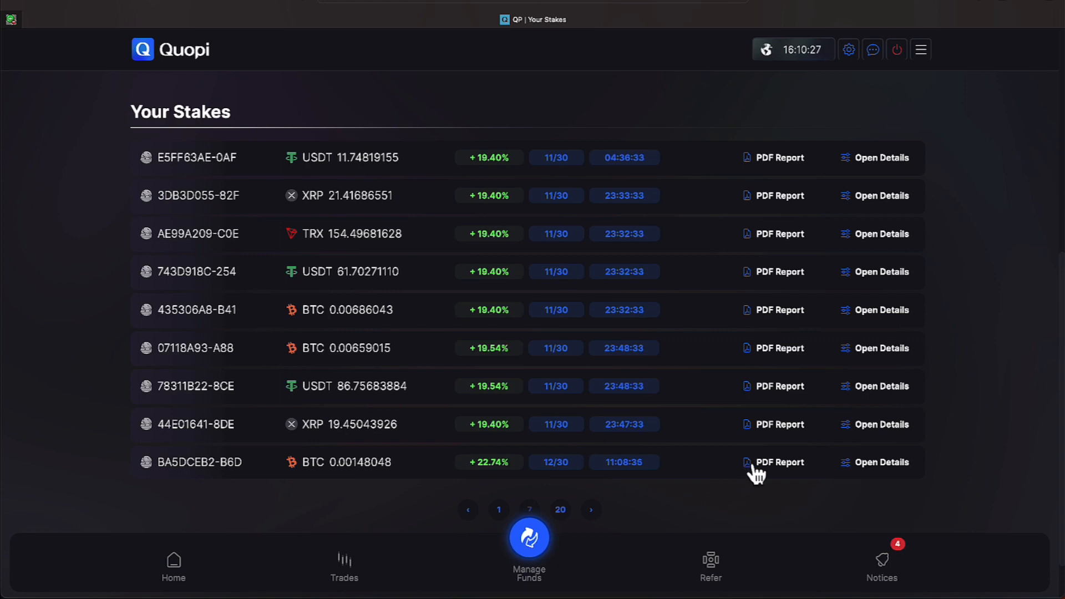
left_click(780, 461)
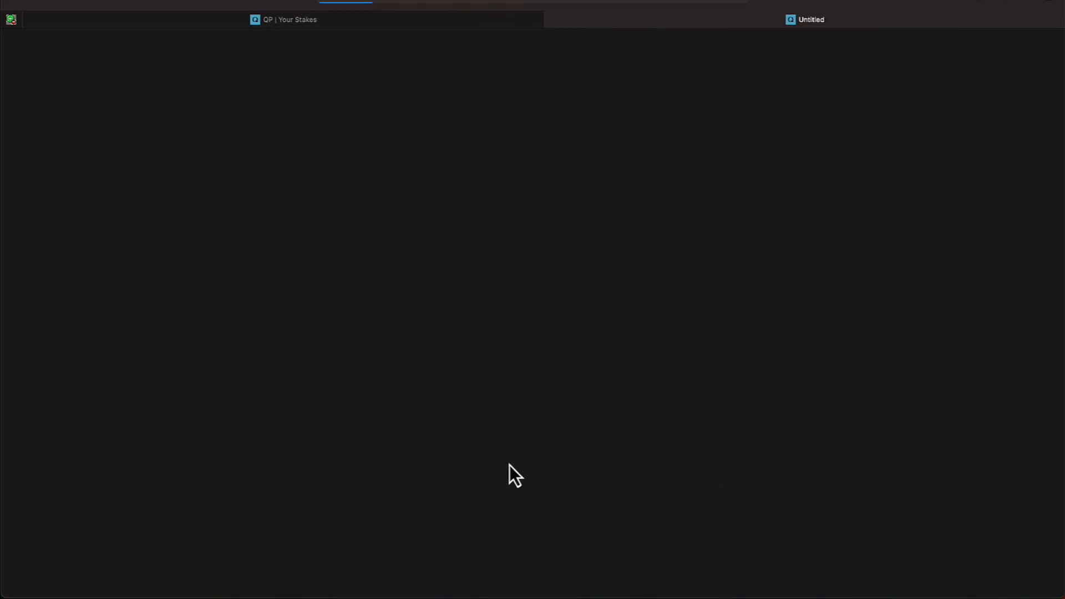
left_click(810, 19)
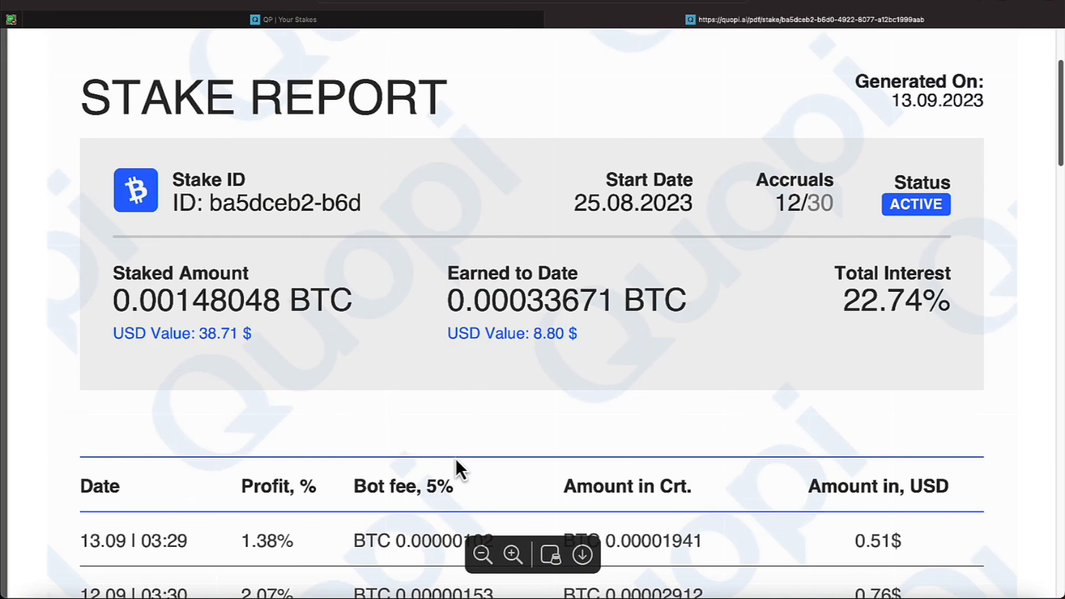
scroll("down", 3)
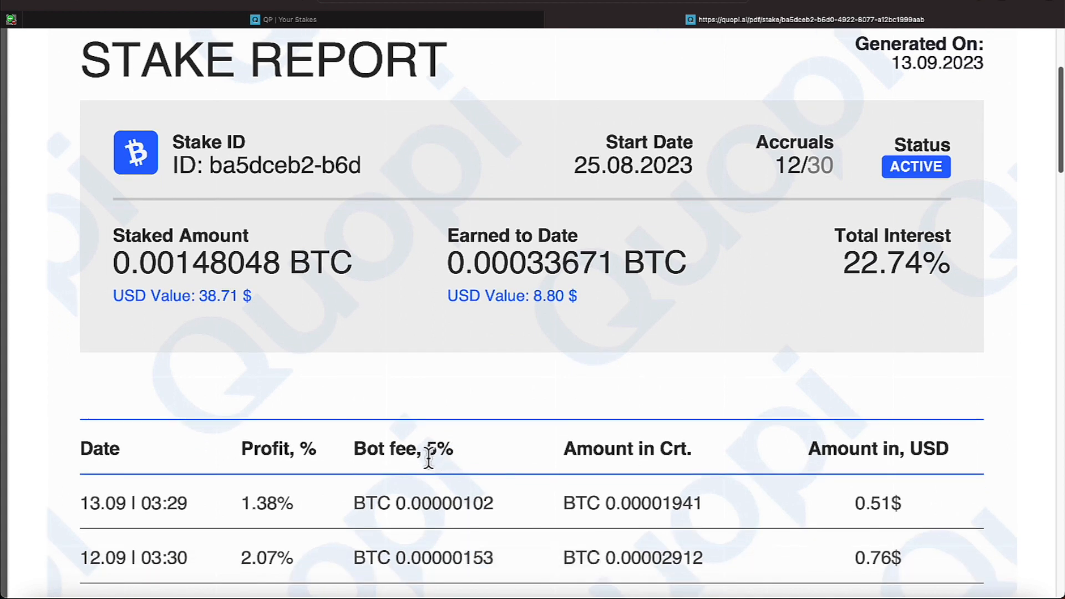
mouse_move(111, 198)
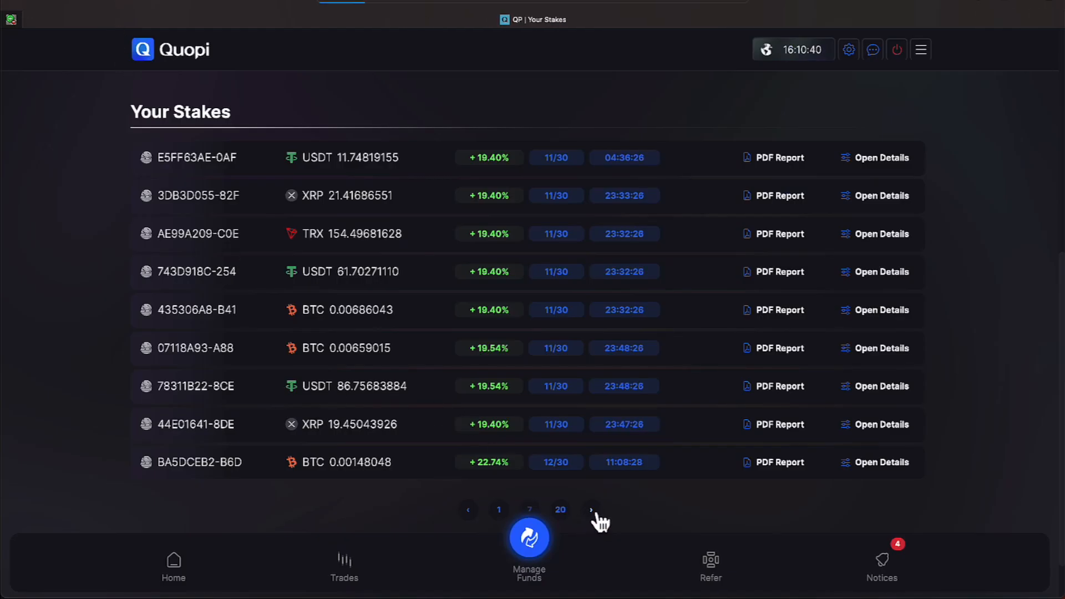
mouse_move(585, 503)
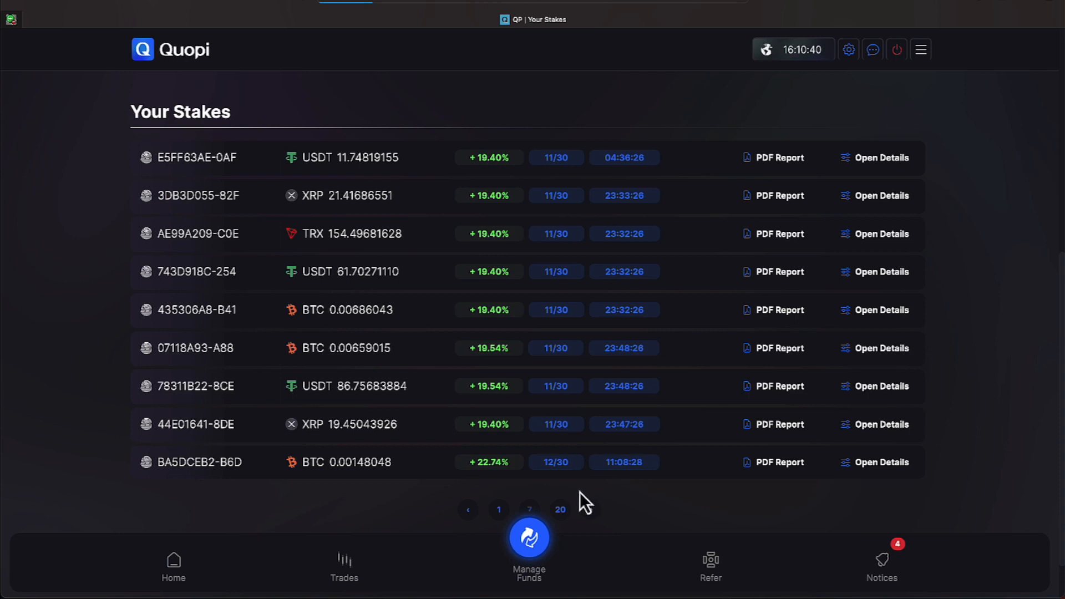
mouse_move(591, 516)
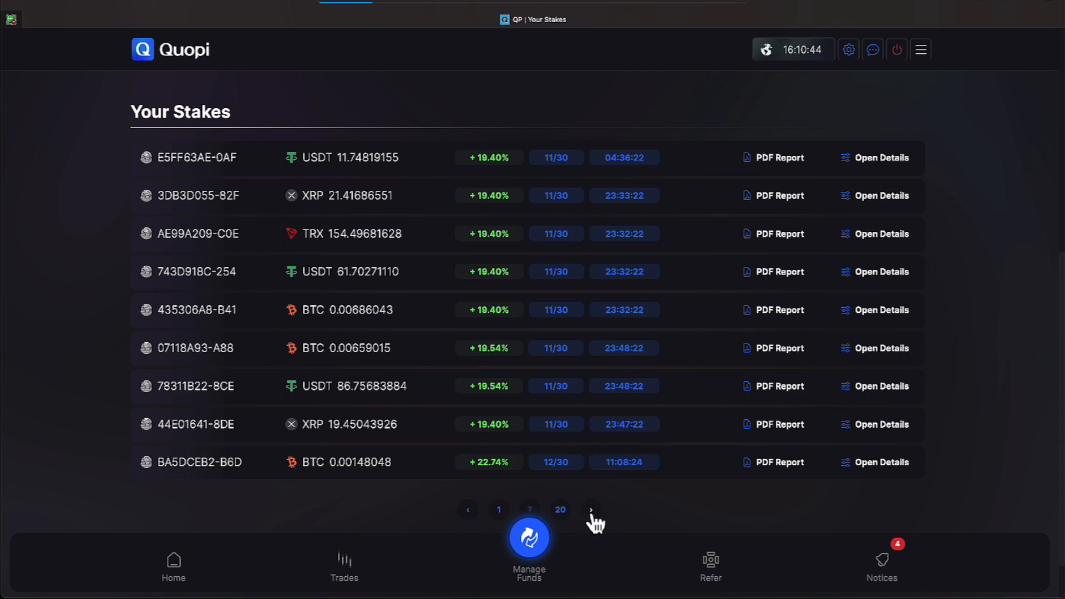
Step: Advance Your Stakes to the page beginning with 895A991F-DAF, earning 27.58% to 28.97%
left_click(589, 509)
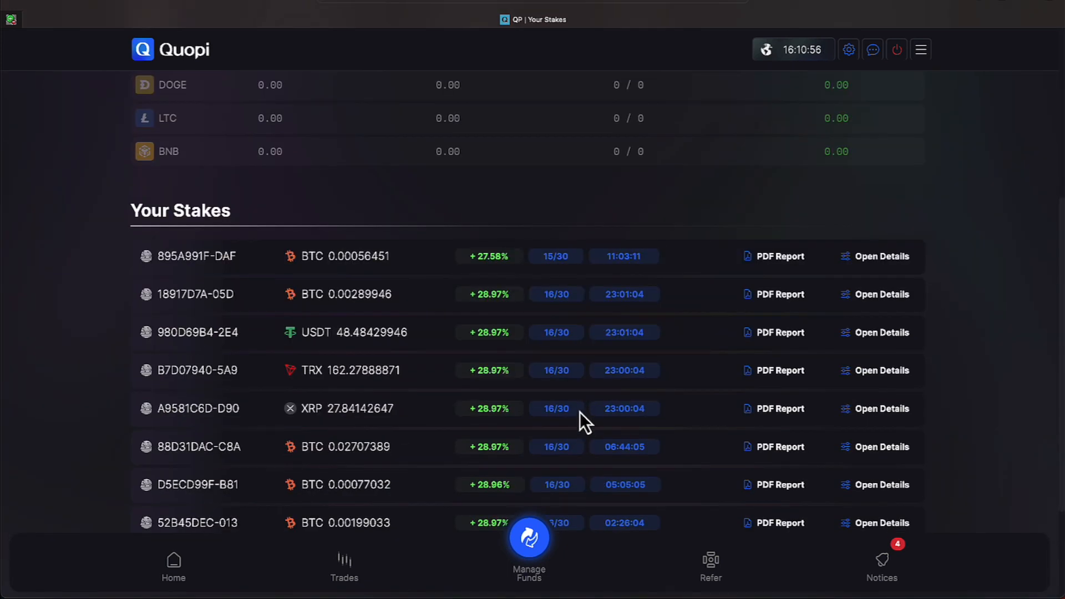
scroll("down", 3)
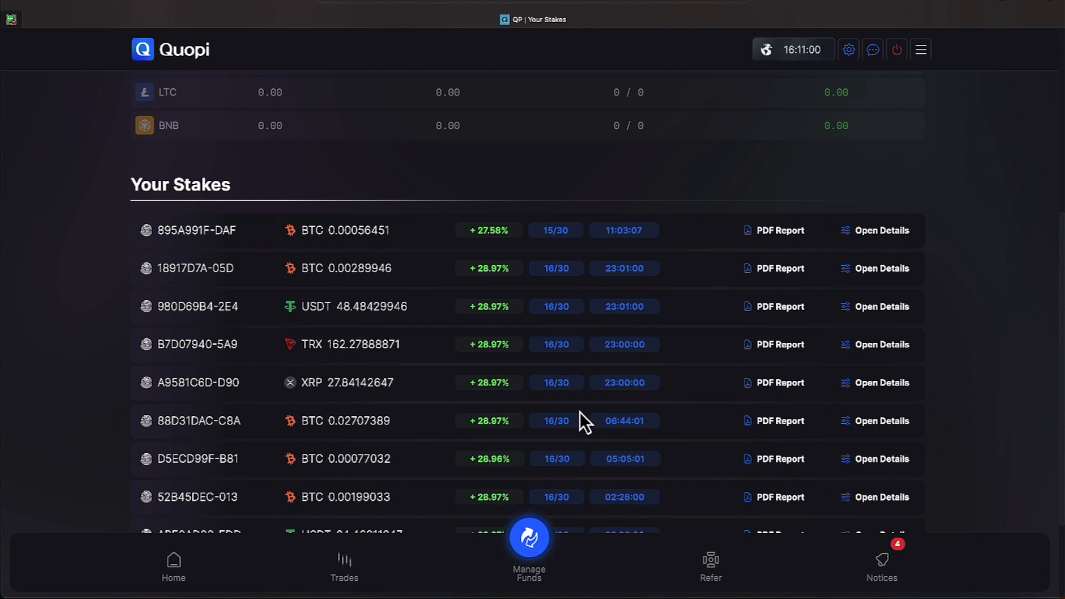
mouse_move(793, 239)
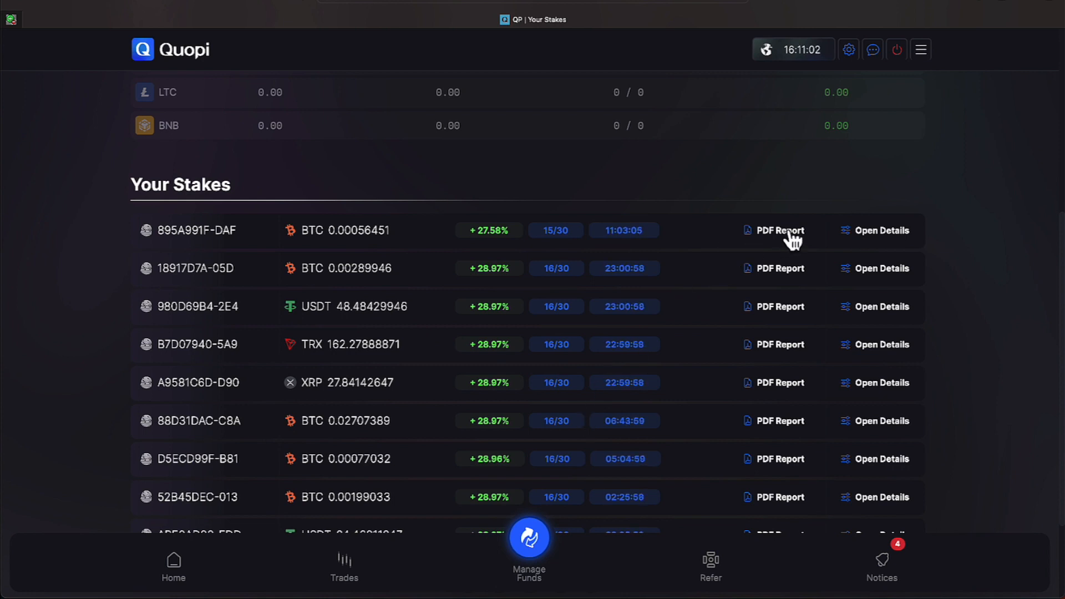
Step: View the PDF stake report for 895A991F-DAF: 0.00056451 BTC at 27.58% interest
left_click(779, 231)
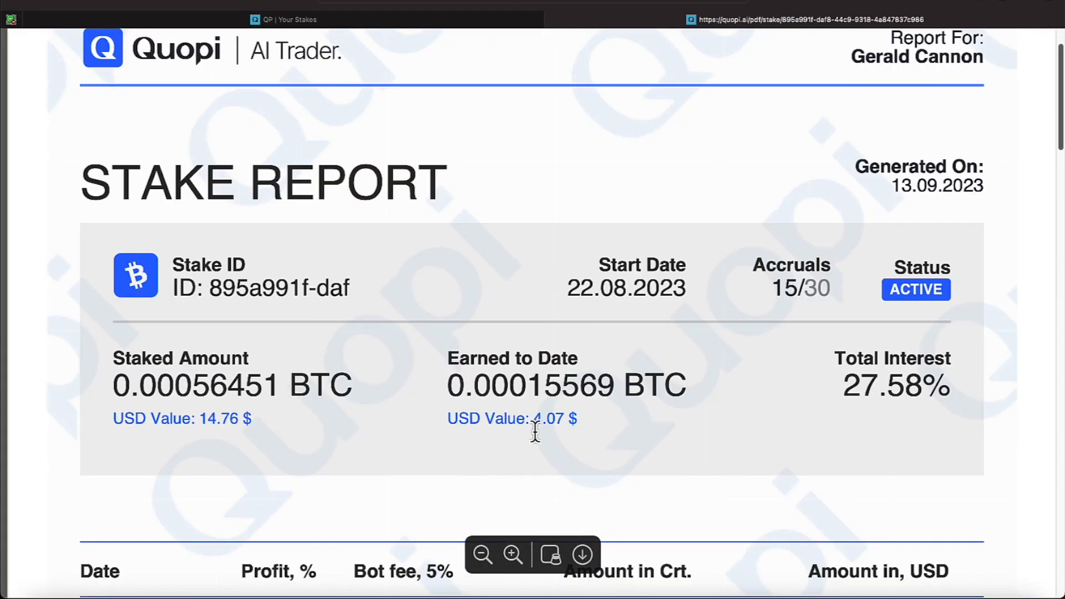
scroll("down", 3)
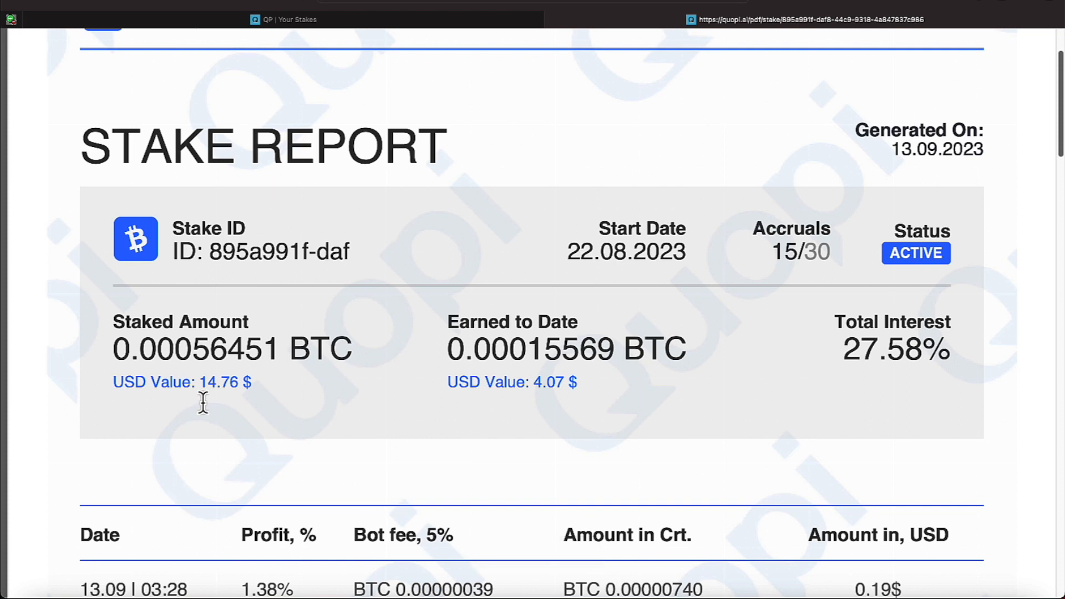
mouse_move(558, 416)
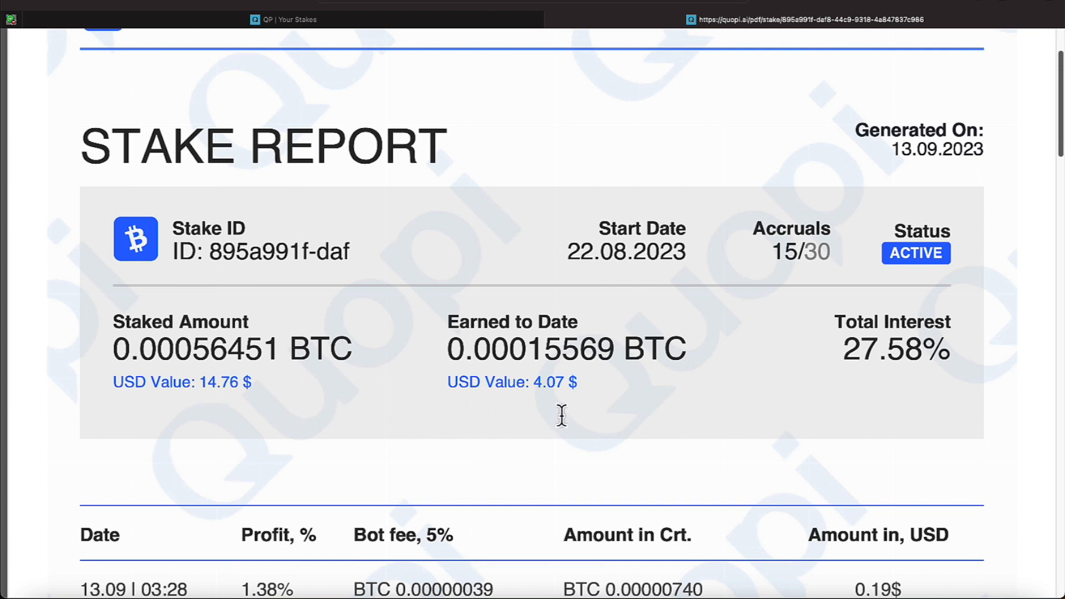
mouse_move(237, 81)
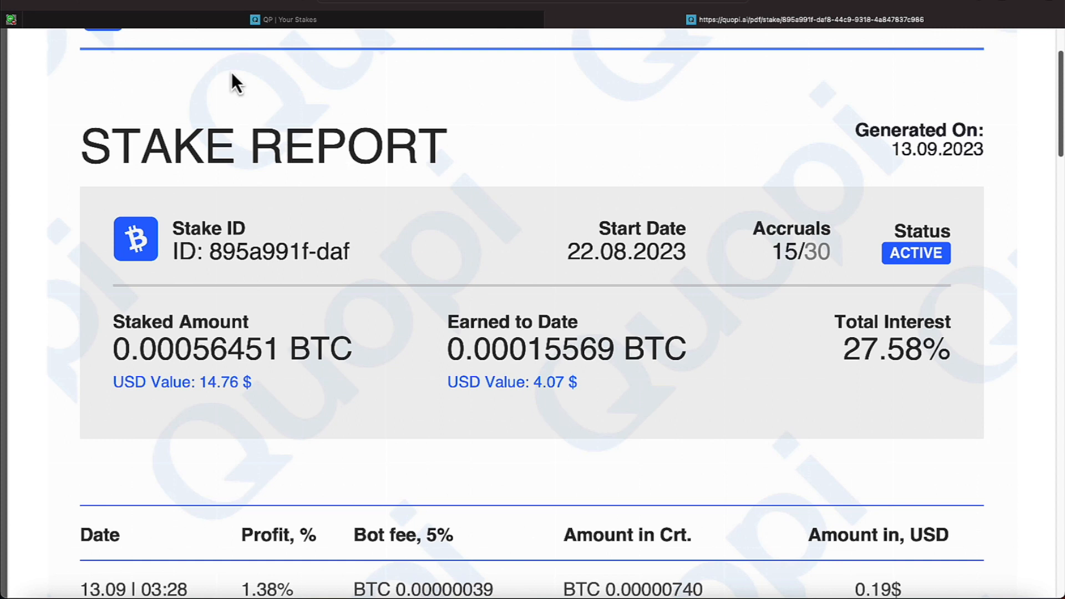
scroll("up", 3)
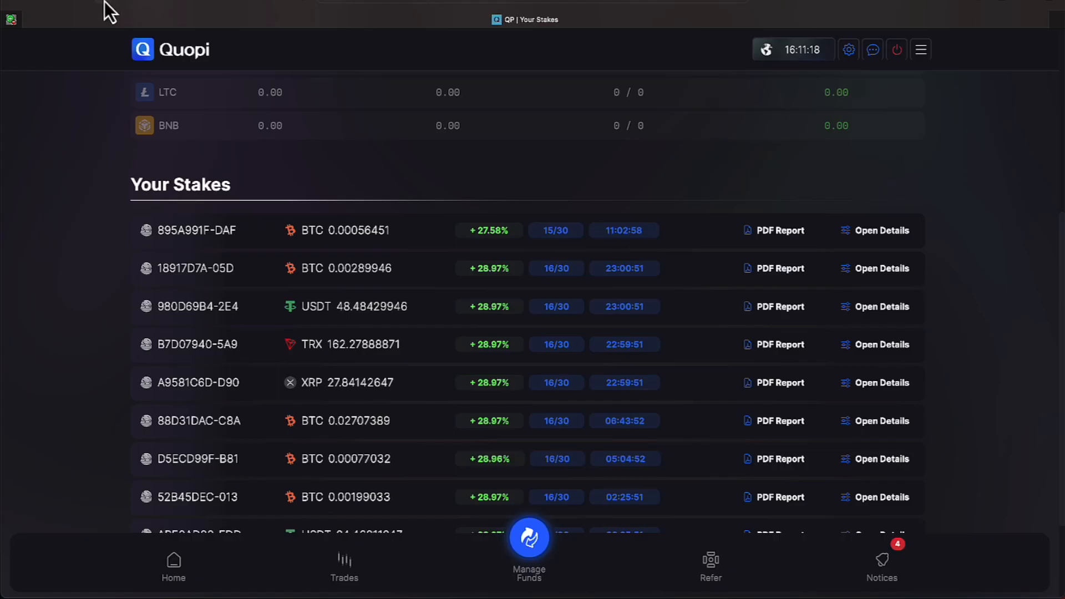
mouse_move(616, 458)
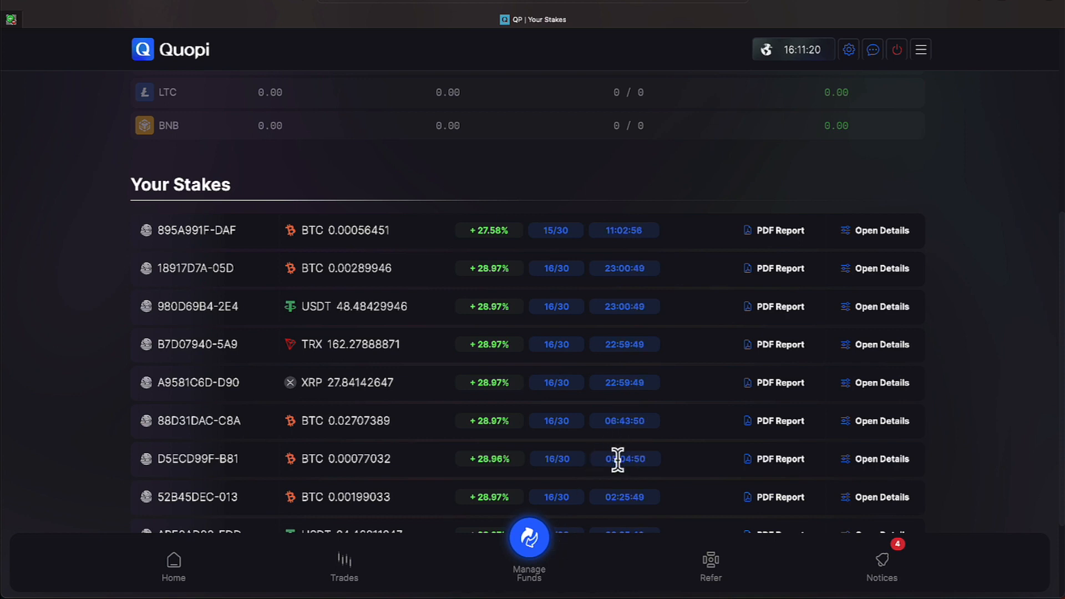
mouse_move(600, 435)
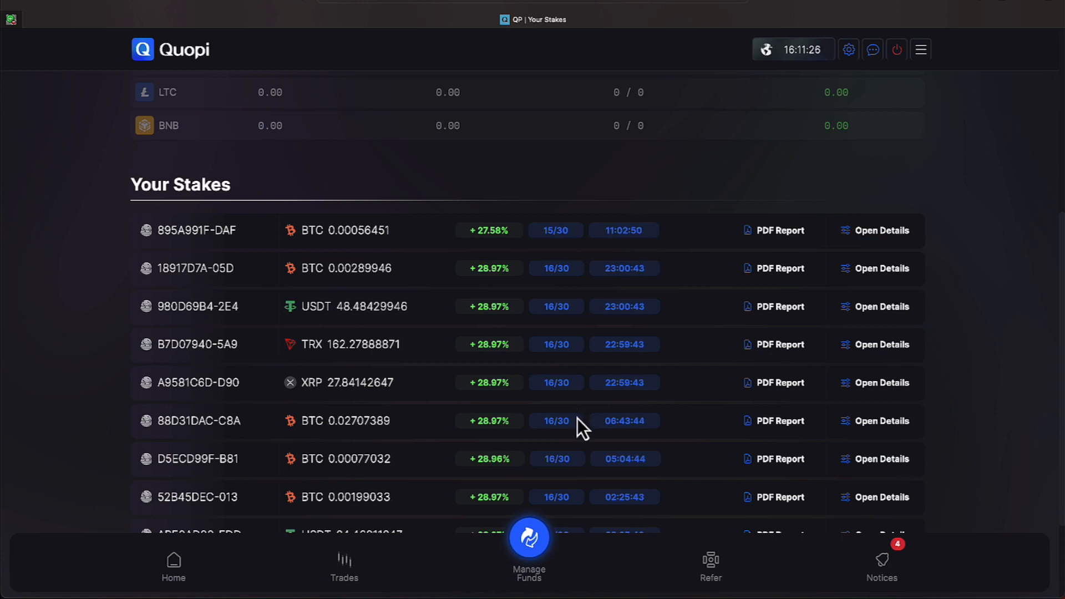
Step: Advance Your Stakes to page 10 beginning with D01BC017-6D3, earning 31.79% to 33.55%
scroll("down", 3)
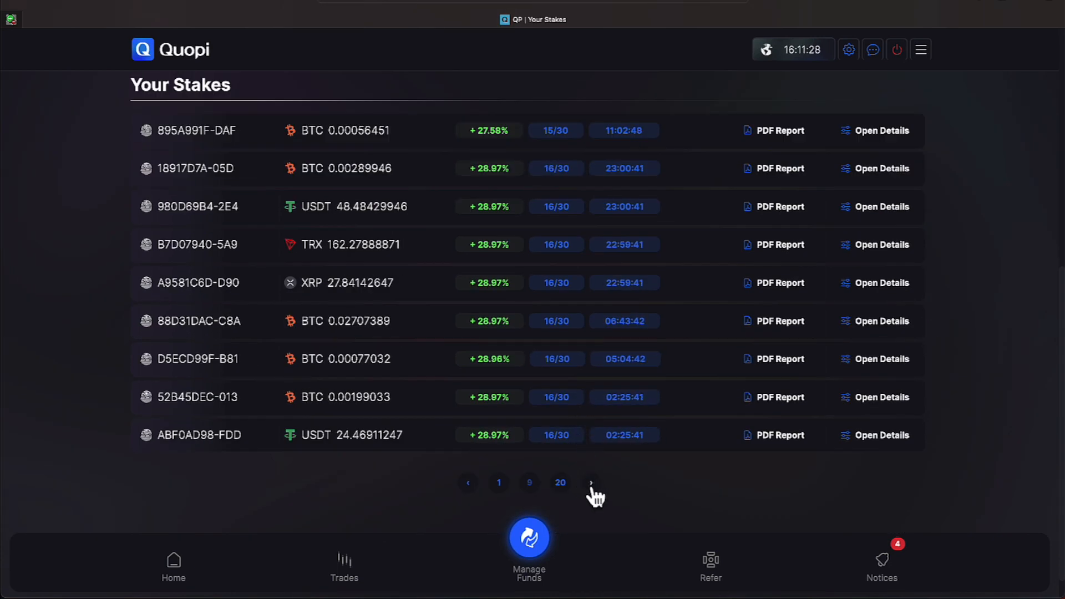
left_click(590, 483)
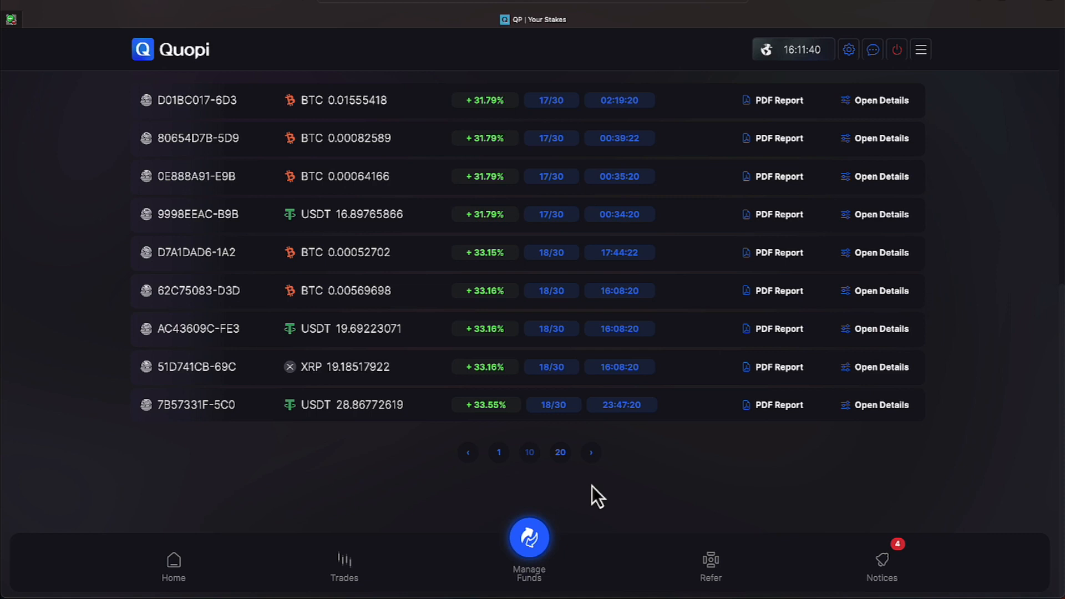
mouse_move(781, 407)
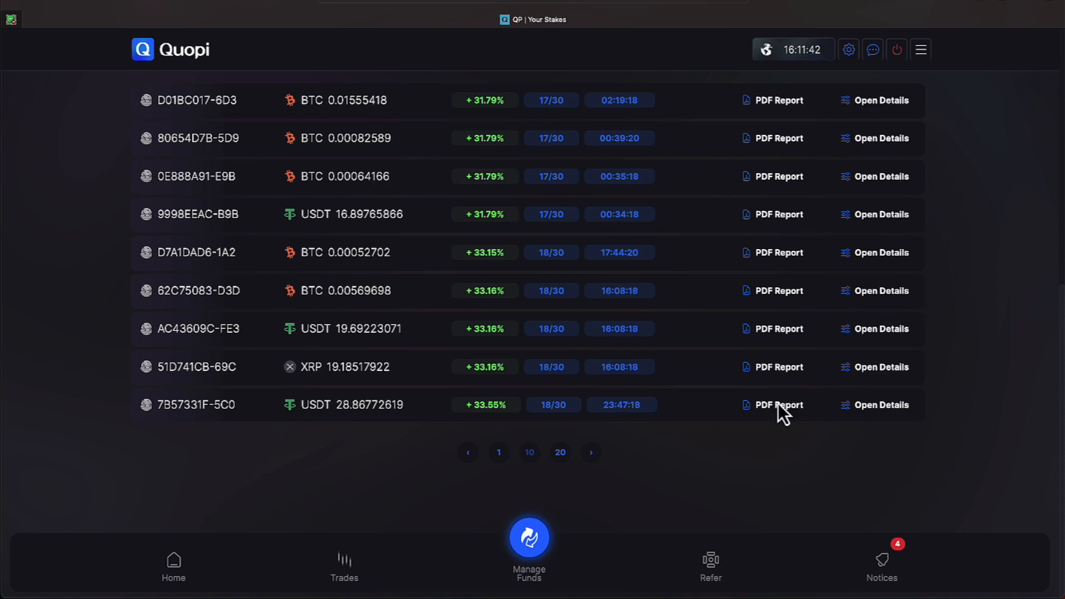
Step: View the PDF stake report for 7B57331F-5C0: 28.87 USDT at 33.55% interest
left_click(779, 404)
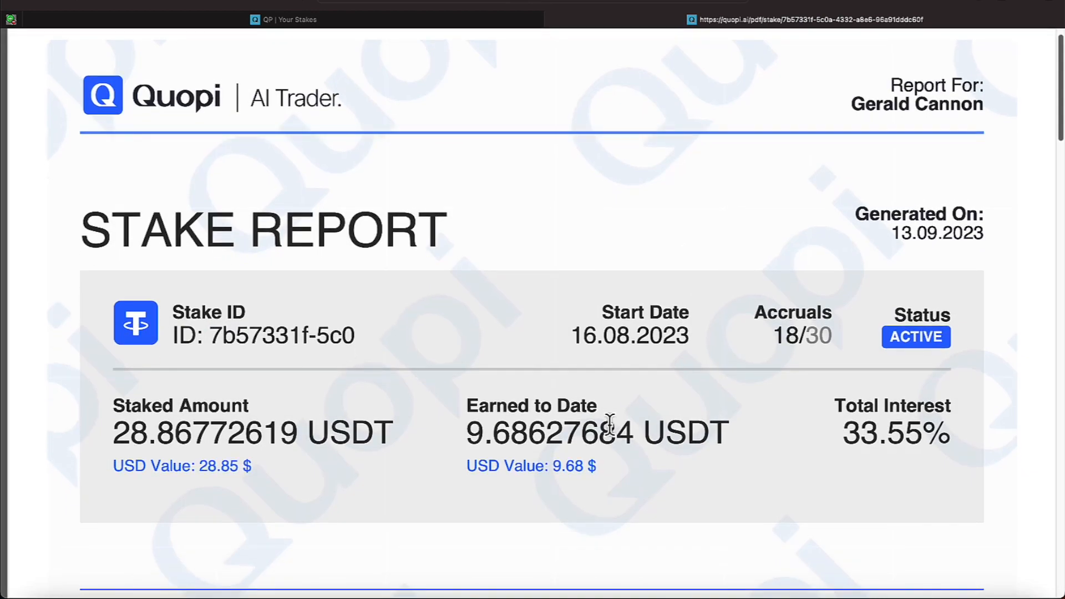
mouse_move(109, 10)
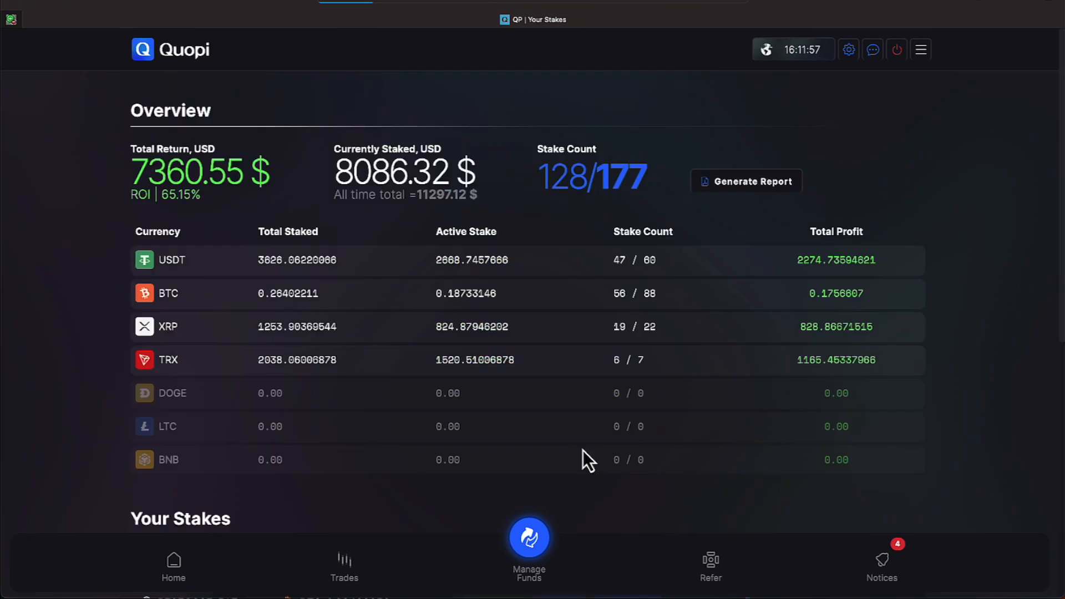
Step: Scroll down the Your Stakes list toward the paging controls for page 11
scroll("down", 3)
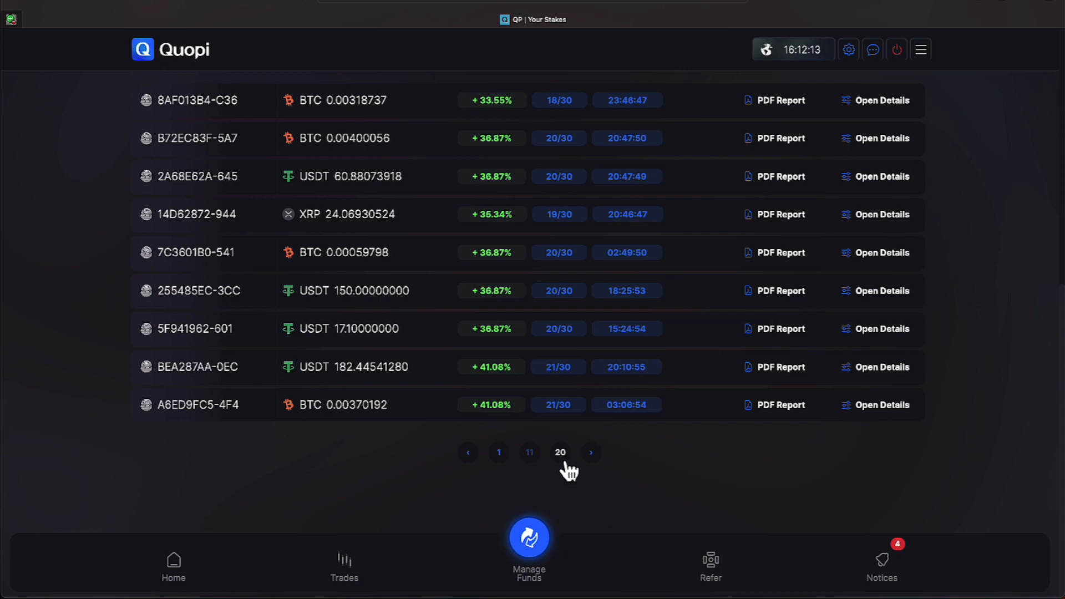
mouse_move(785, 419)
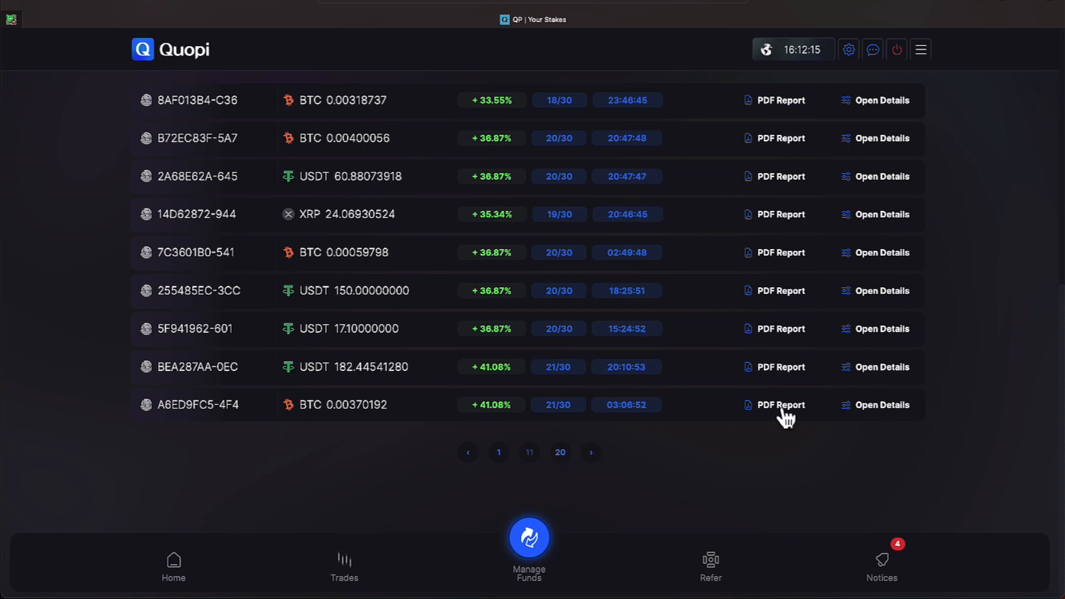
left_click(779, 404)
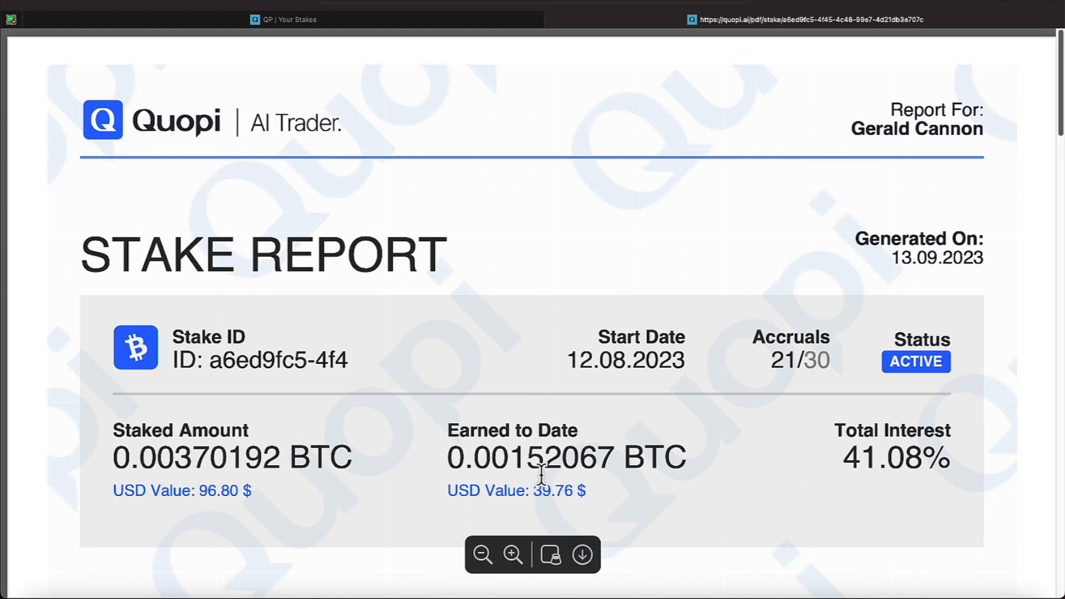
mouse_move(519, 501)
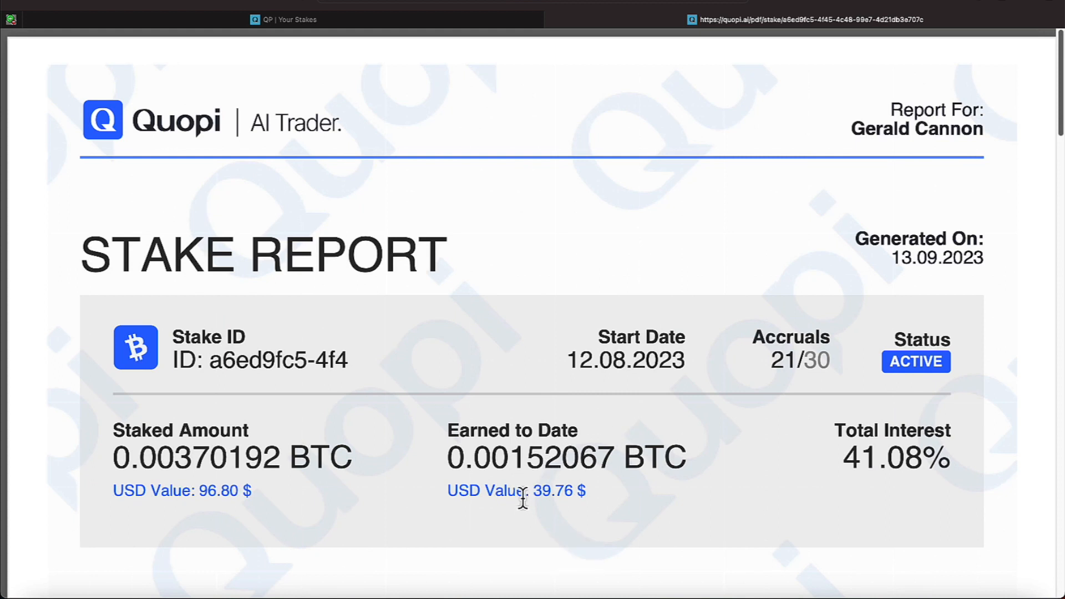
mouse_move(196, 216)
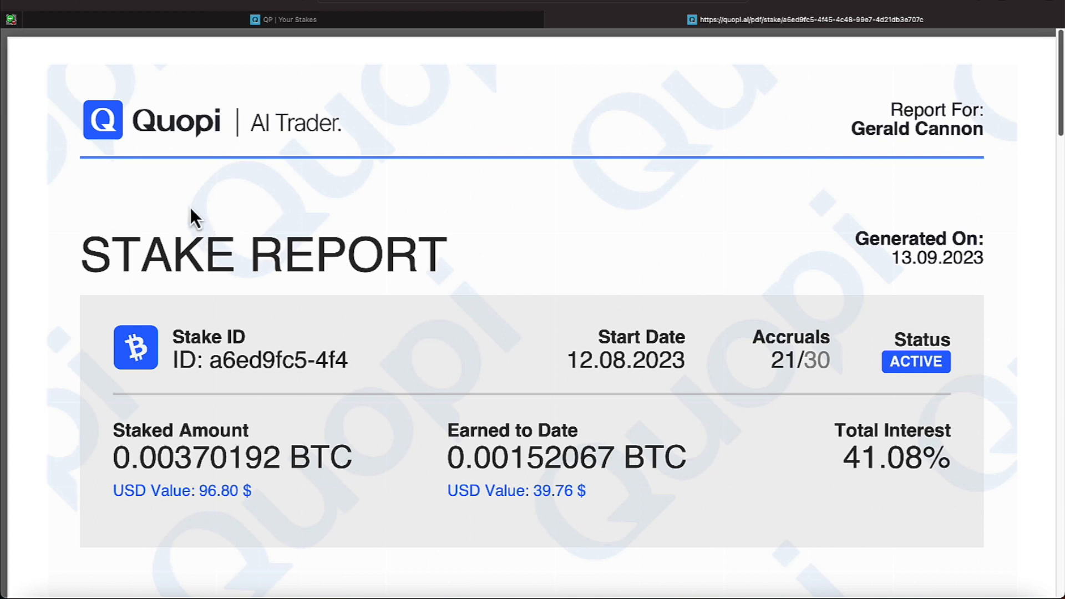
mouse_move(107, 10)
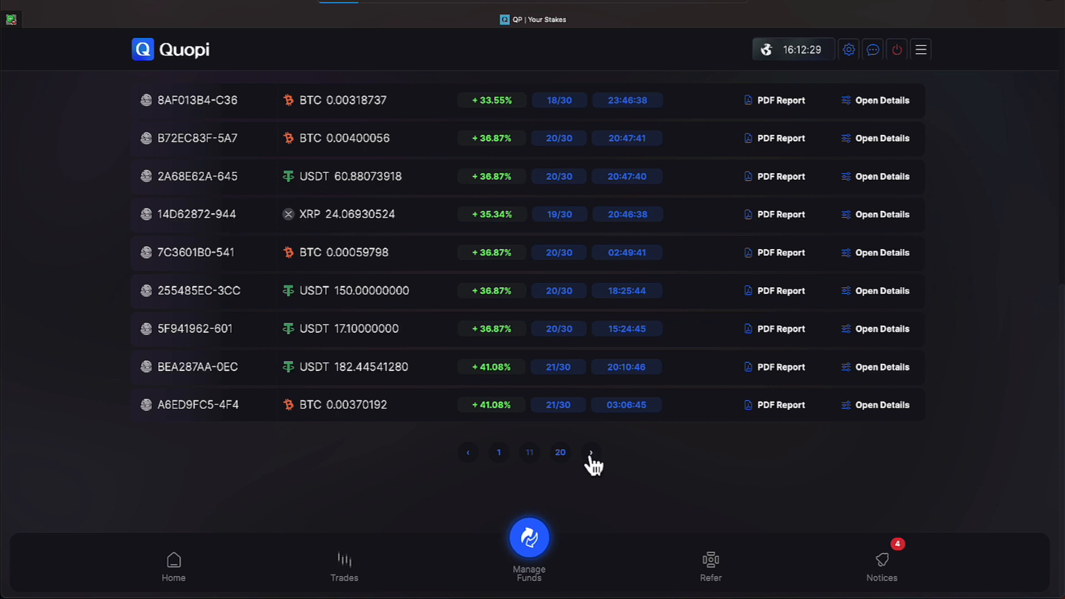
Step: Advance Your Stakes to page 12, entries earning 41.08% to 46.25%
left_click(590, 453)
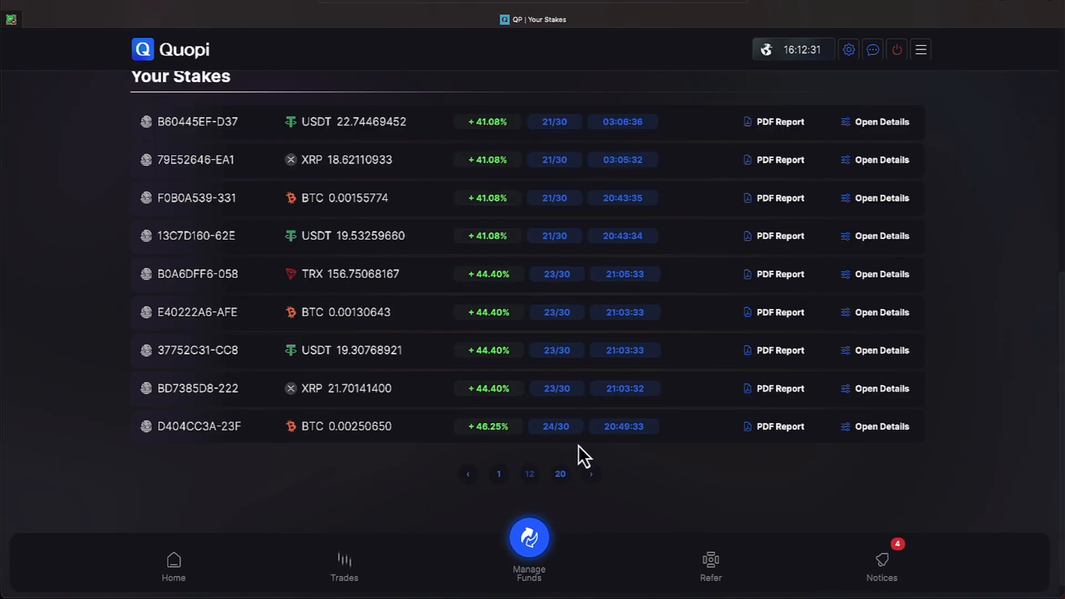
mouse_move(531, 362)
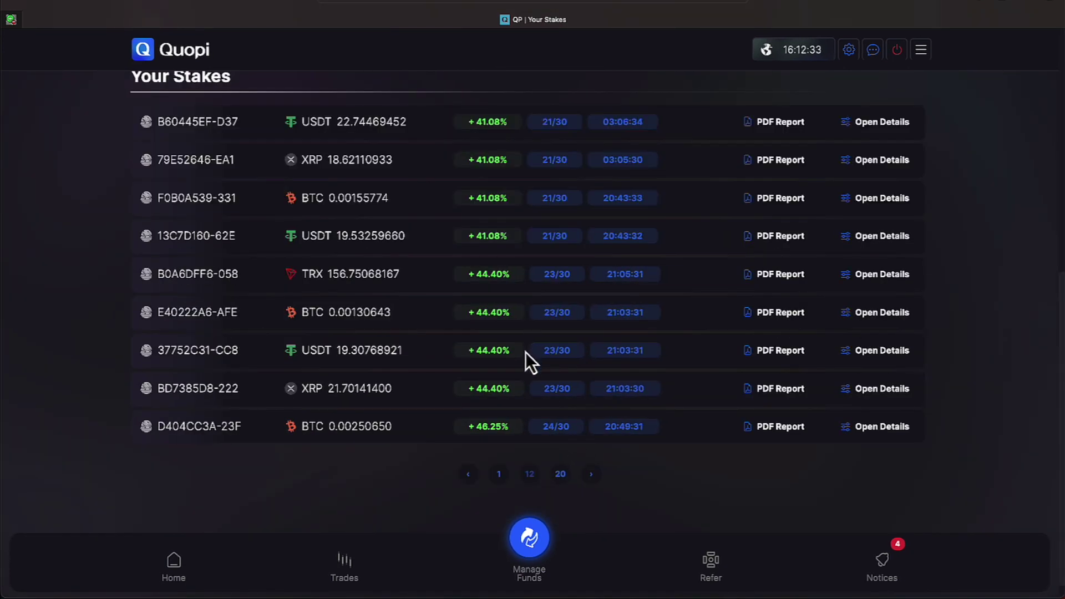
mouse_move(530, 407)
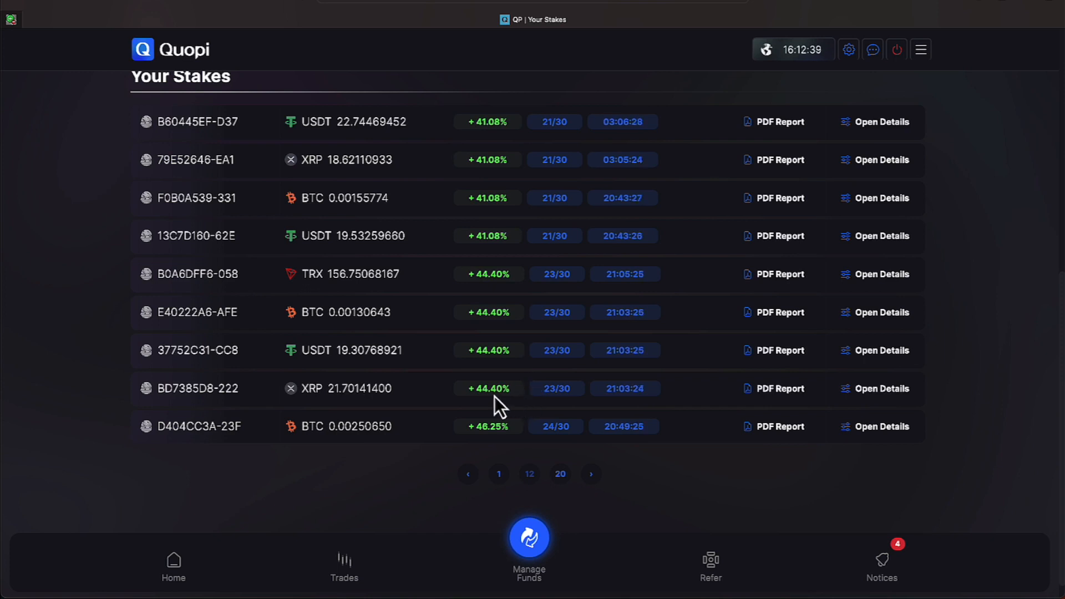
mouse_move(559, 473)
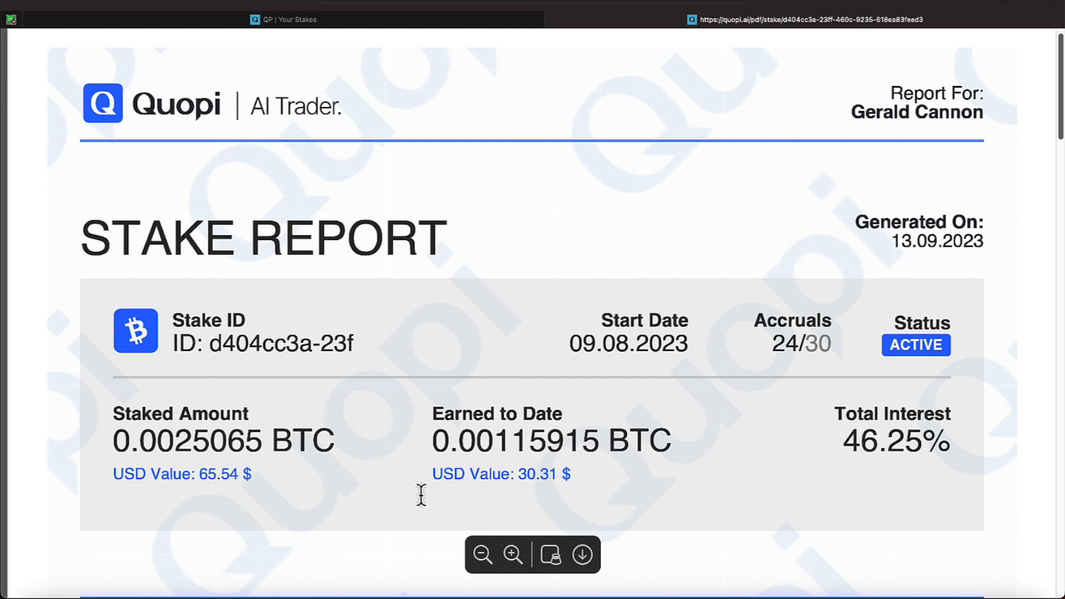
mouse_move(543, 486)
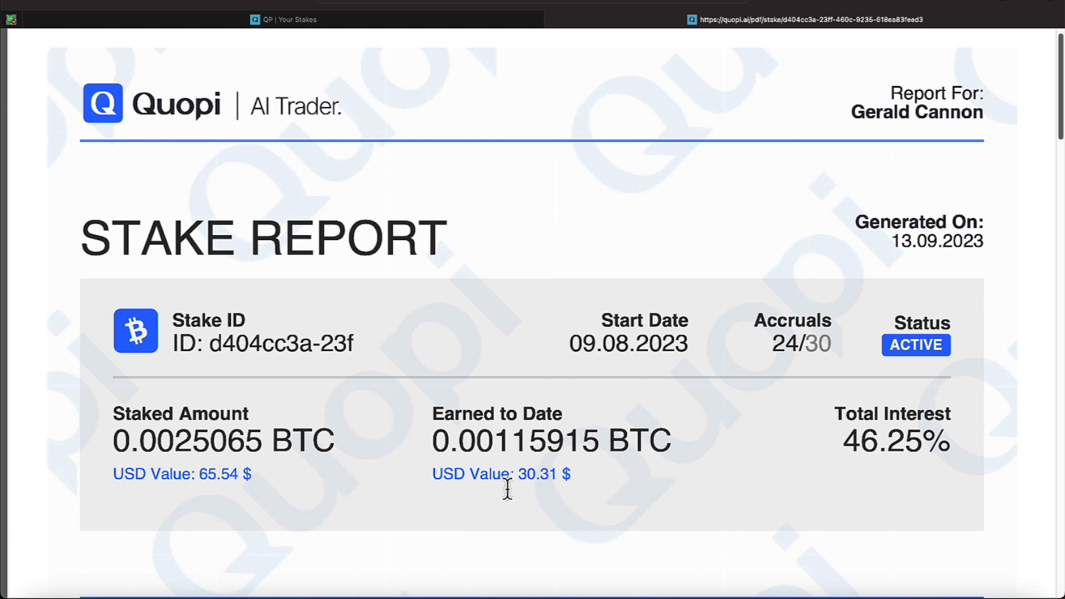
mouse_move(73, 25)
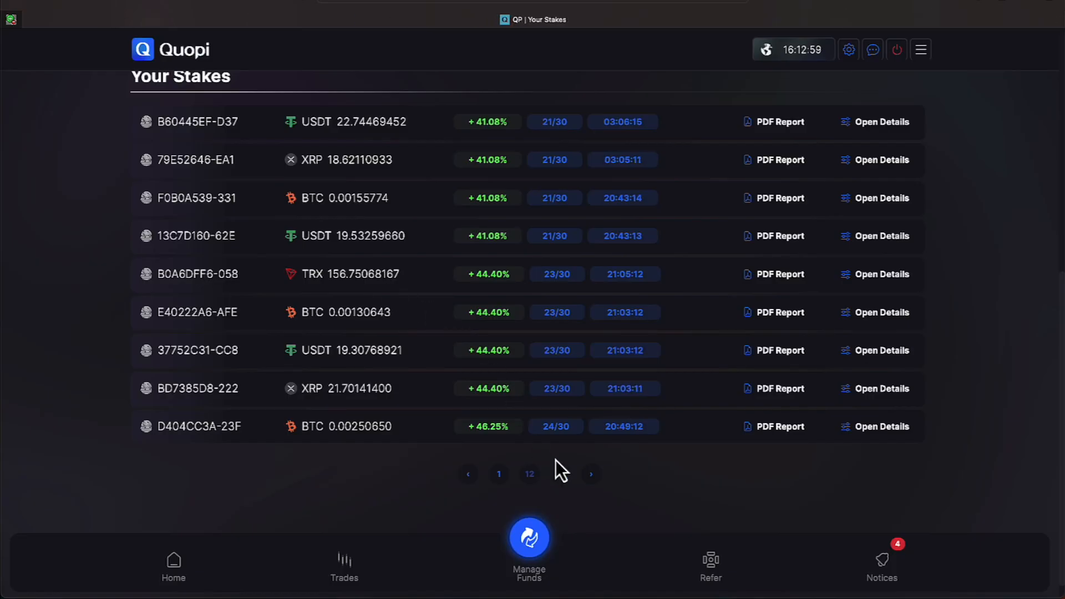
Step: Scroll through the stakes page past 14, entries earning 57.36% to 59.36%
scroll("up", 3)
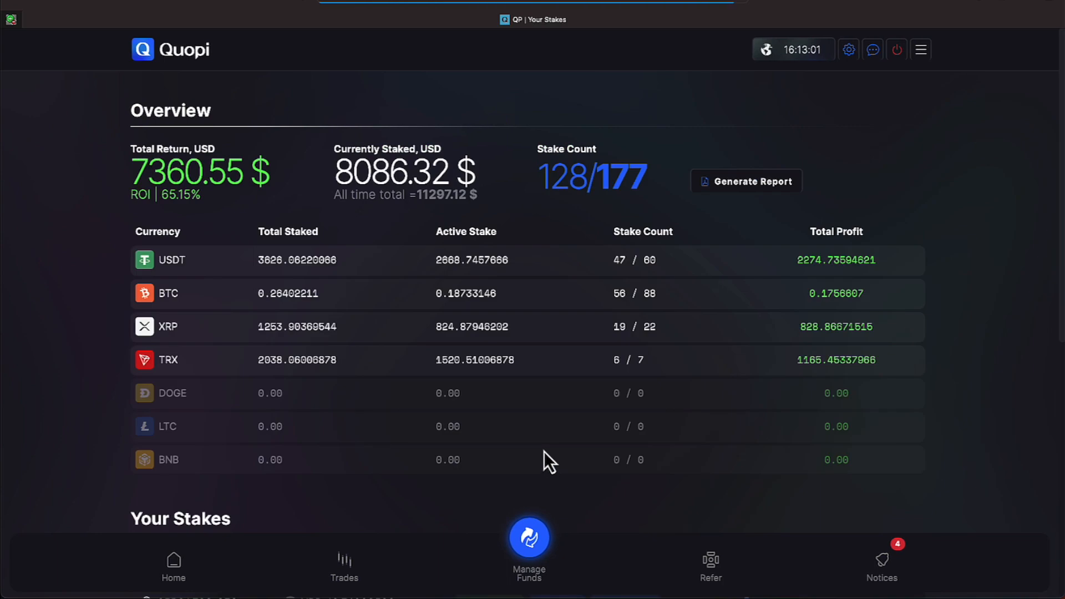
scroll("down", 3)
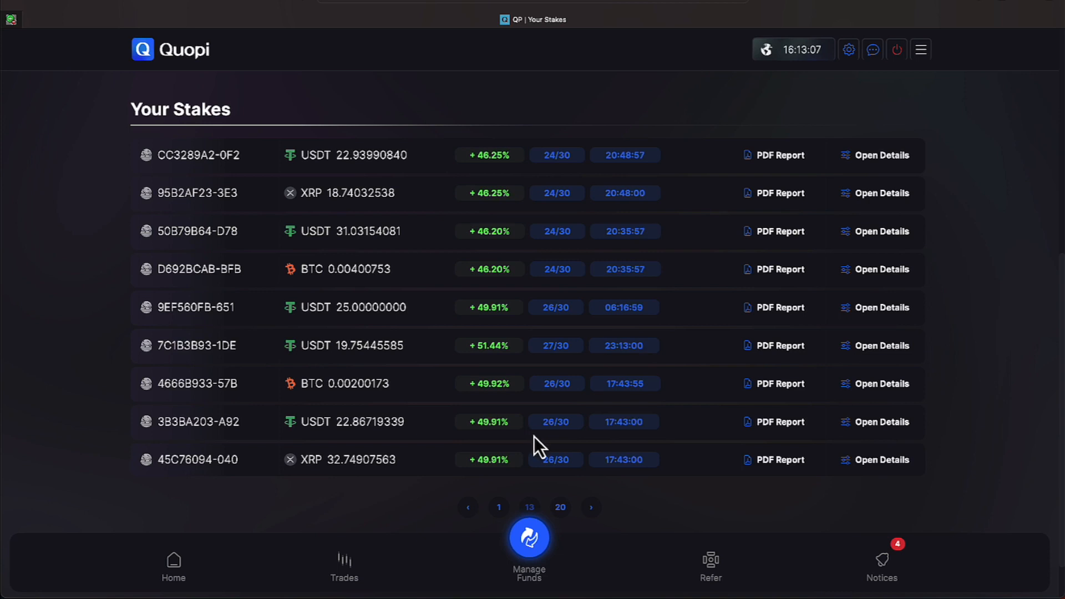
mouse_move(577, 487)
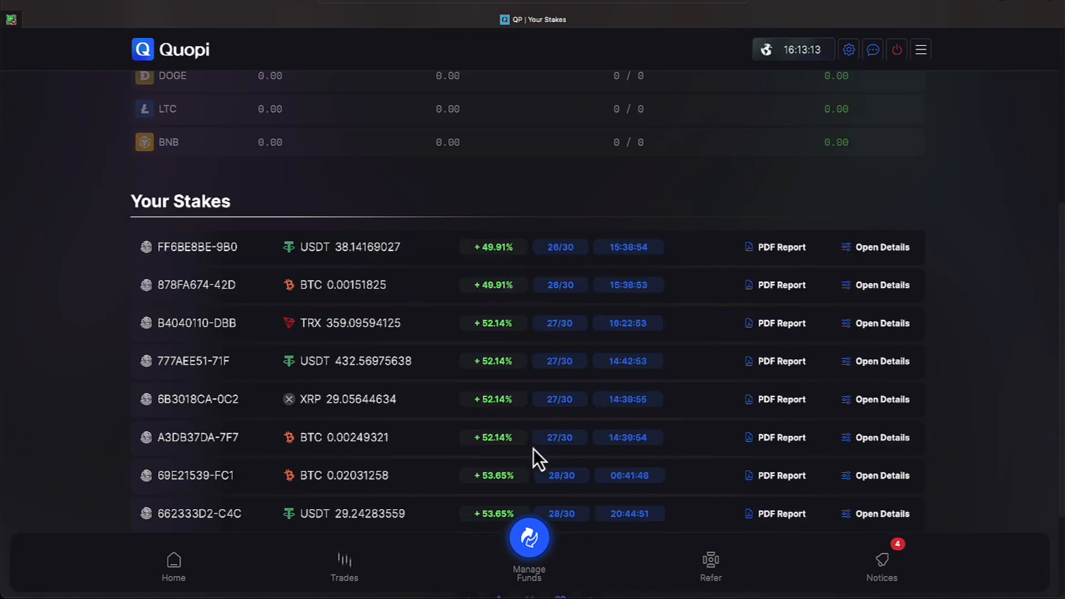
scroll("down", 3)
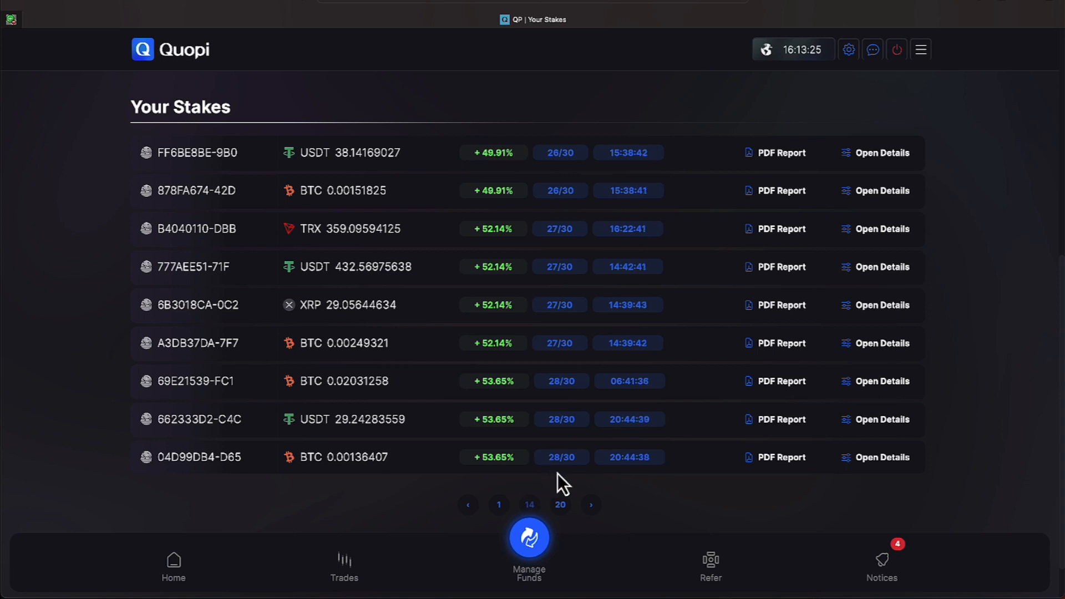
mouse_move(594, 515)
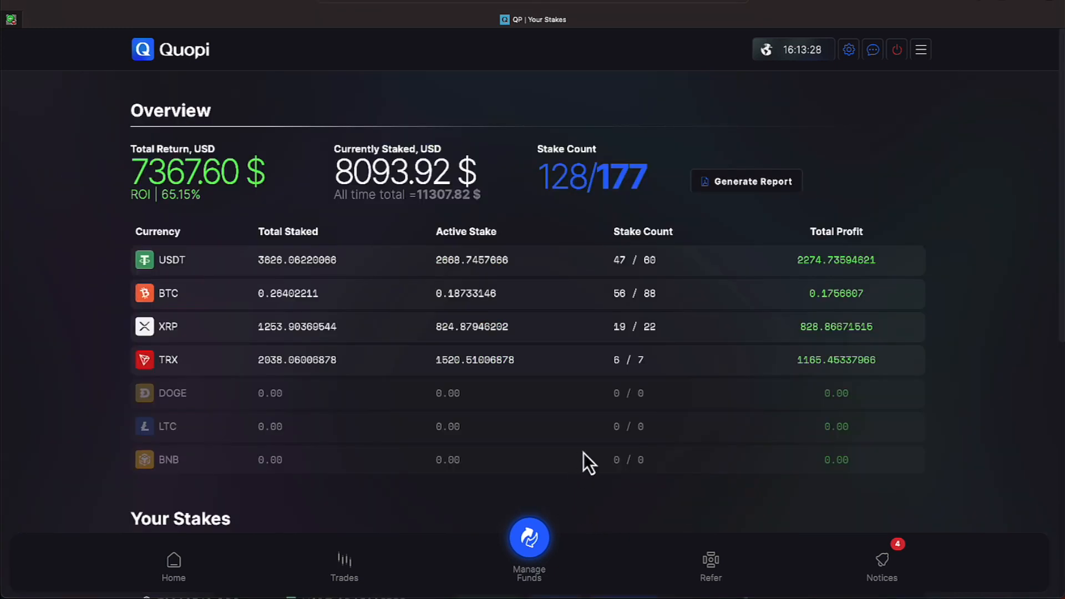
scroll("down", 3)
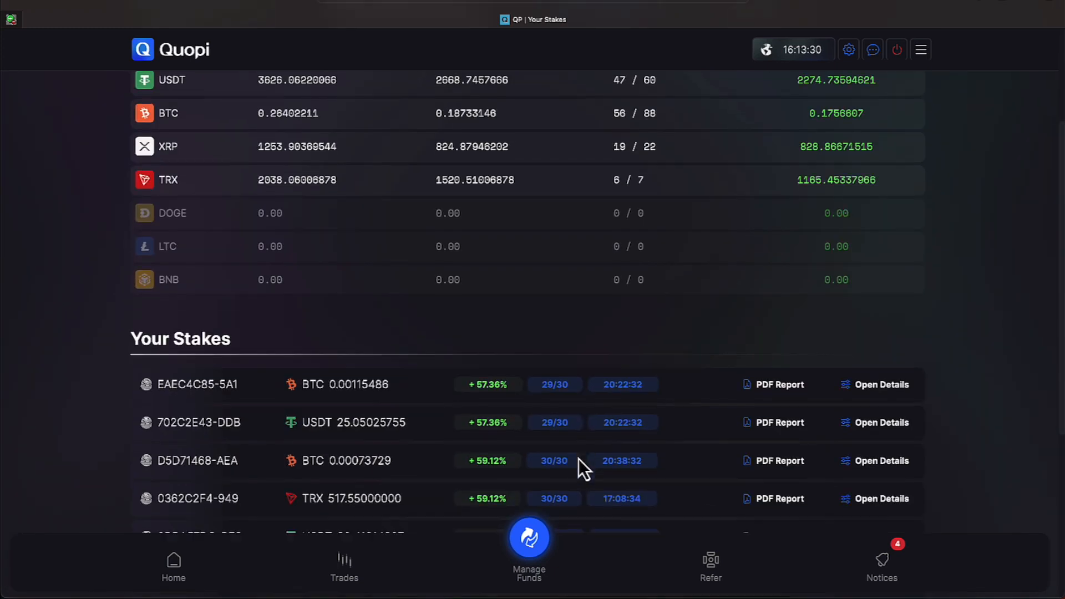
scroll("down", 3)
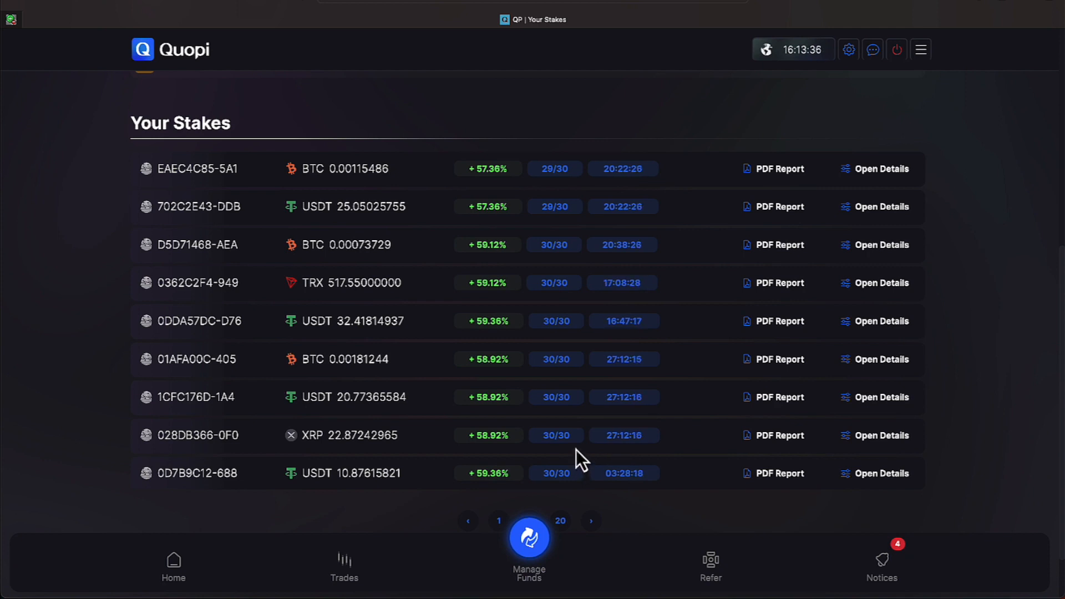
mouse_move(501, 246)
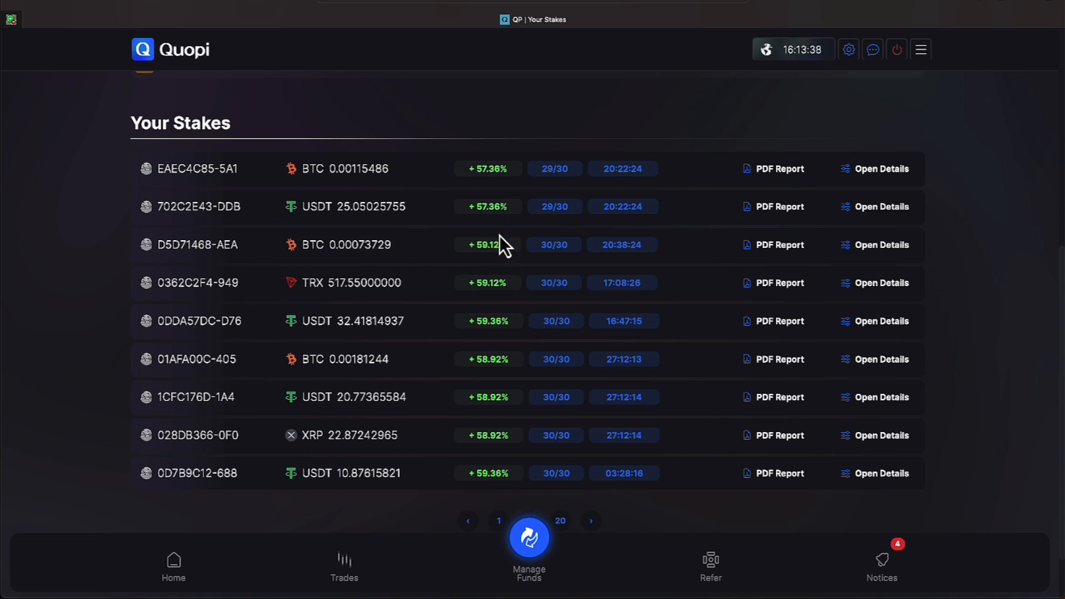
mouse_move(509, 230)
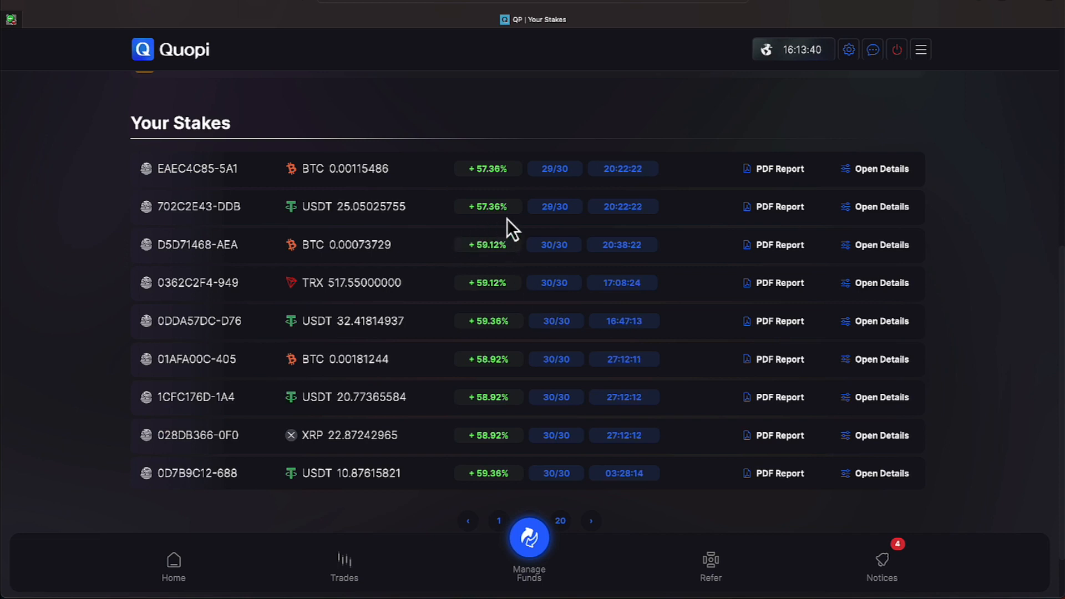
mouse_move(780, 224)
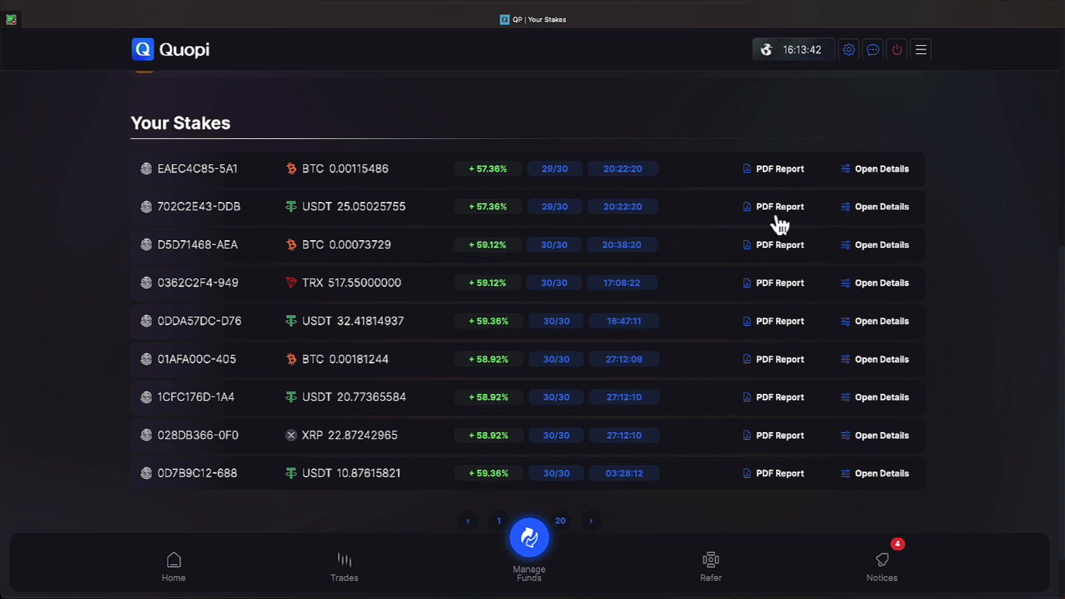
Step: View the PDF stake report for 702C2E43-DDB: 25.05 USDT at 57.36% interest
left_click(780, 206)
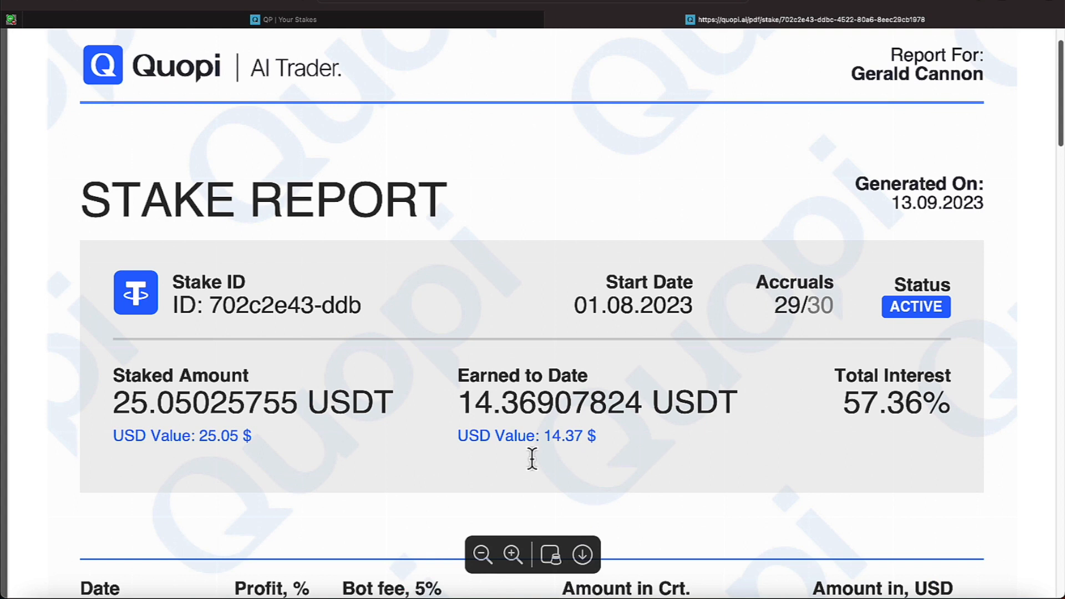
mouse_move(124, 35)
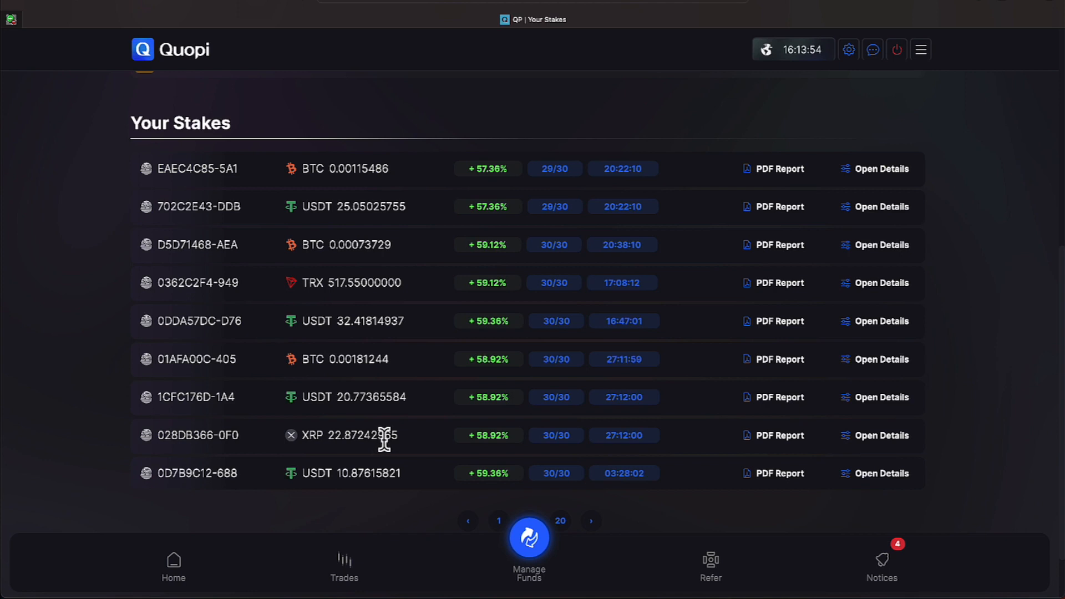
mouse_move(586, 335)
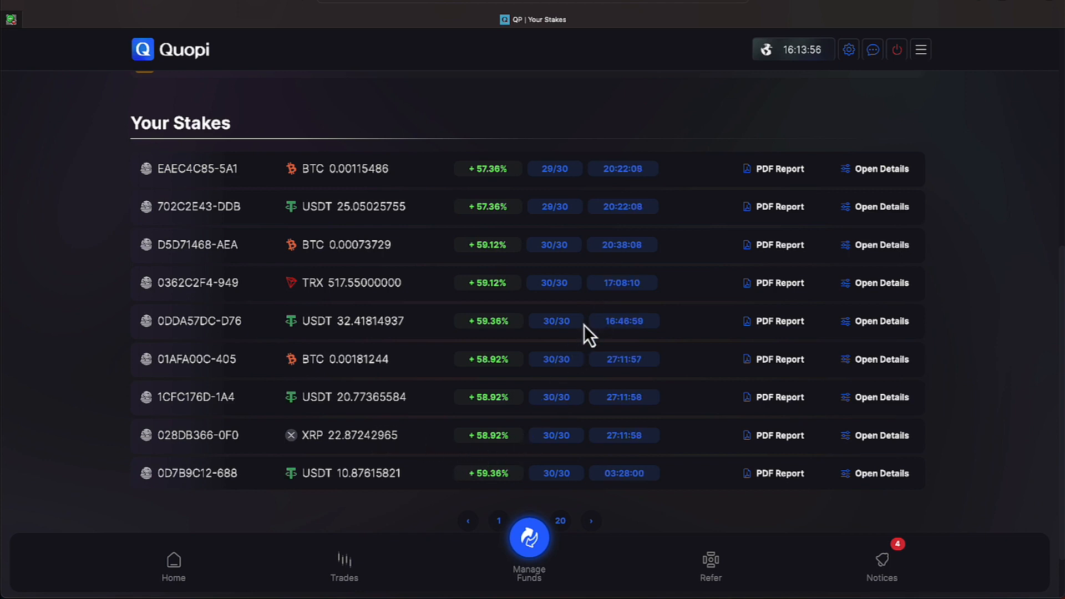
mouse_move(531, 373)
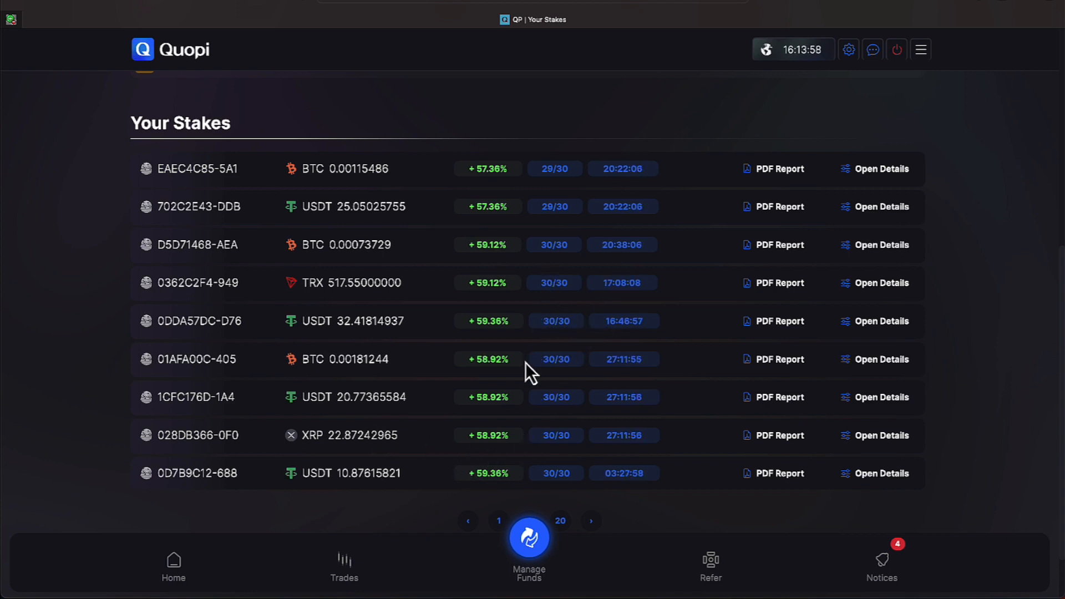
mouse_move(510, 434)
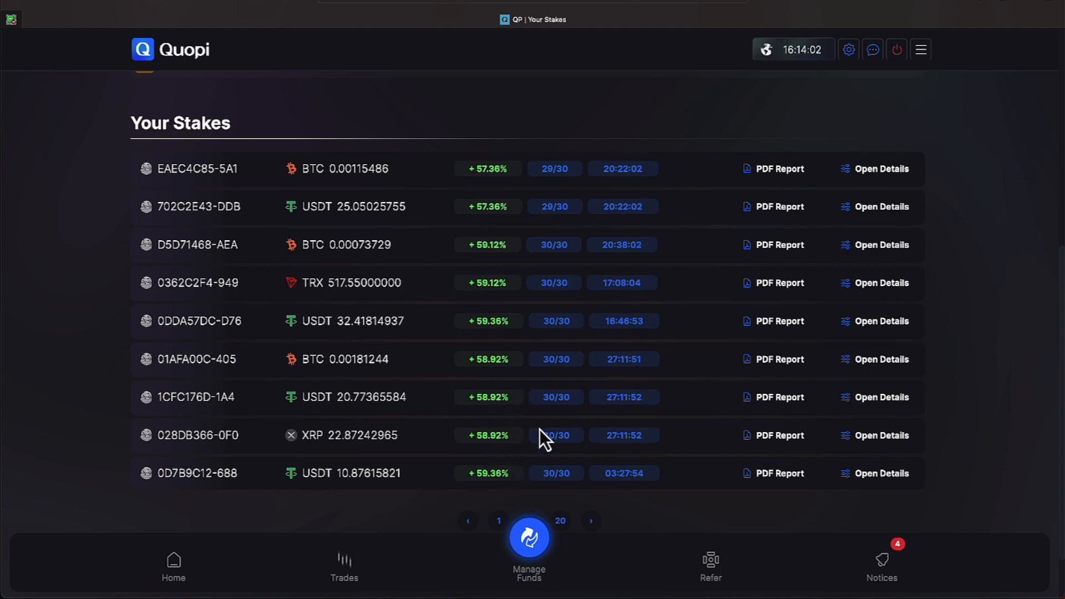
mouse_move(593, 521)
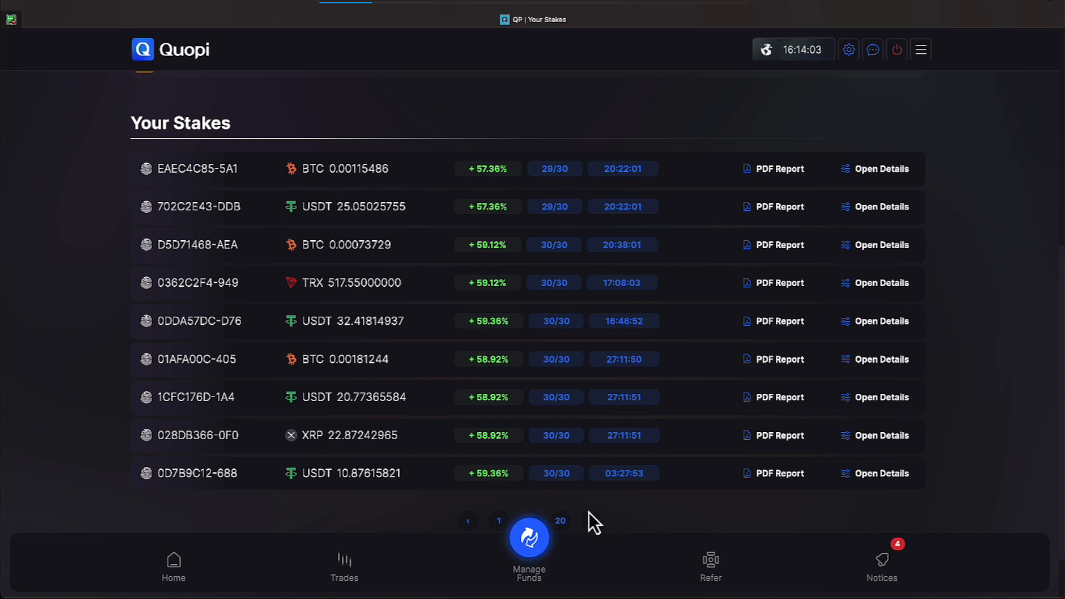
Step: Page through the remaining stakes to the last page of completed BTC stakes at 61.07%–64.30%
left_click(590, 519)
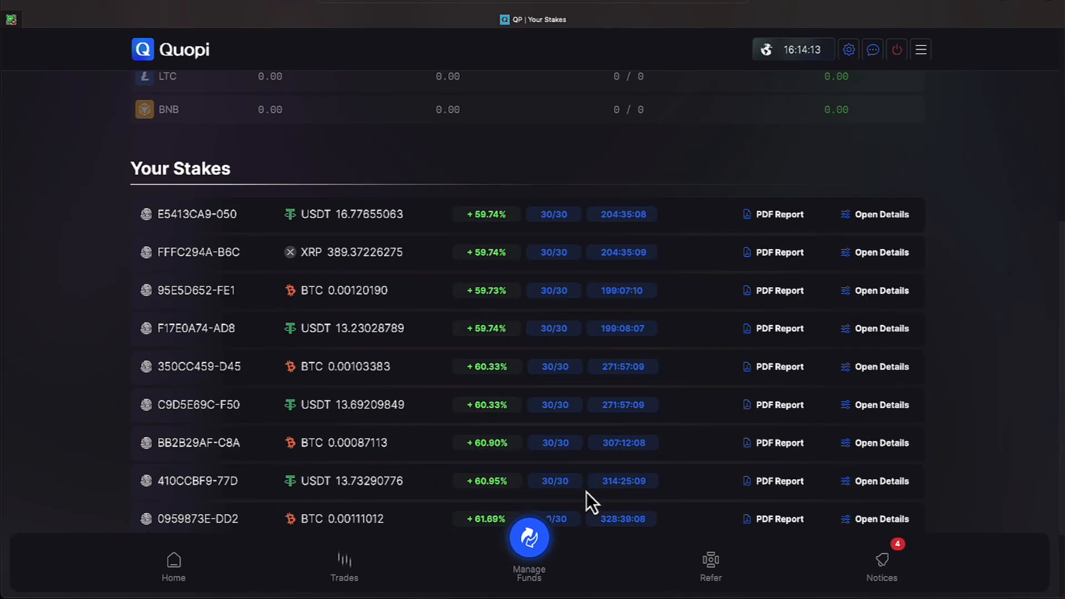
scroll("down", 3)
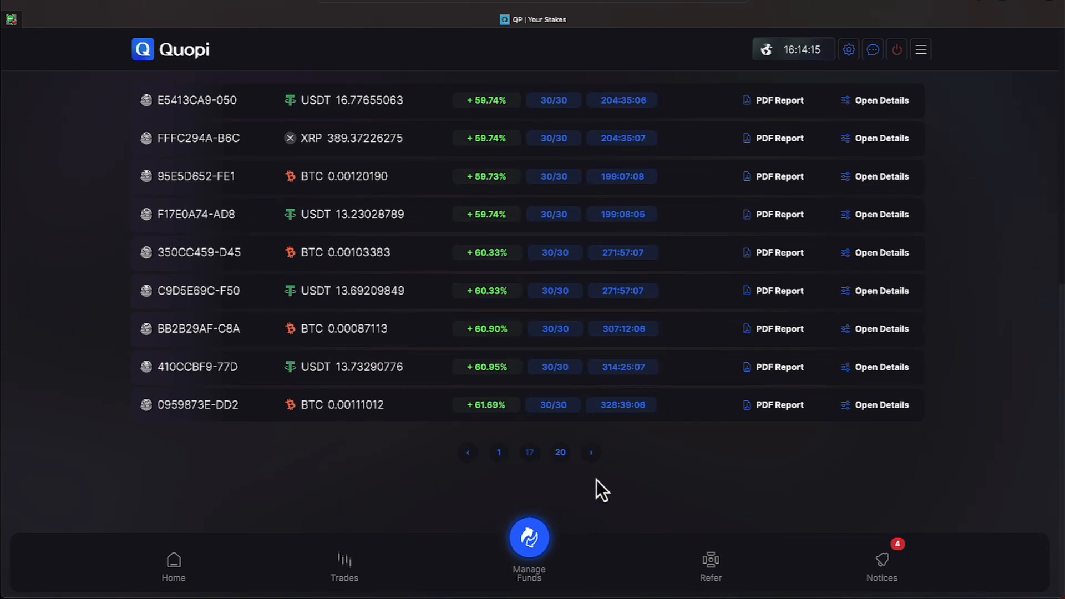
scroll("up", 3)
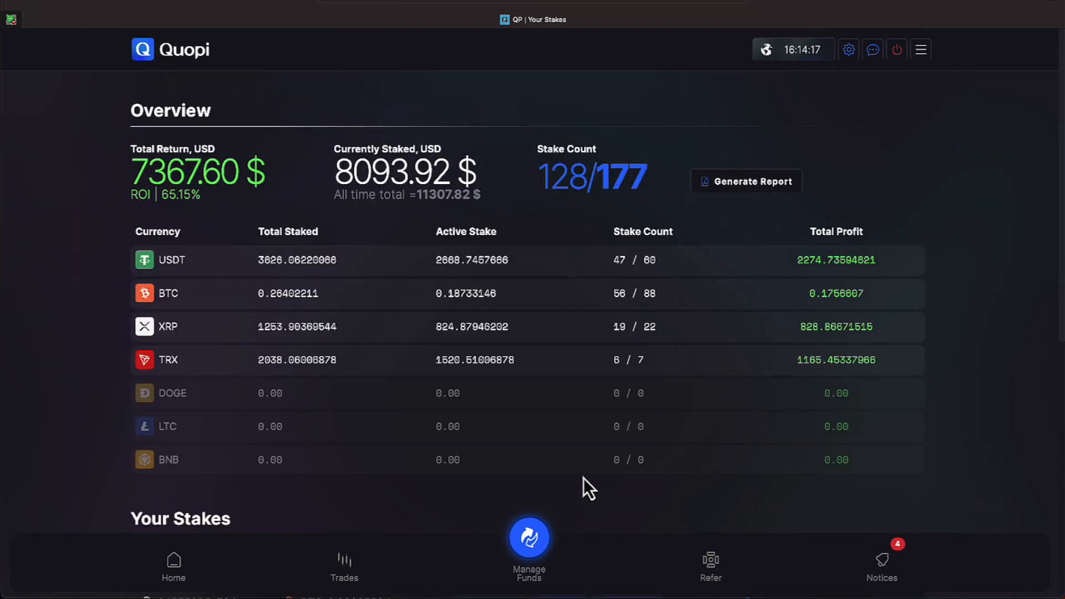
scroll("down", 3)
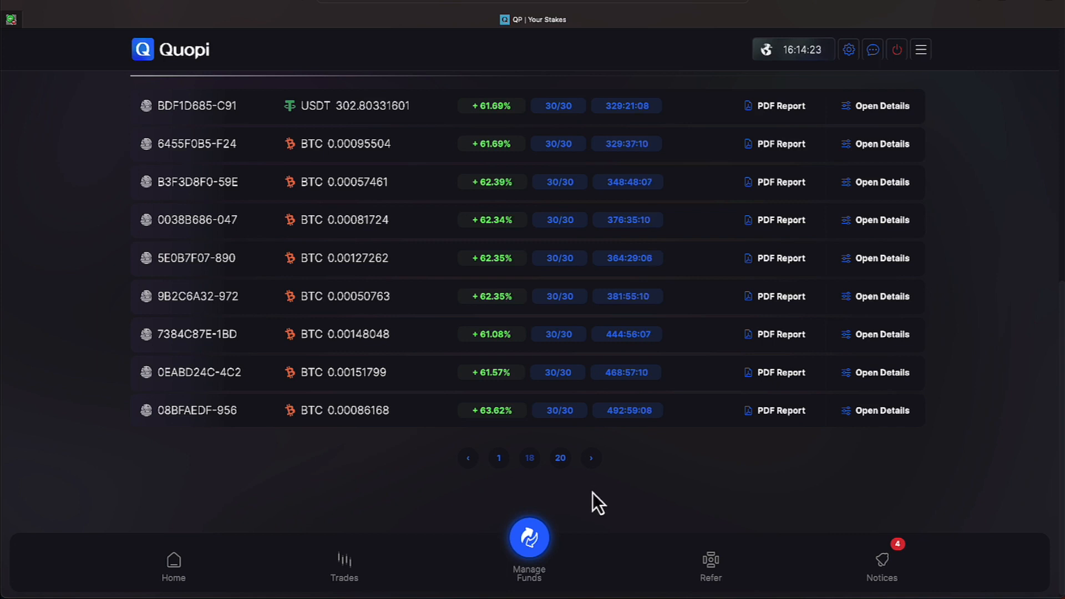
mouse_move(492, 459)
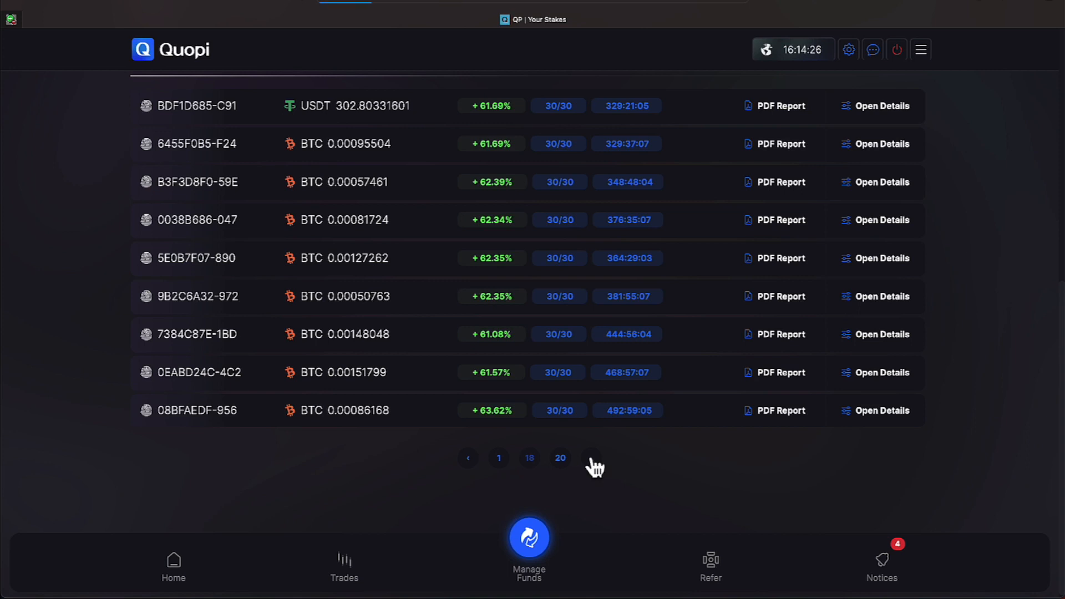
left_click(590, 457)
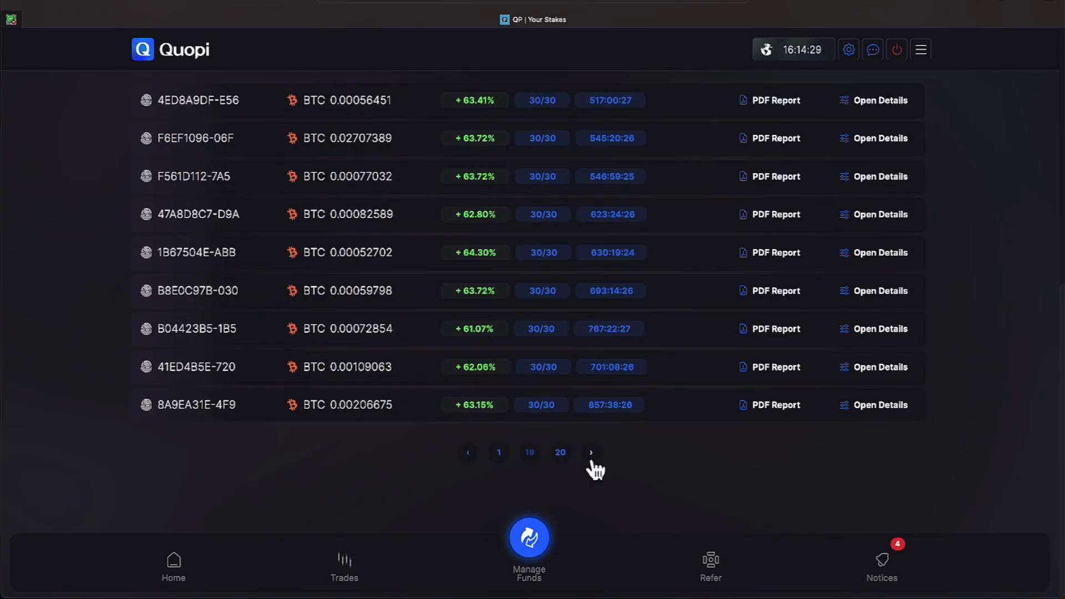
mouse_move(550, 393)
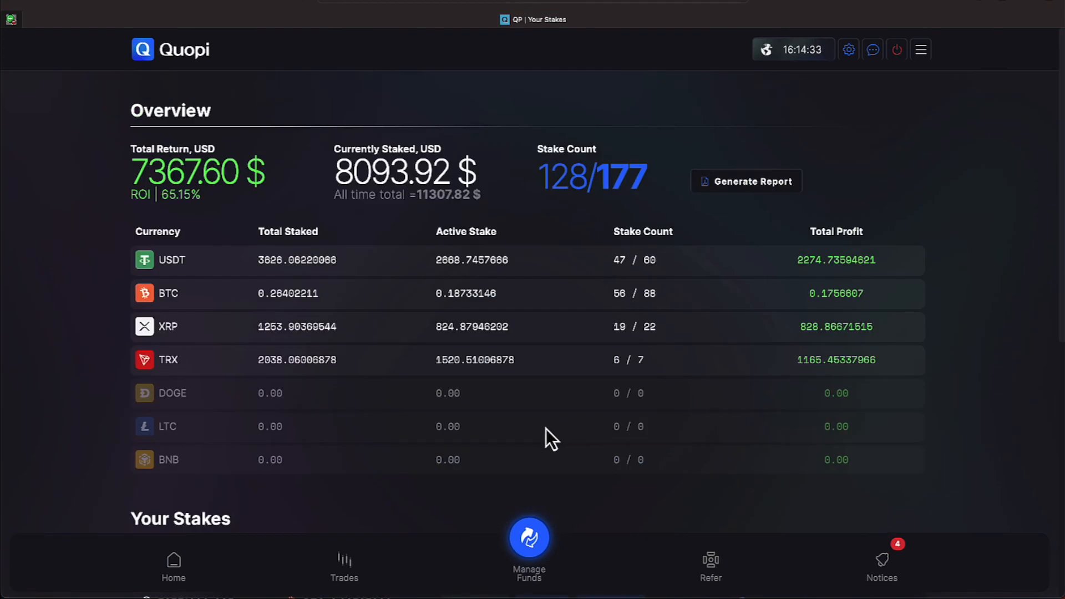
mouse_move(909, 566)
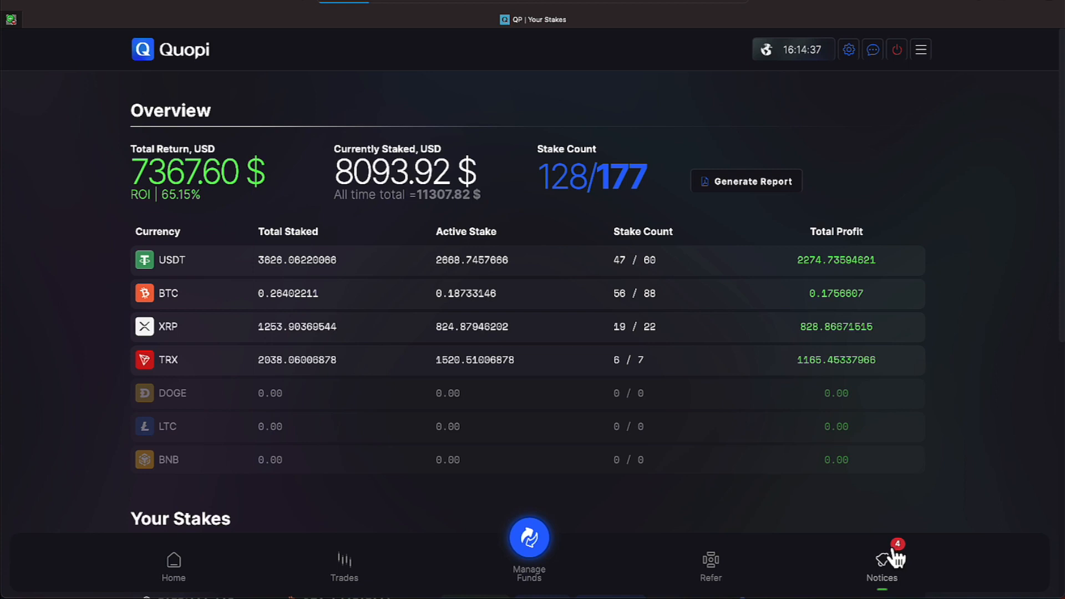
Step: Mark the four Profit Received notifications as read so Notices shows All Caught Up
left_click(882, 564)
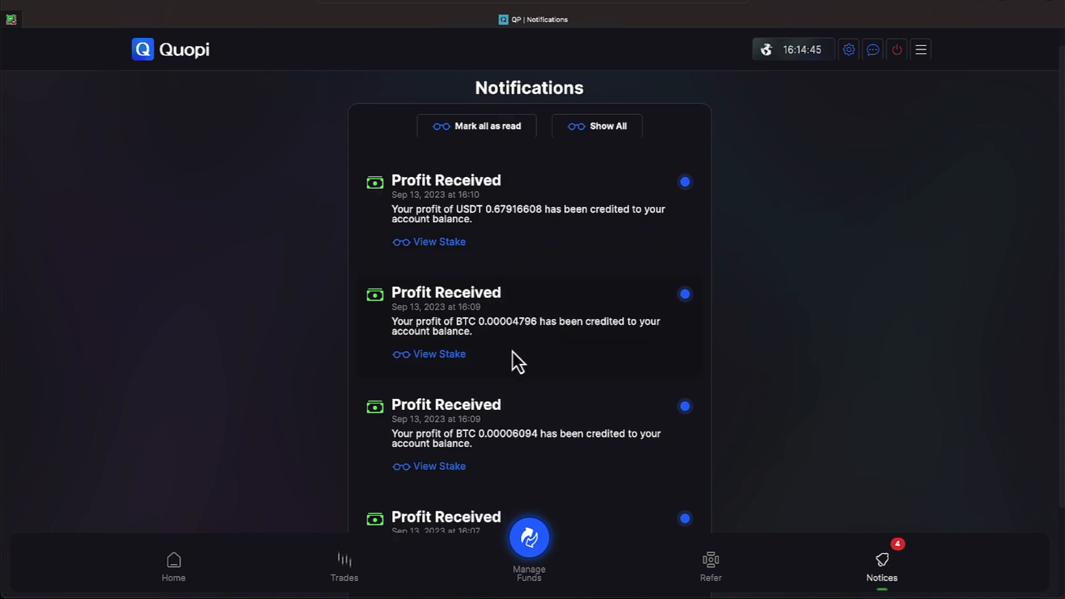
scroll("down", 3)
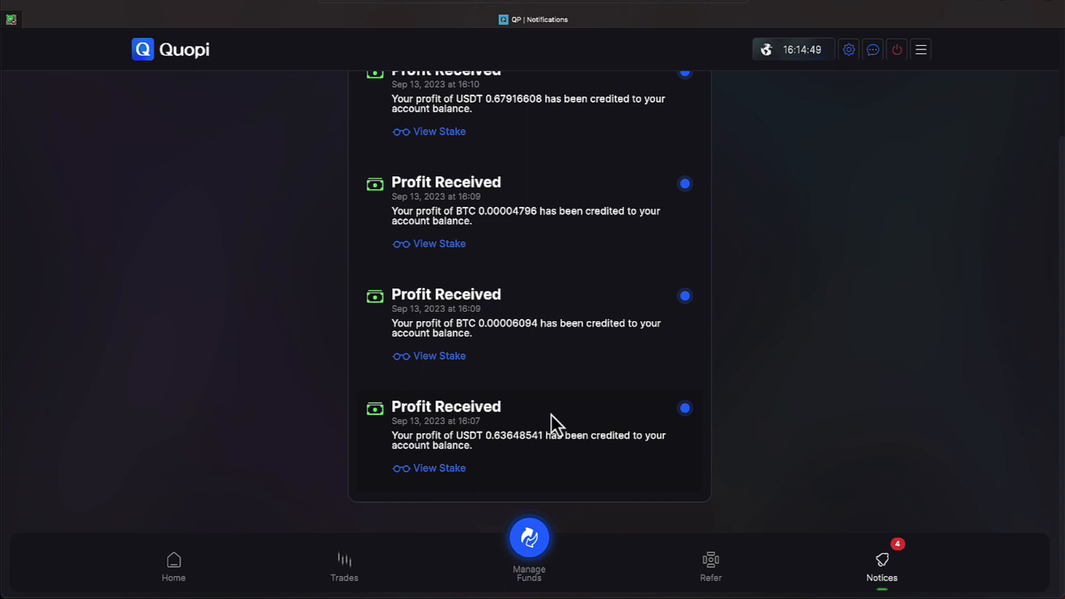
mouse_move(942, 127)
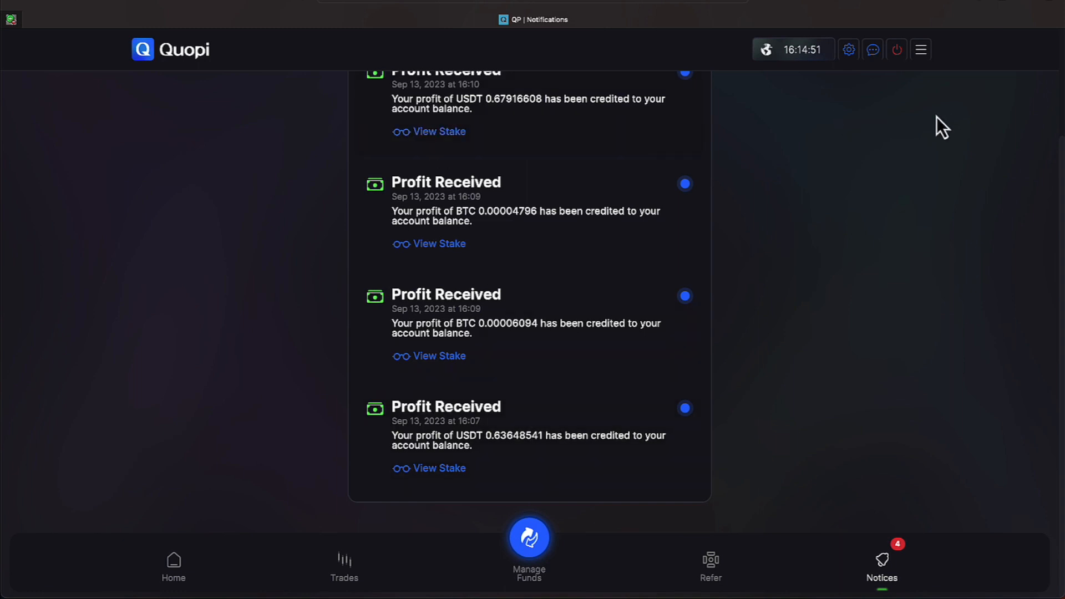
scroll("up", 3)
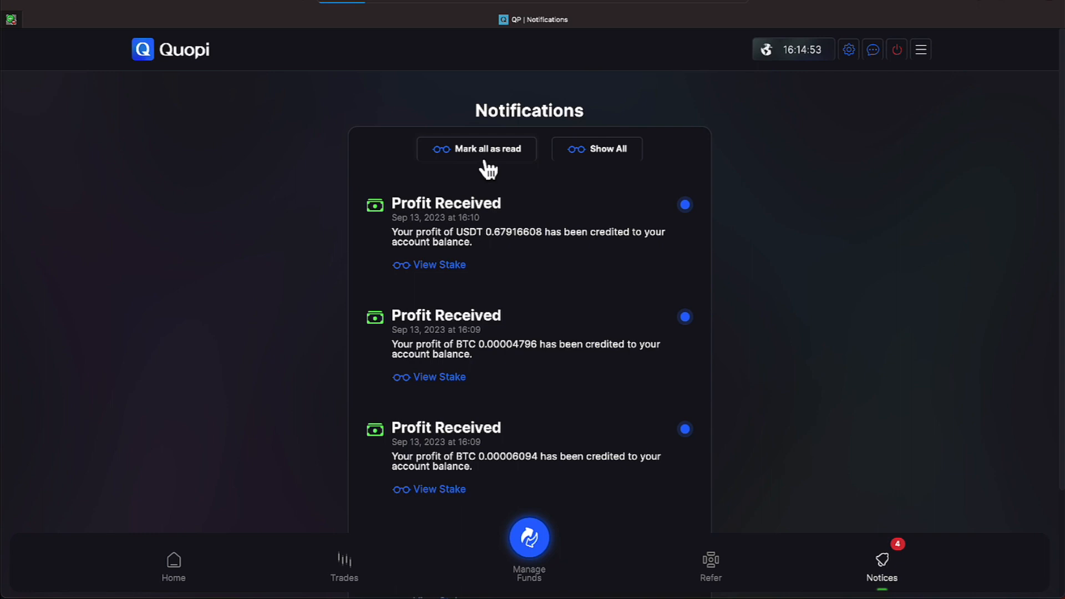
left_click(477, 149)
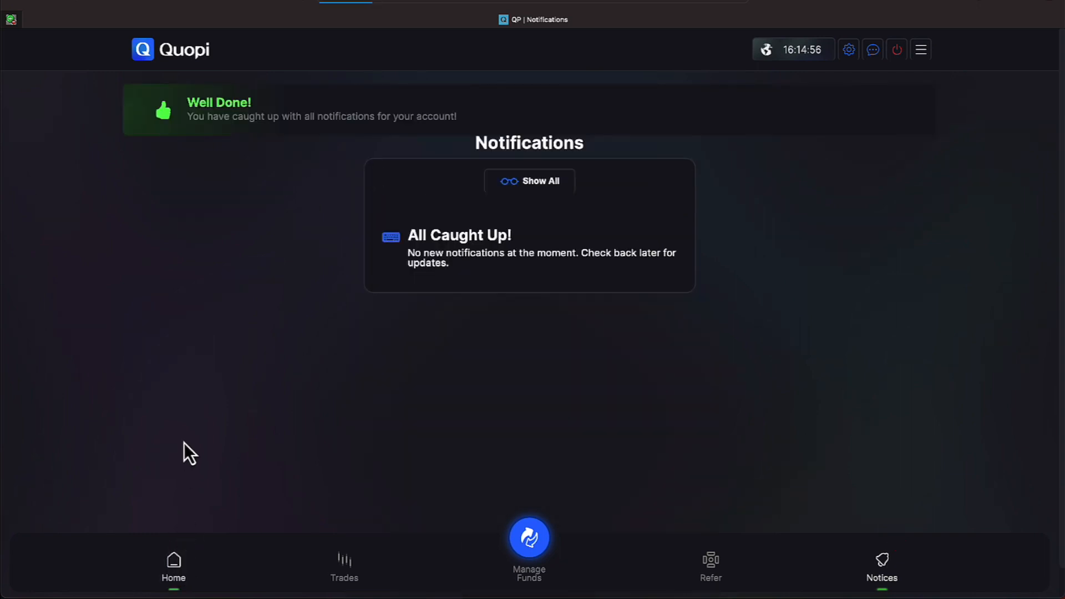
Step: Return to the Home overview with Profit Balances, offline status and 13.09.2023 results
left_click(173, 567)
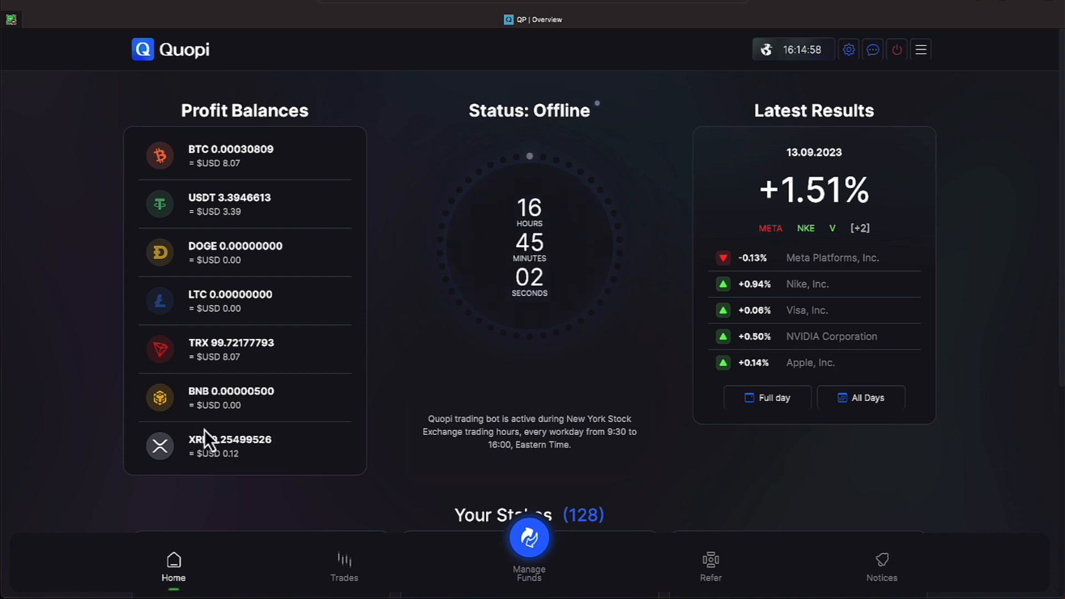
mouse_move(191, 266)
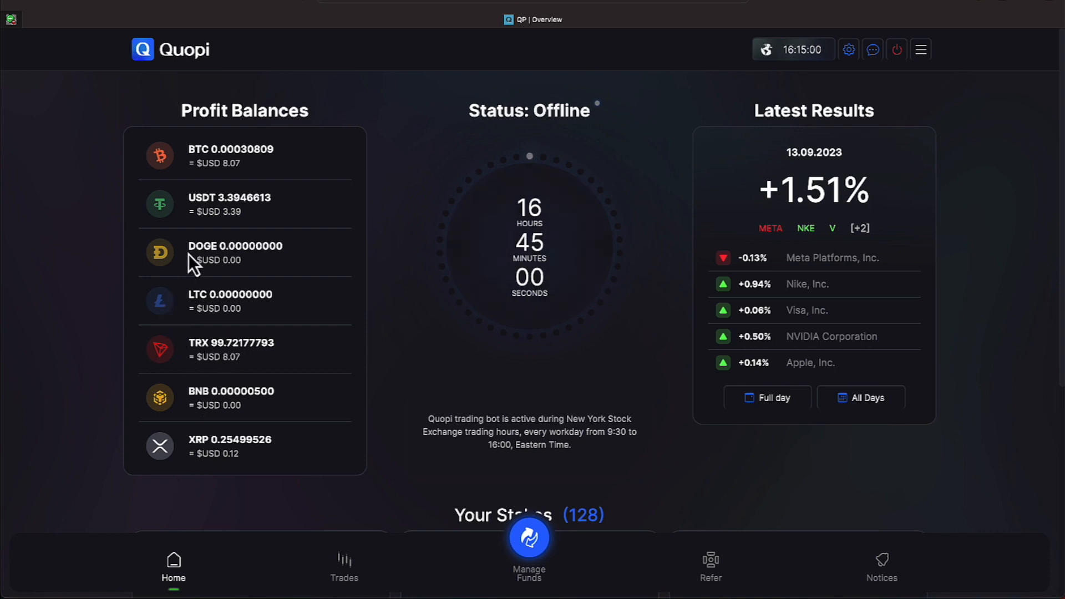
mouse_move(265, 169)
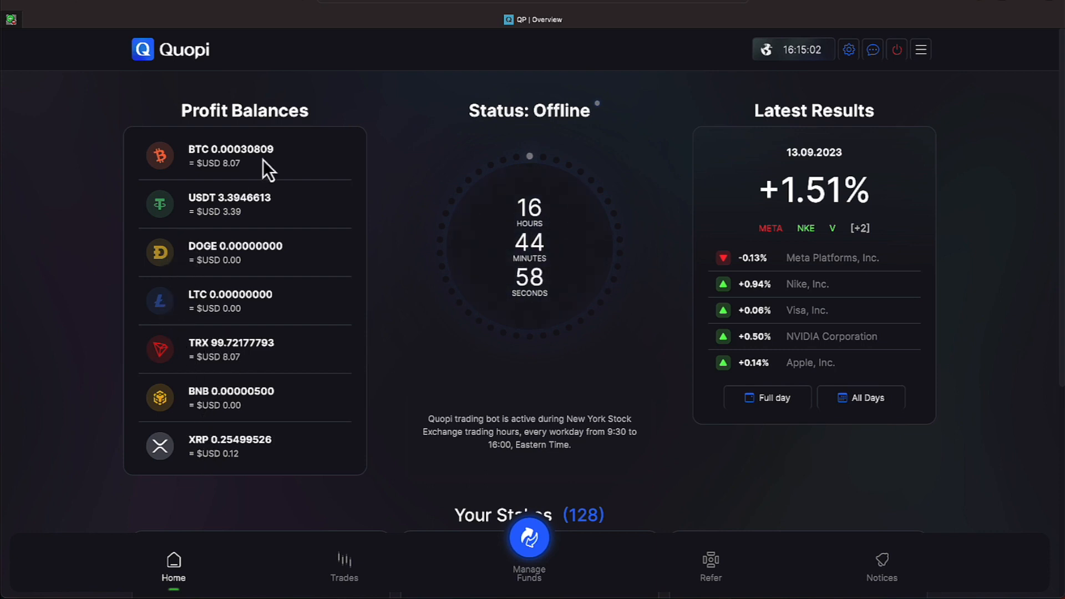
mouse_move(259, 193)
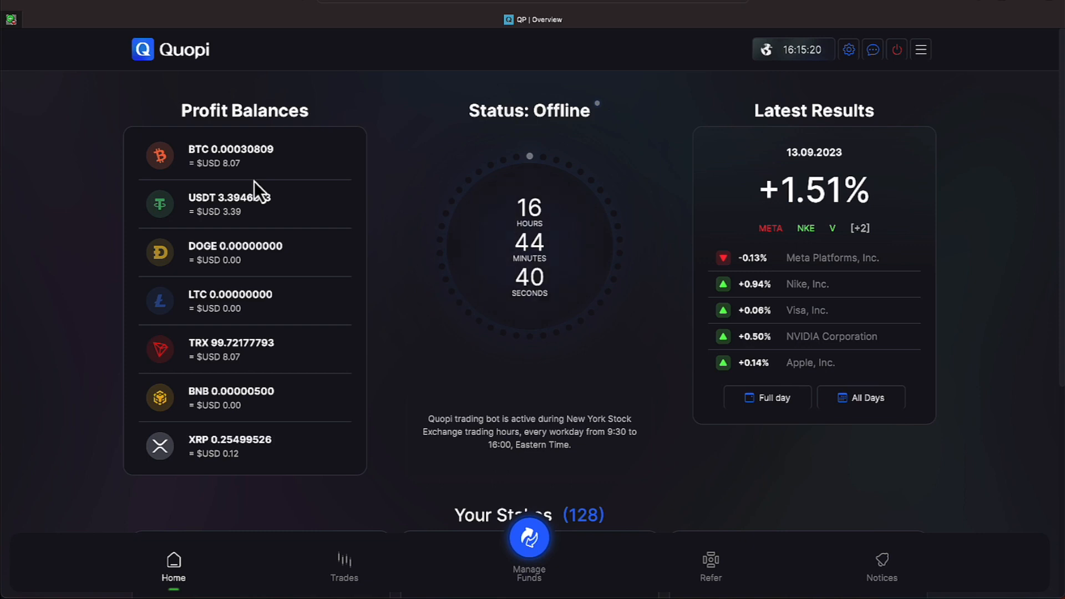
mouse_move(285, 288)
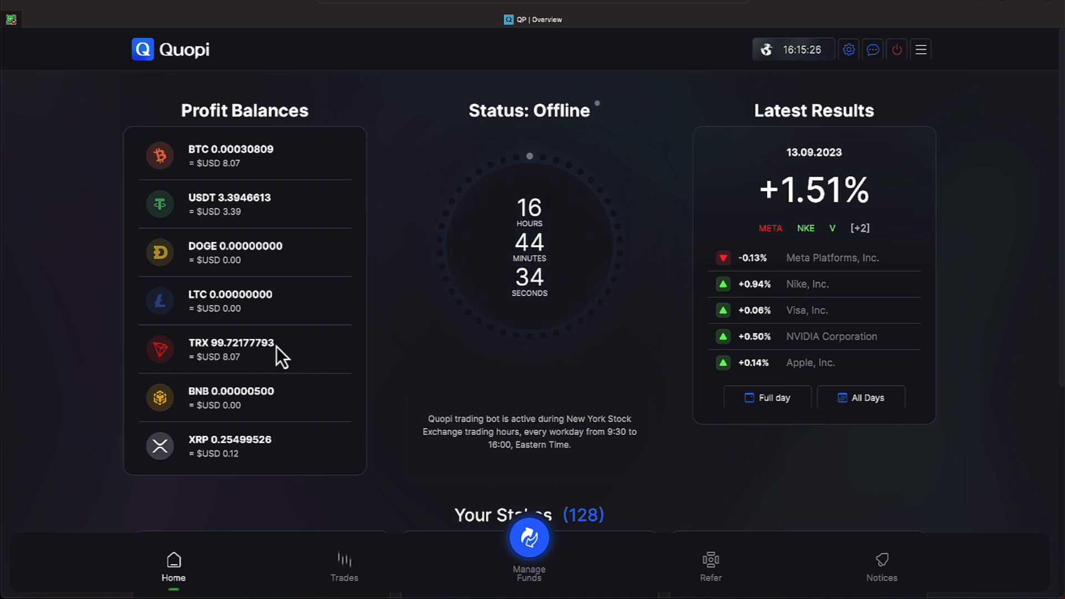
mouse_move(361, 385)
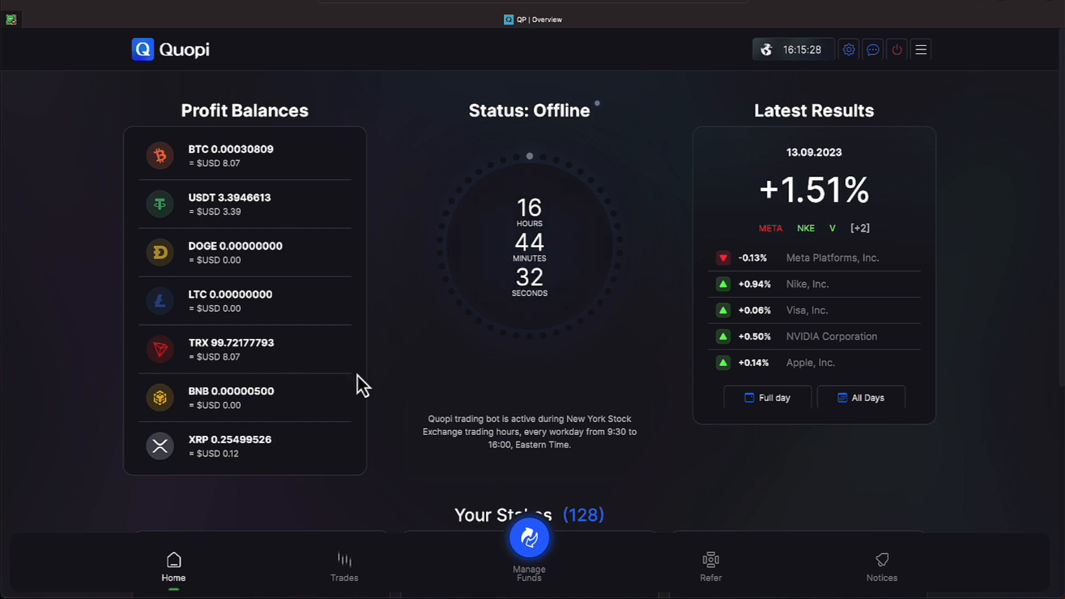